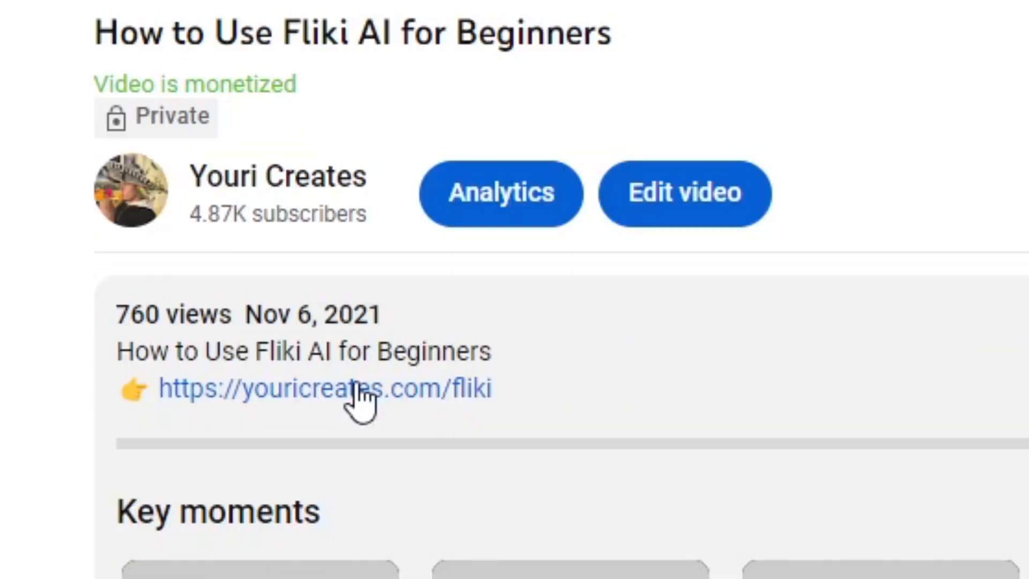
Open the Fliki Files page from the link in the YouTube description
click(323, 388)
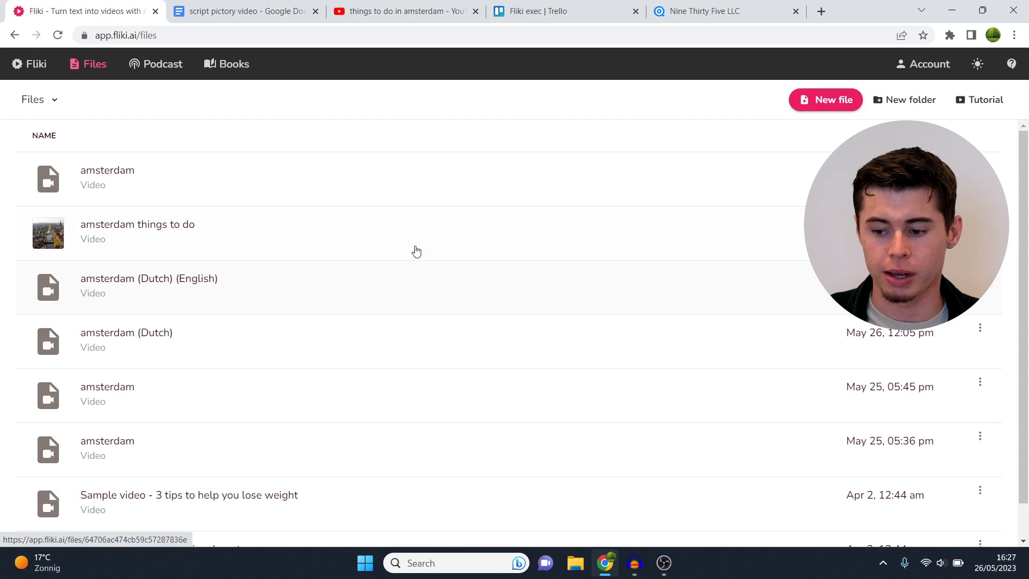
mouse_move(806, 126)
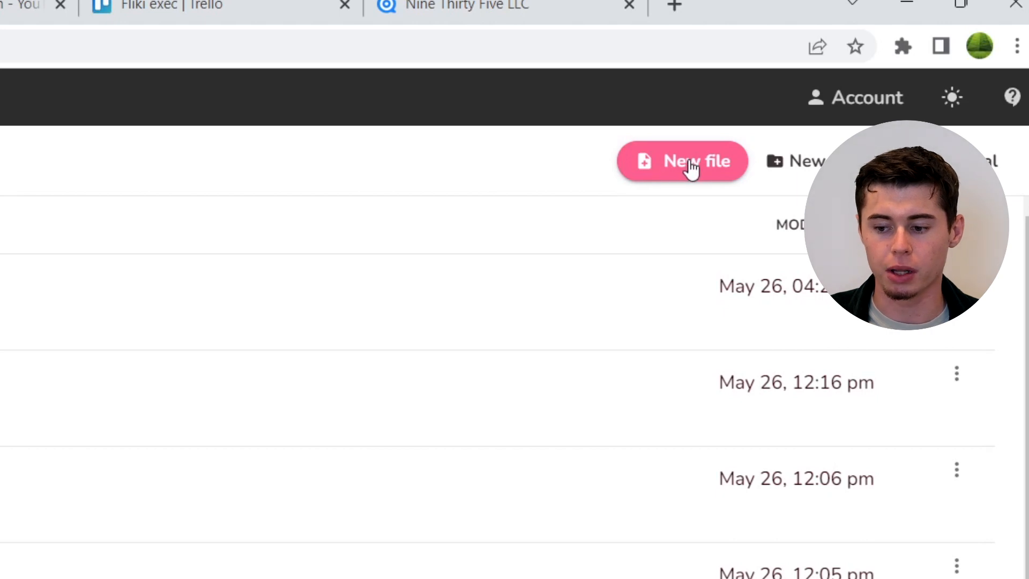
Create a new English video file named amsterdam
click(683, 161)
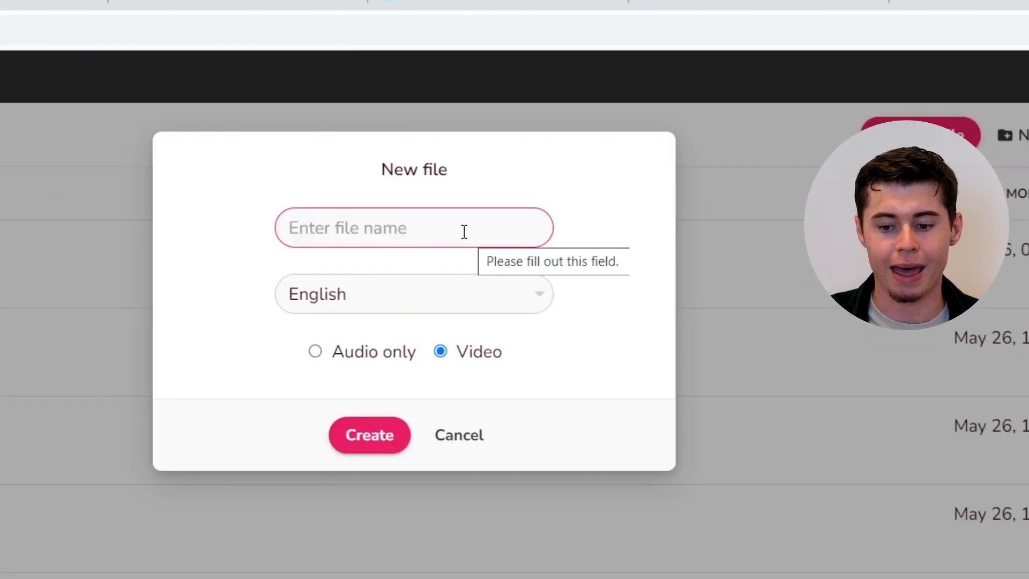
text(amsterdam)
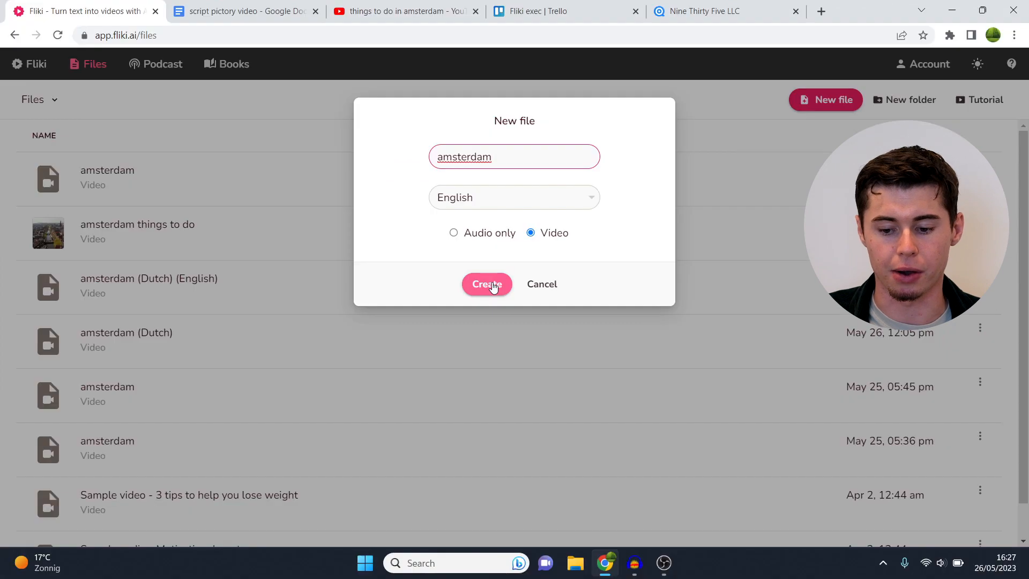
click(487, 283)
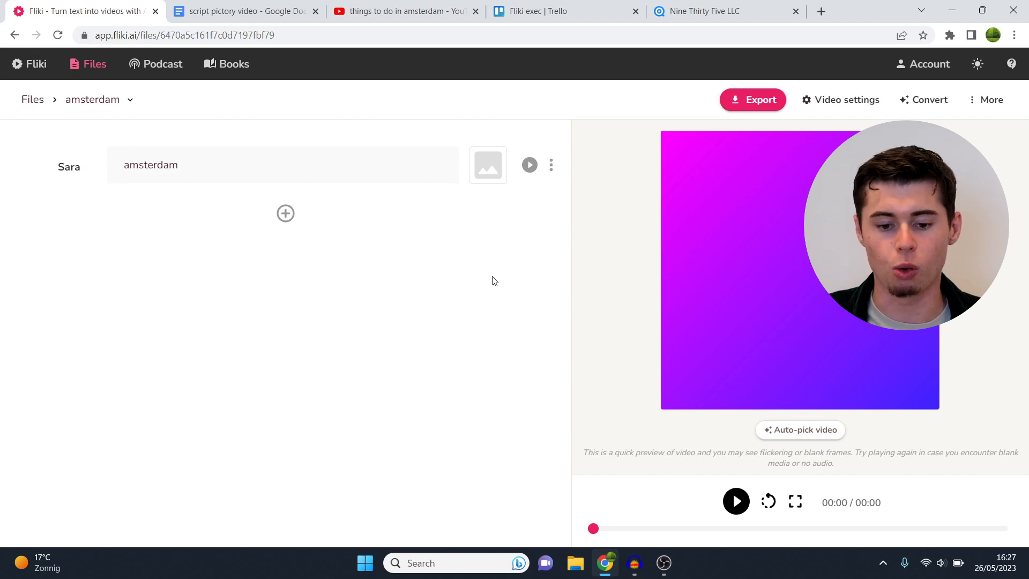
mouse_move(475, 247)
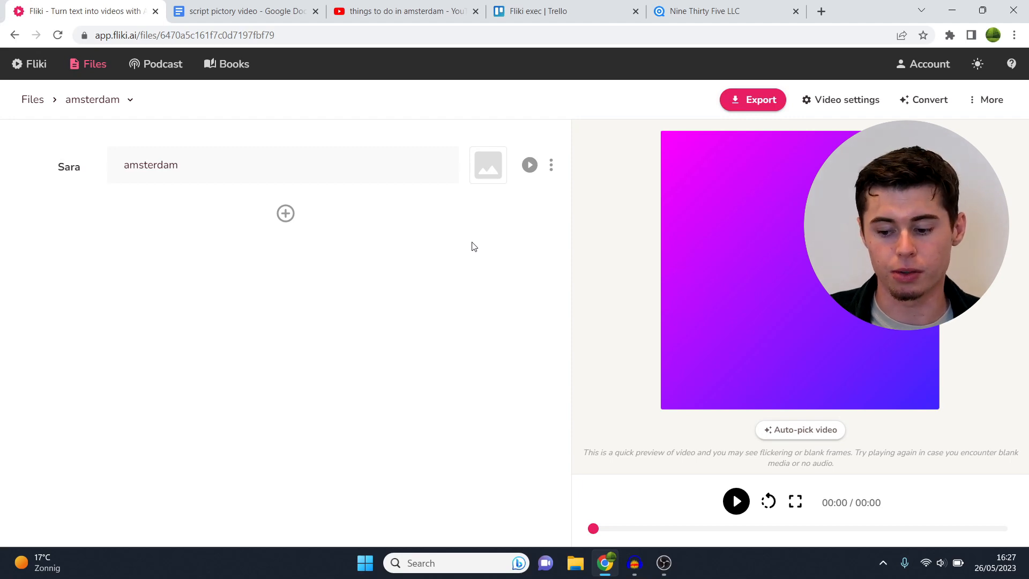
Review the Amsterdam script document, then move to the YouTube search results
click(243, 11)
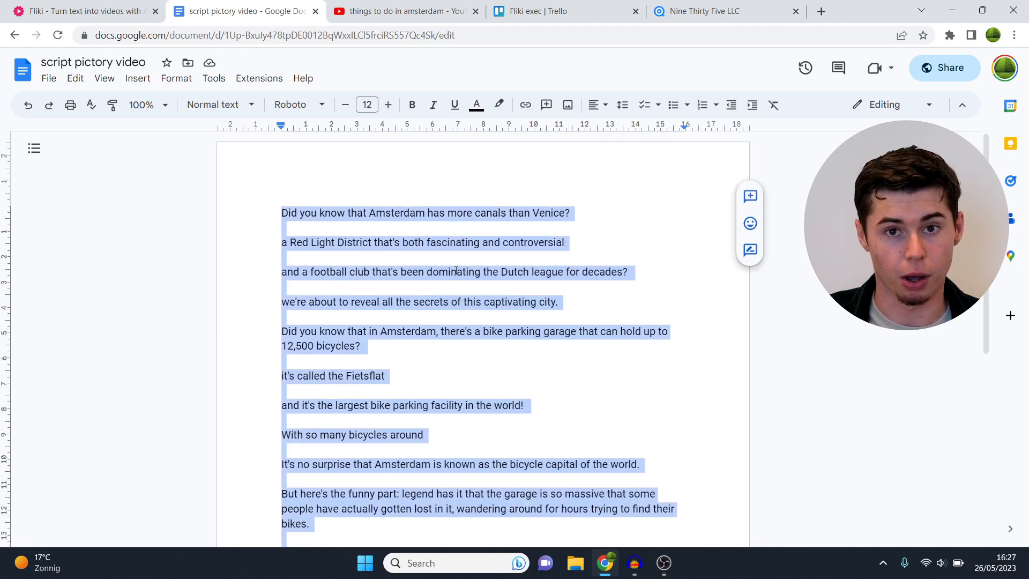
scroll(down, 3)
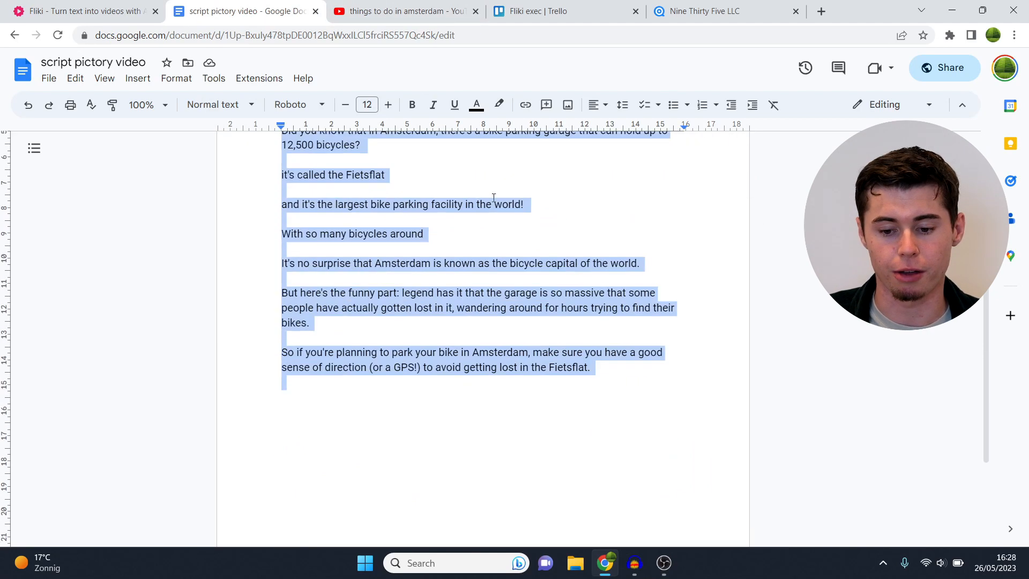
click(399, 11)
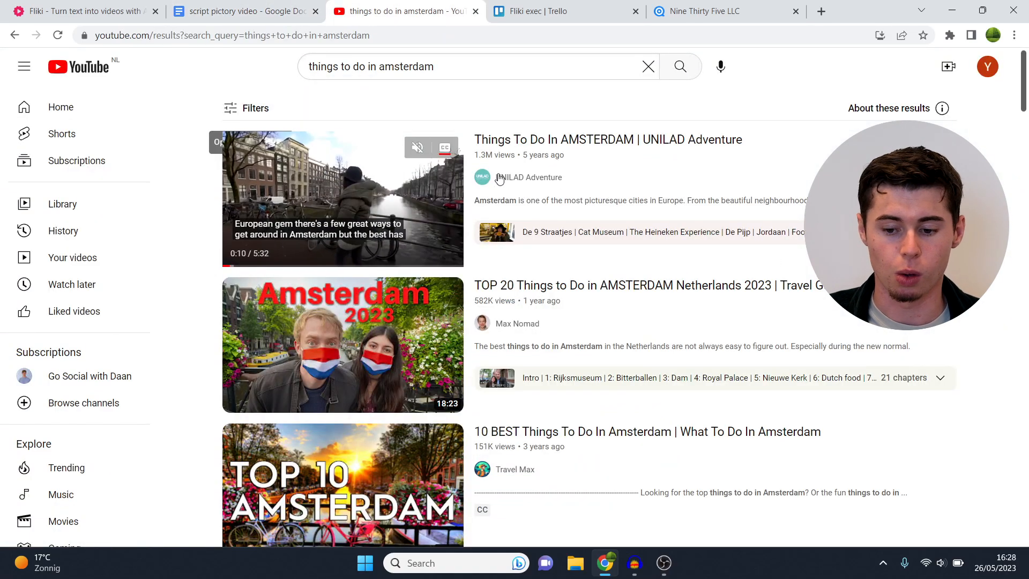
Look over the 'things to do in amsterdam' results and return to the Fliki file
scroll(down, 3)
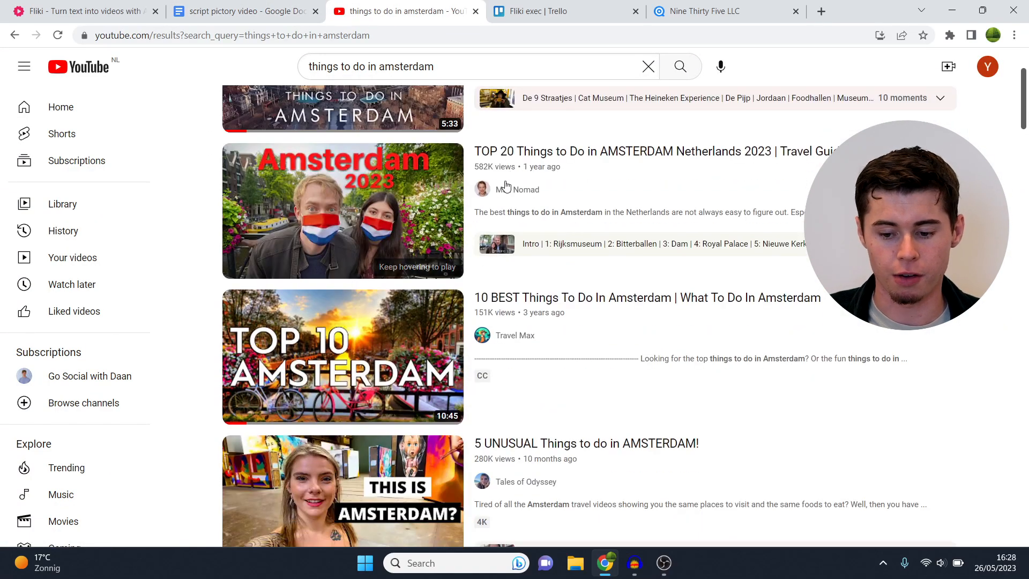
scroll(down, 3)
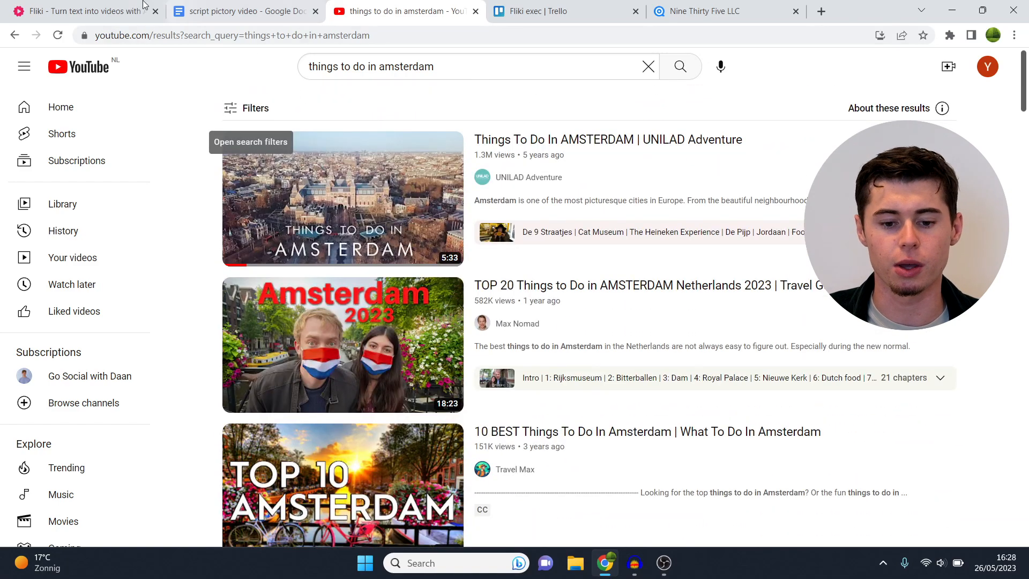
click(79, 11)
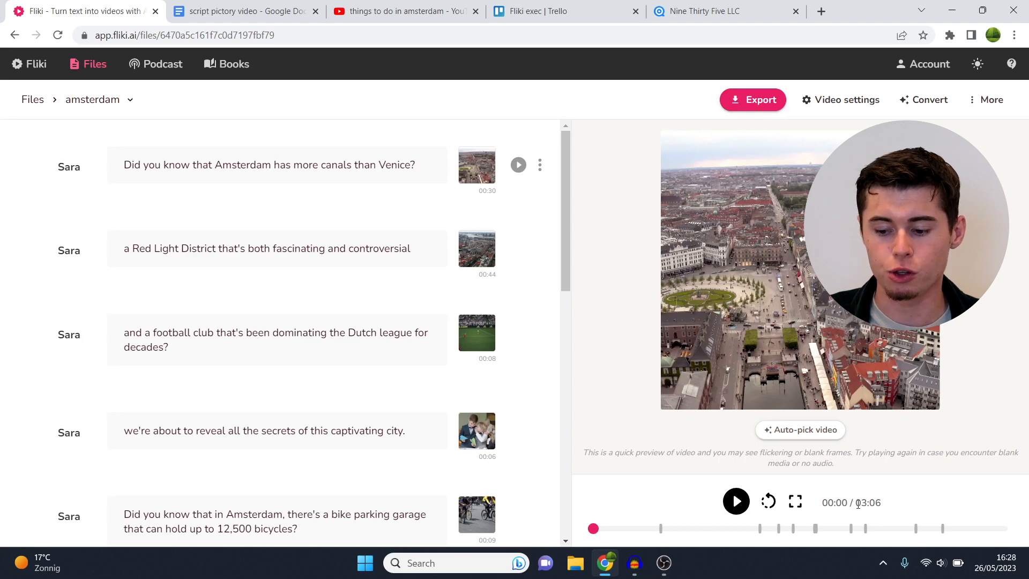
Look through the generated scenes of the pasted canals-and-bicycles script
scroll(down, 3)
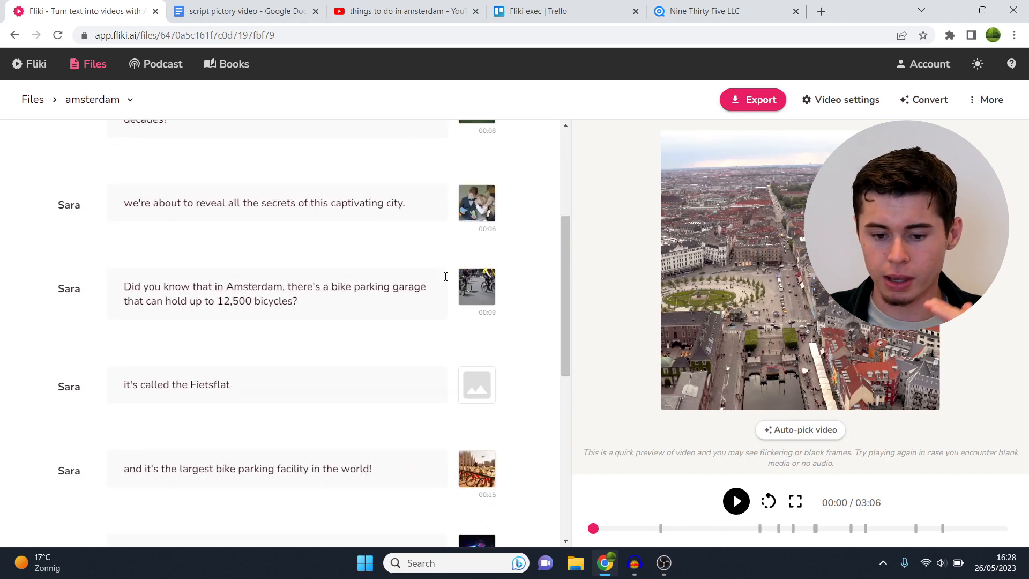
scroll(up, 3)
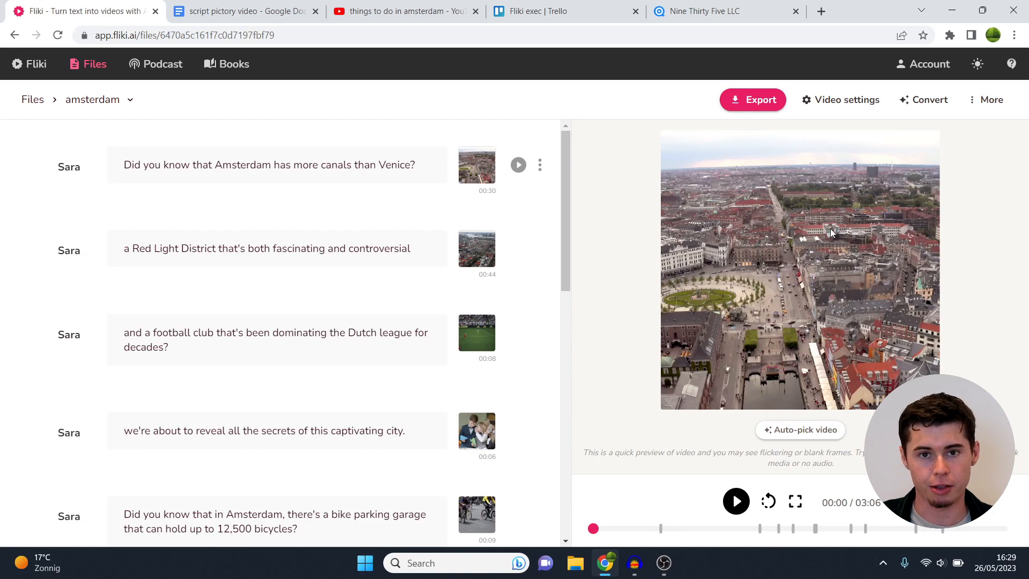
mouse_move(867, 199)
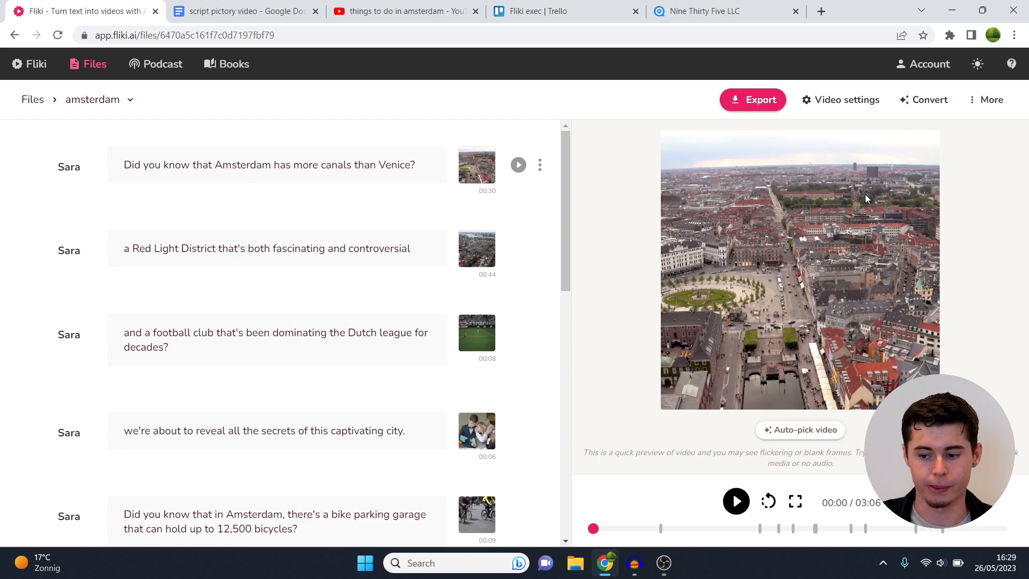
Set the video size to Landscape (YouTube, Facebook, Twitter, LinkedIn)
click(847, 98)
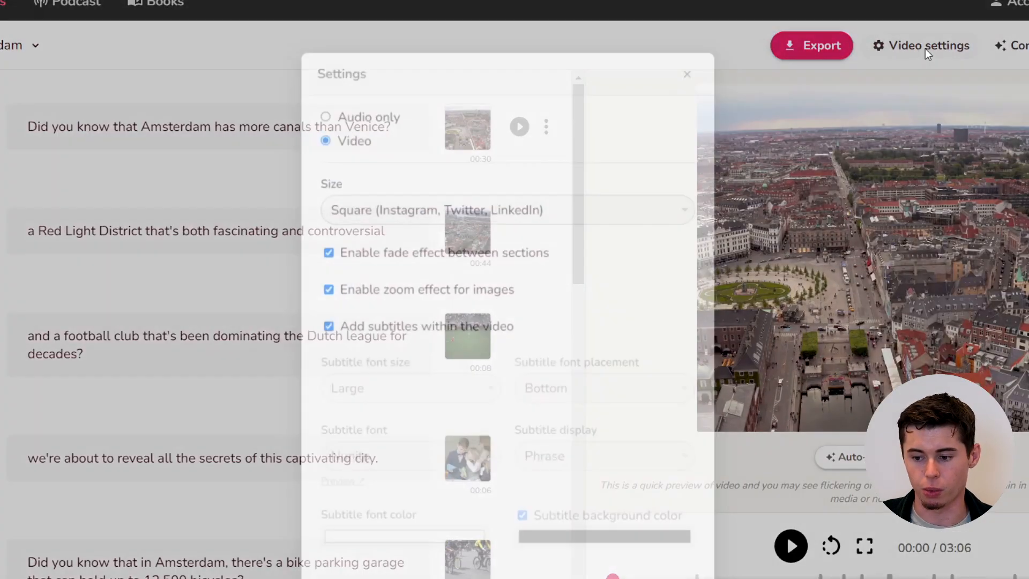
click(506, 205)
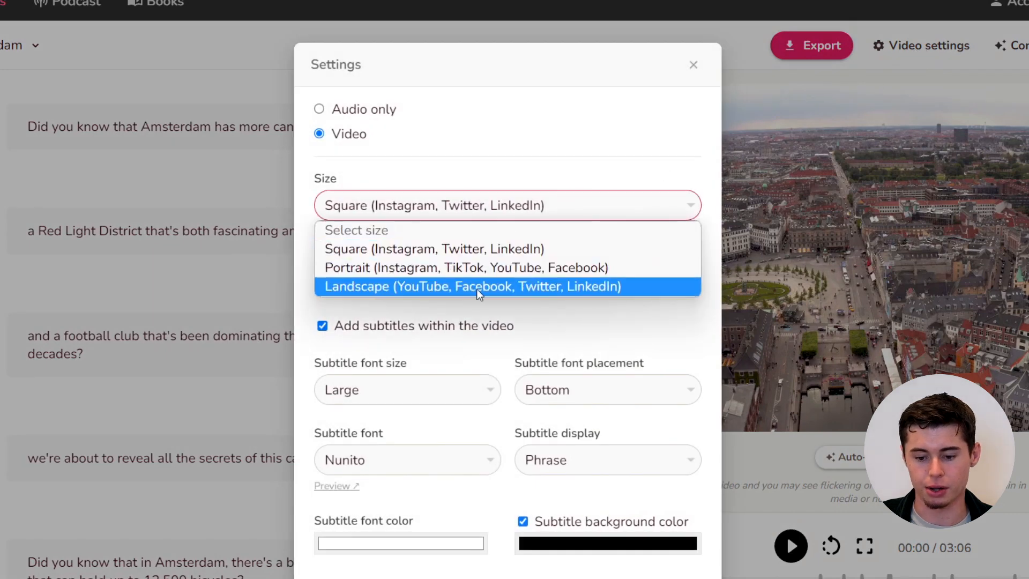
click(468, 286)
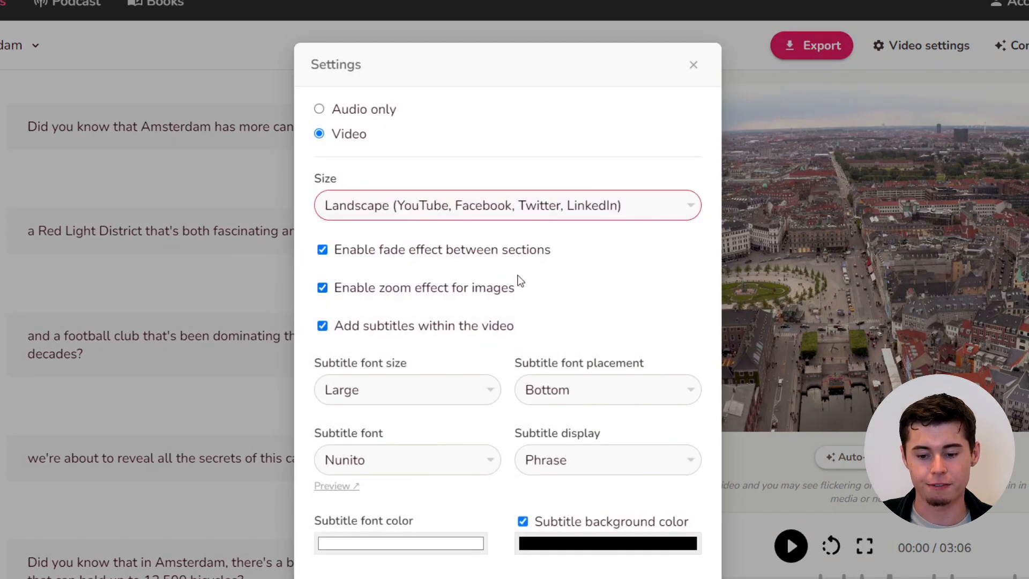
click(507, 517)
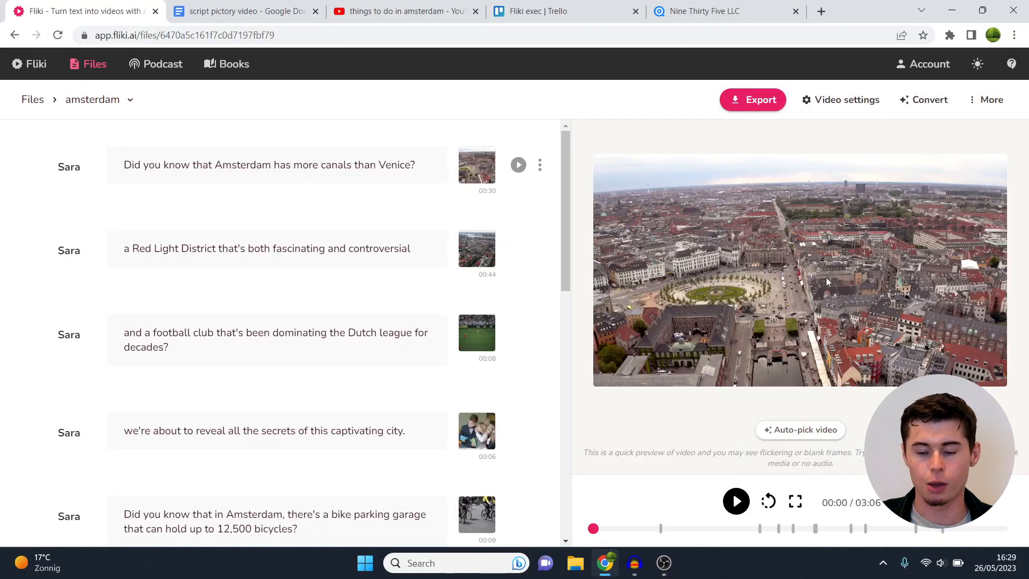
mouse_move(814, 276)
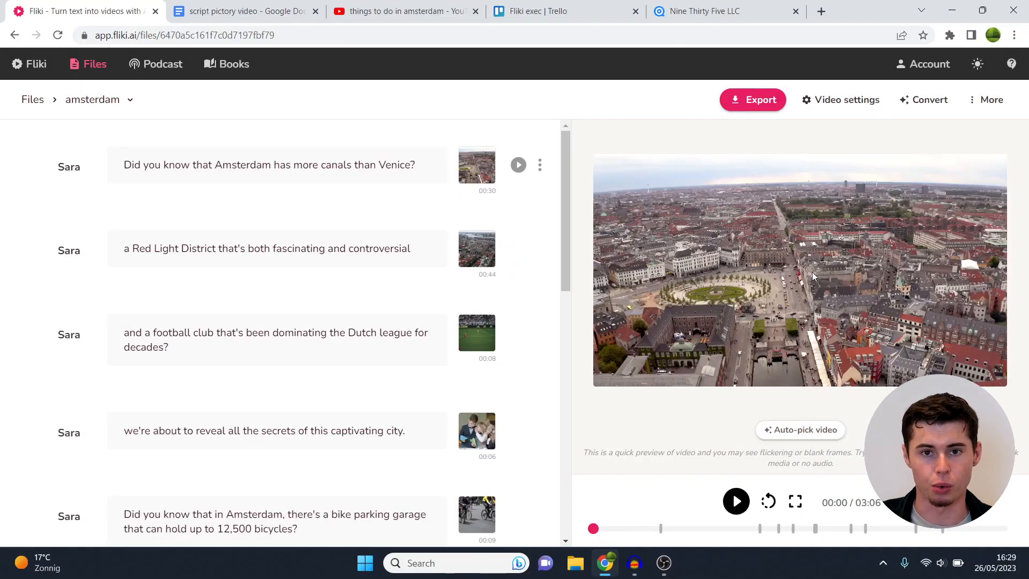
Auto-pick new footage for the opening canals scene
click(276, 165)
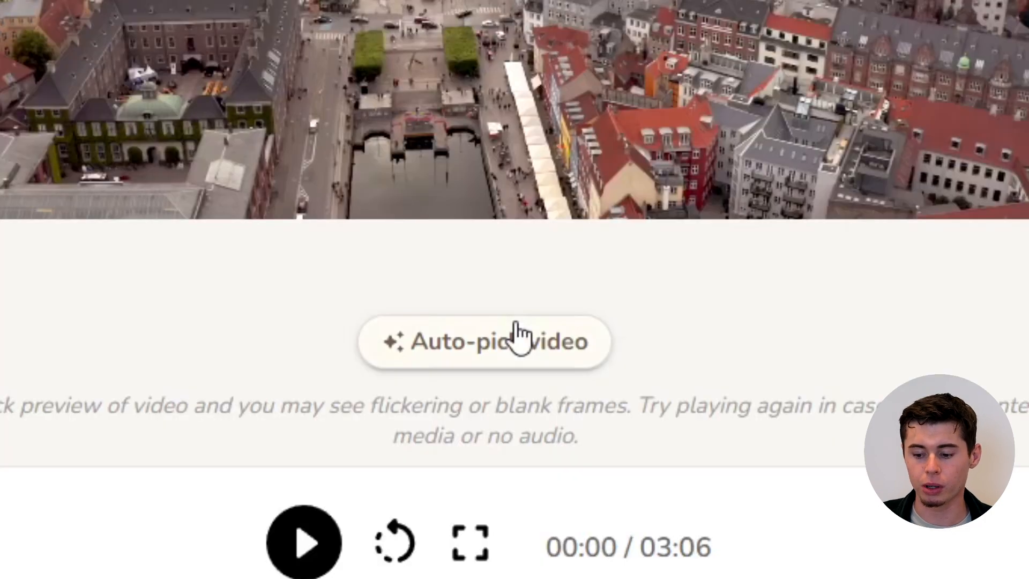
click(486, 341)
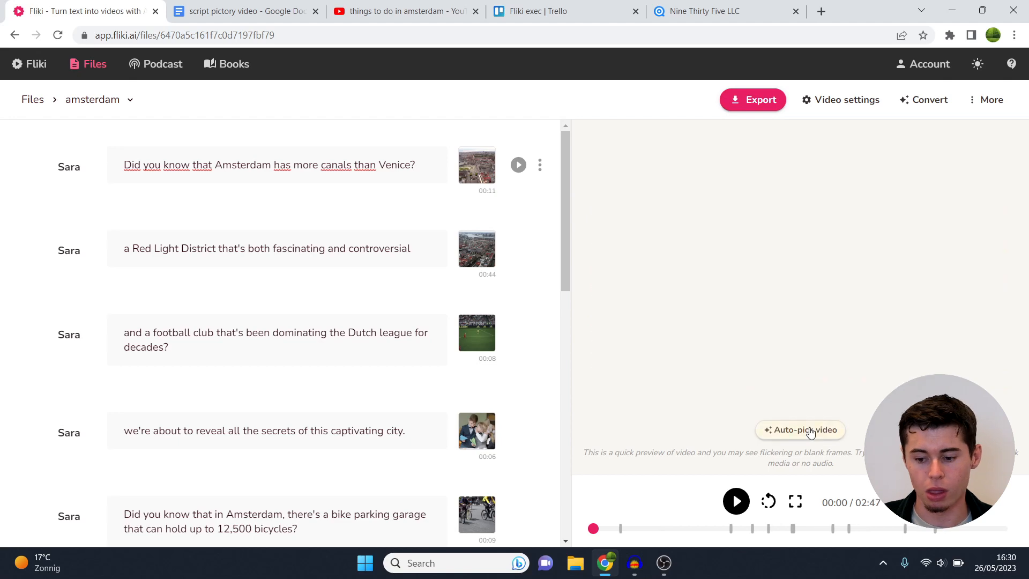
mouse_move(476, 165)
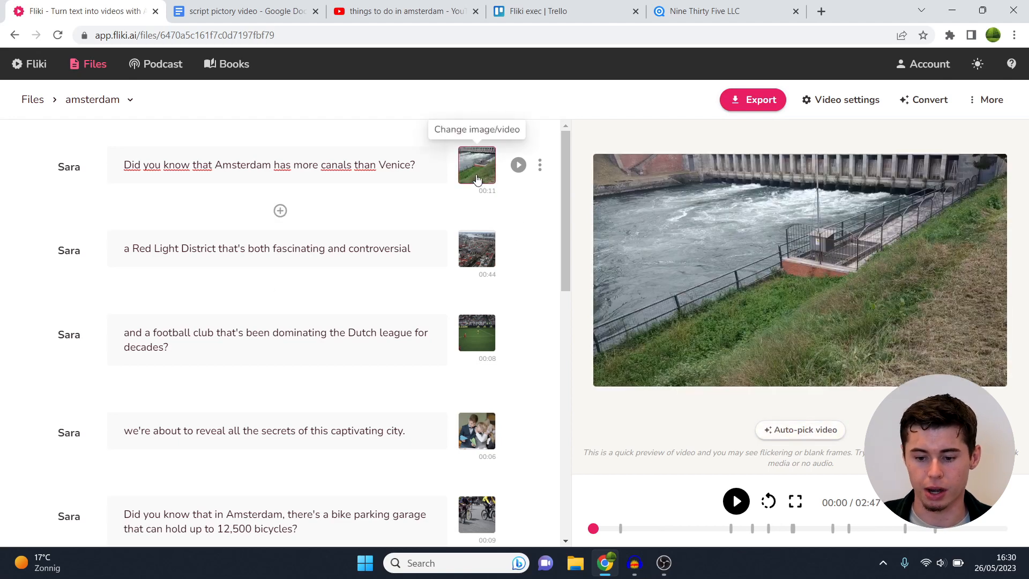
mouse_move(679, 255)
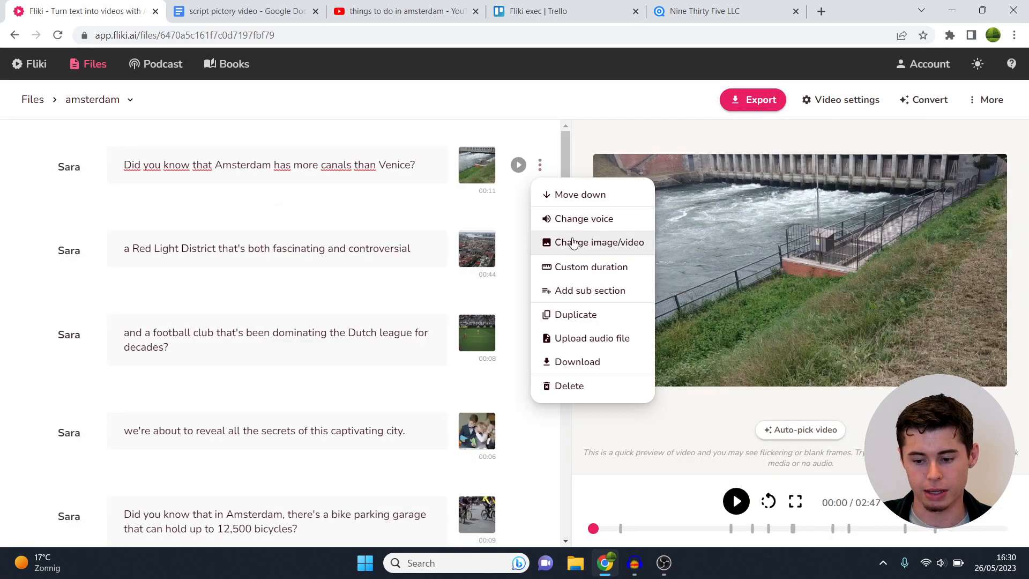
Search stock videos for 'amsterdam canals' and use the 00:57 aerial narrow canals clip
click(598, 242)
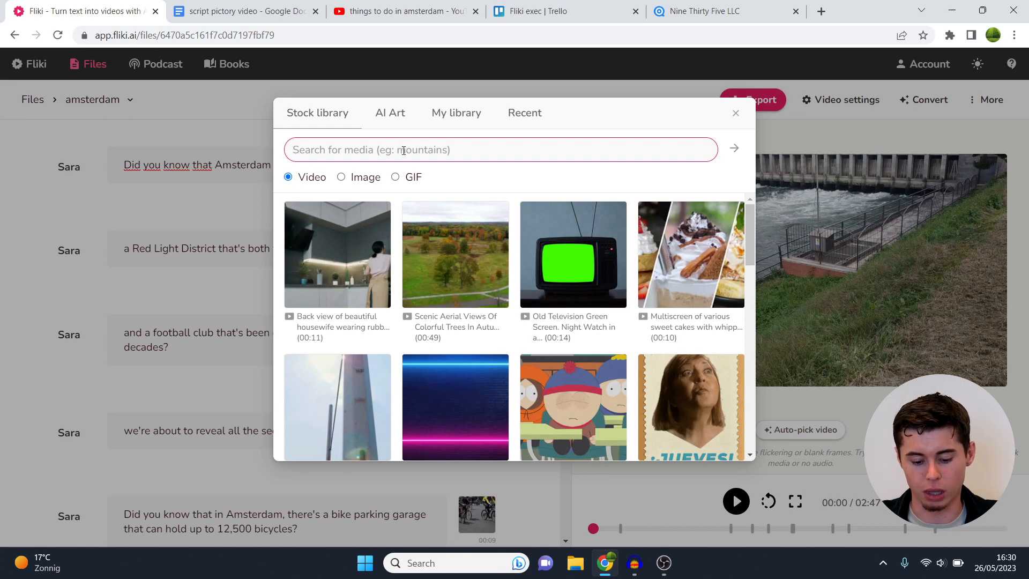
text(amsterdam)
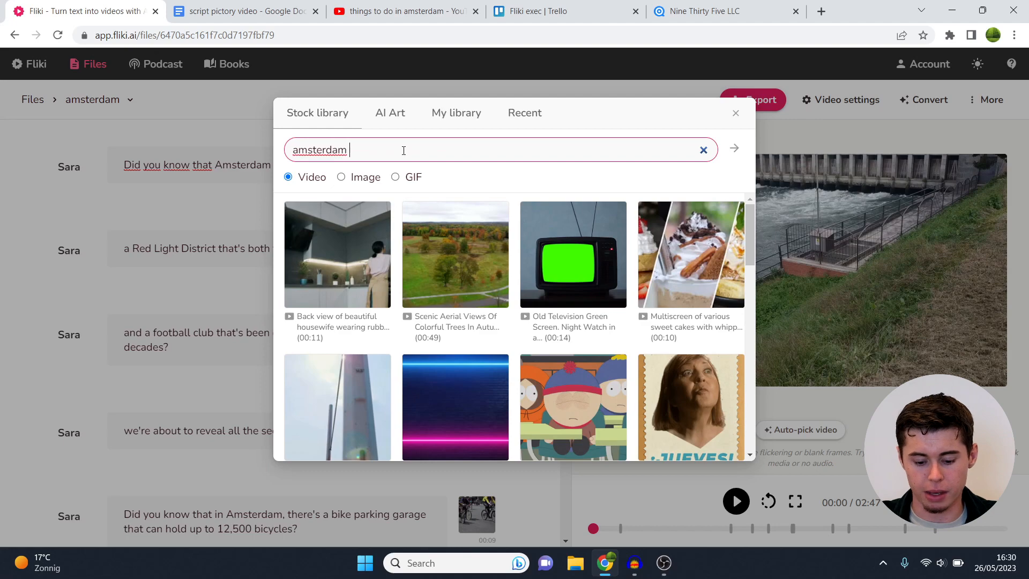
text(canals)
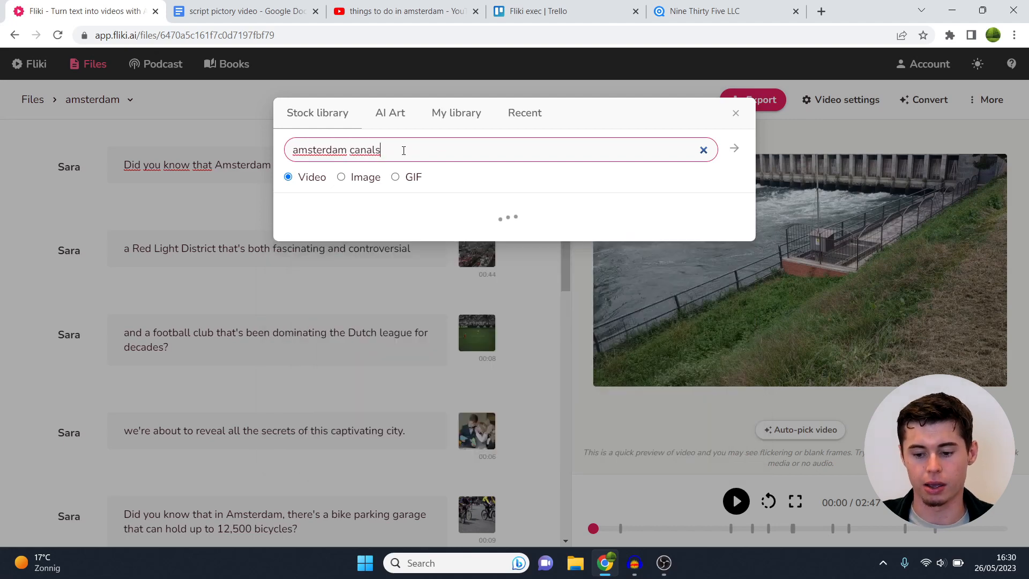
click(733, 148)
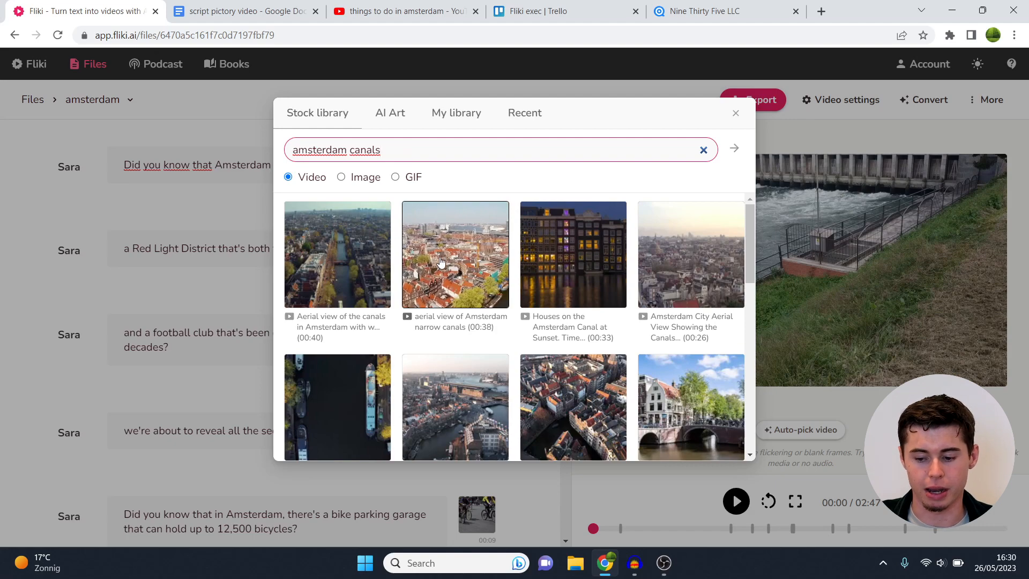
scroll(down, 3)
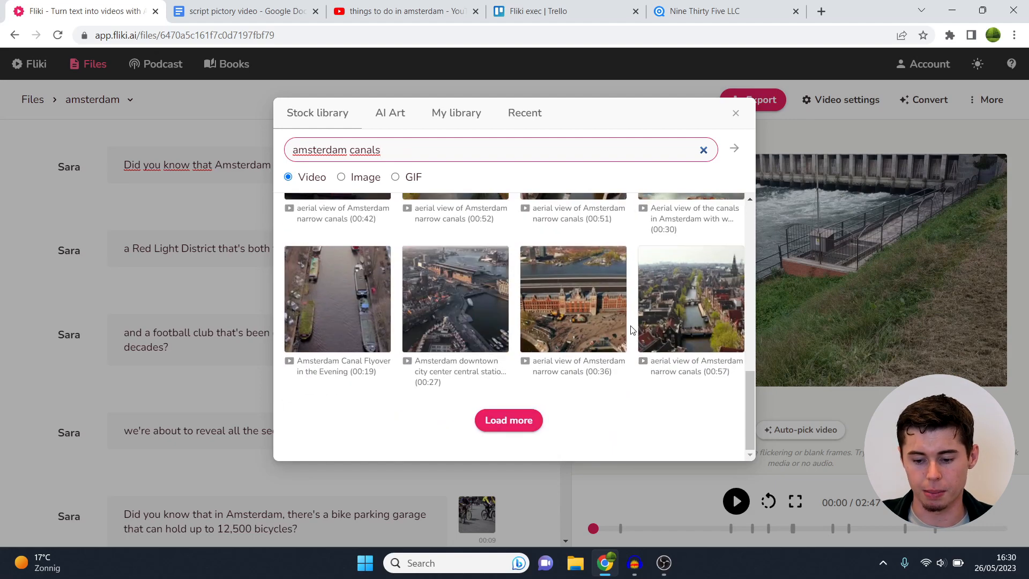
click(509, 420)
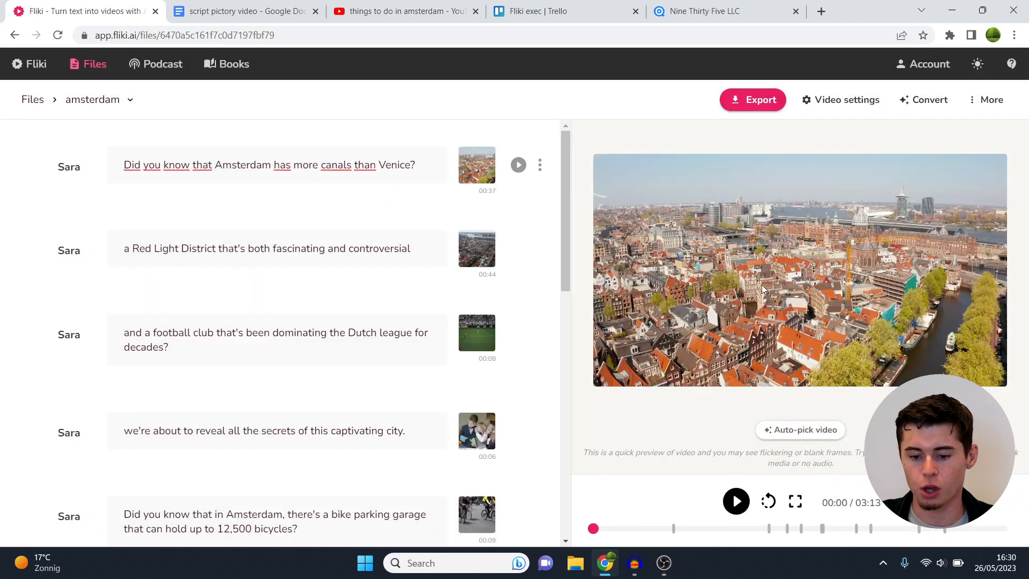
mouse_move(802, 302)
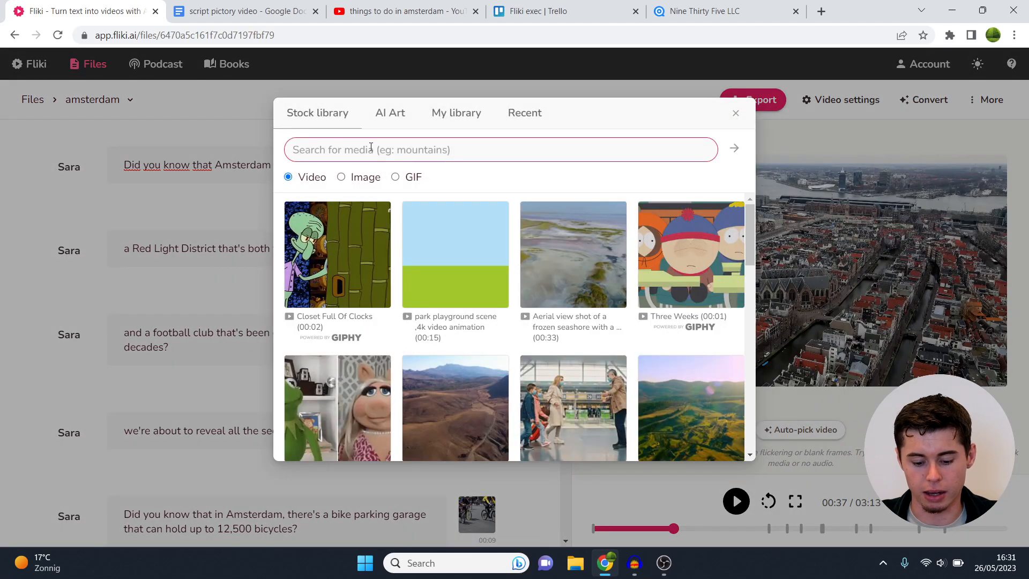
Search stock videos for 'amsterdam night life' and use the narrow streets time-lapse
text(red)
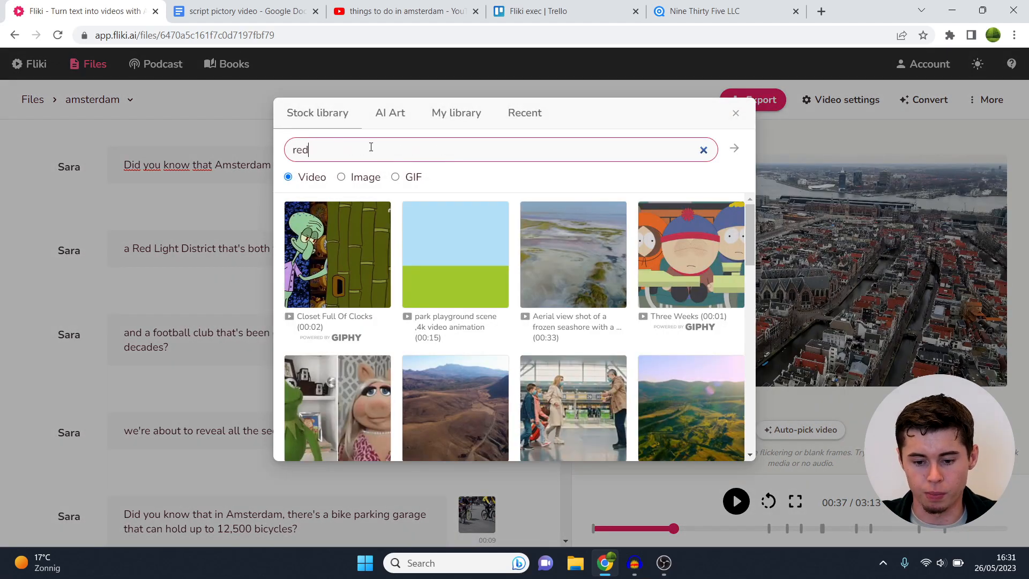
text(amsterdam night l)
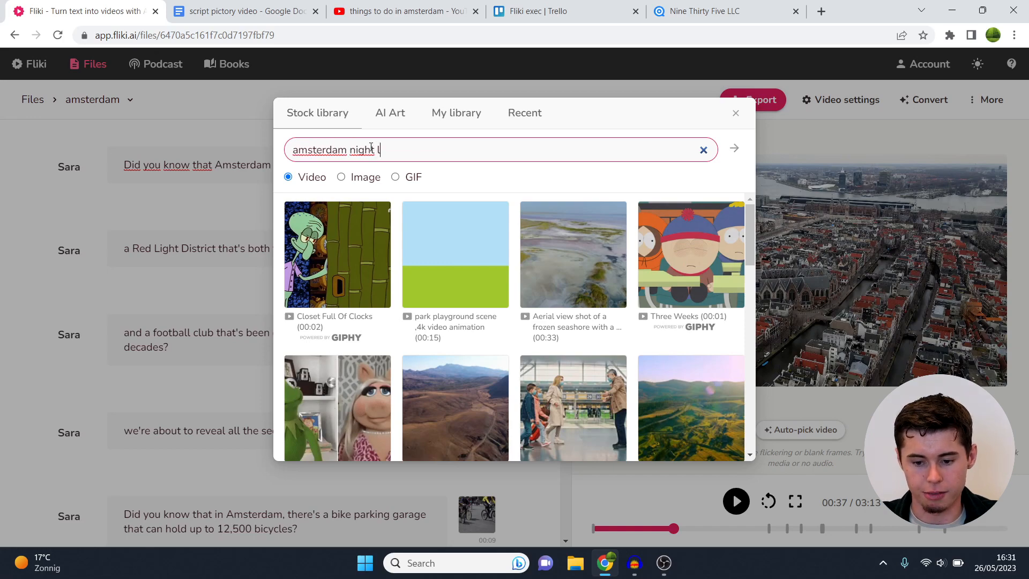
text(ife)
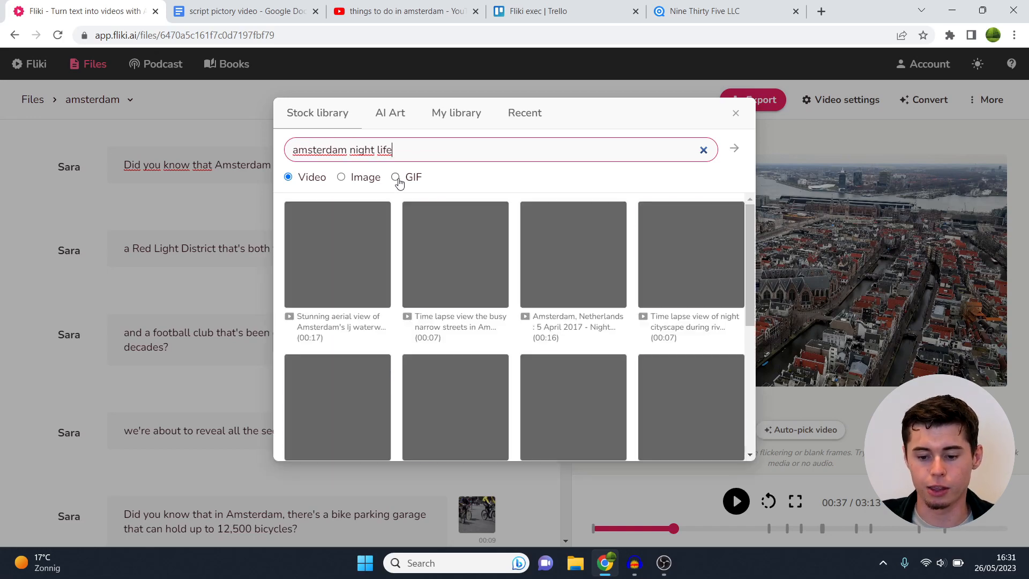
click(733, 148)
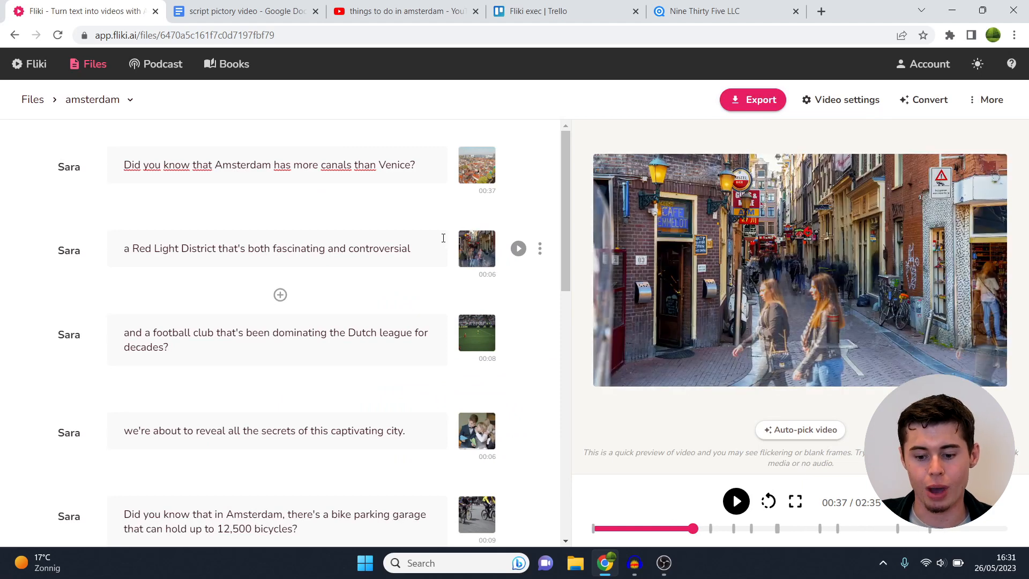
mouse_move(475, 250)
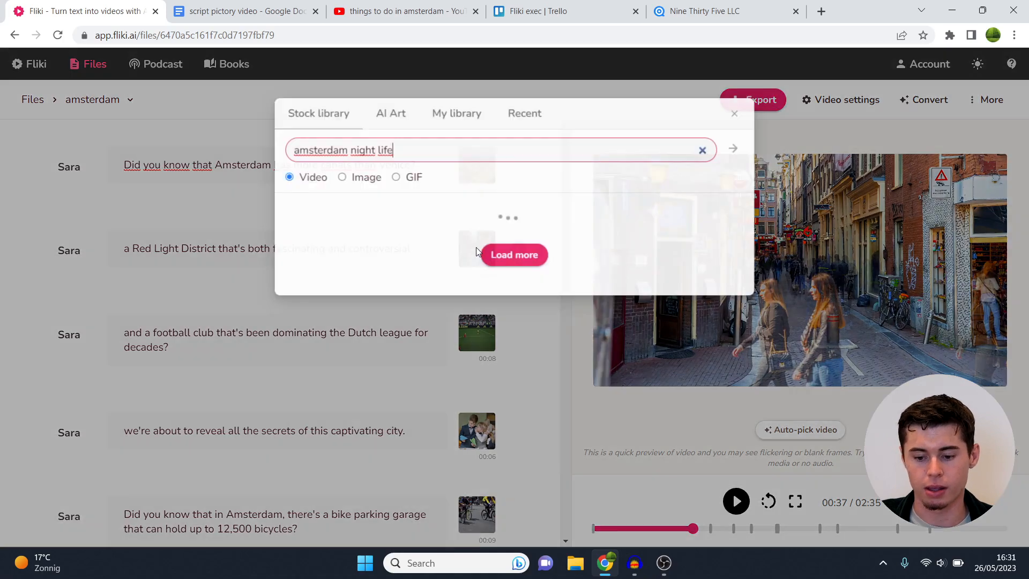
Browse the My library media files, then start a new browser tab
click(457, 113)
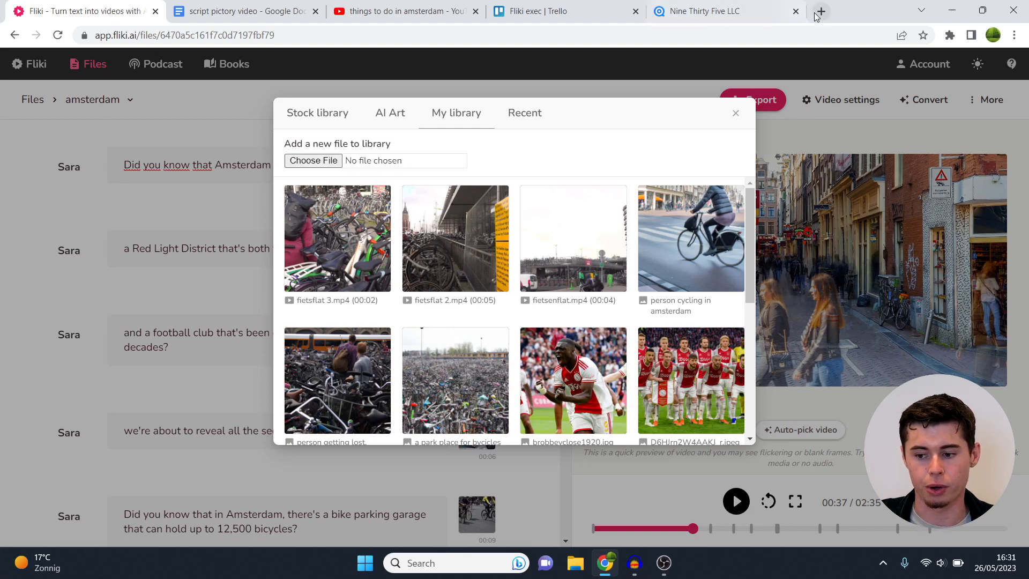
click(820, 11)
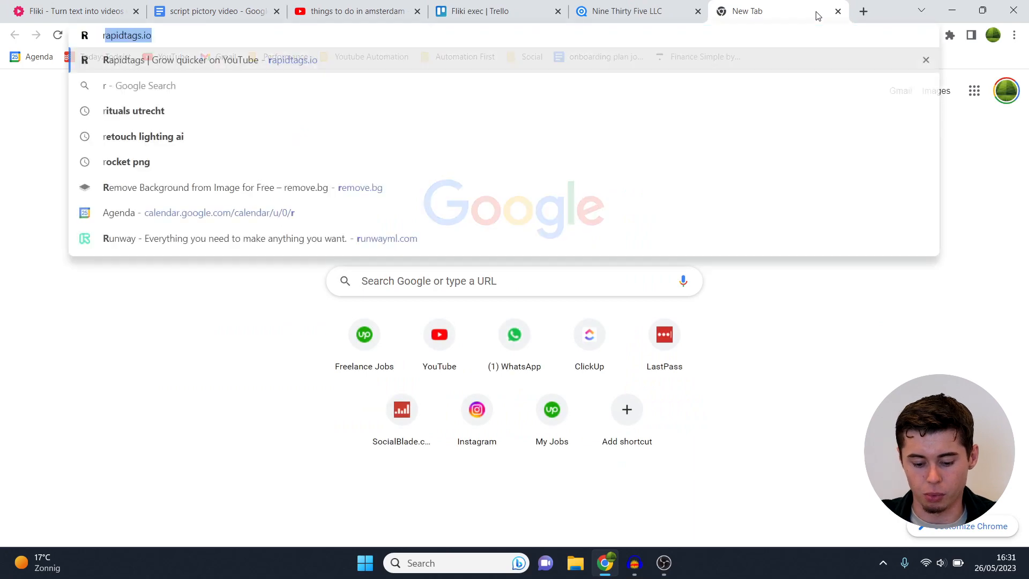
Browse Google image results for 'red light amsterdam', then return to the Fliki project
text(red light ams)
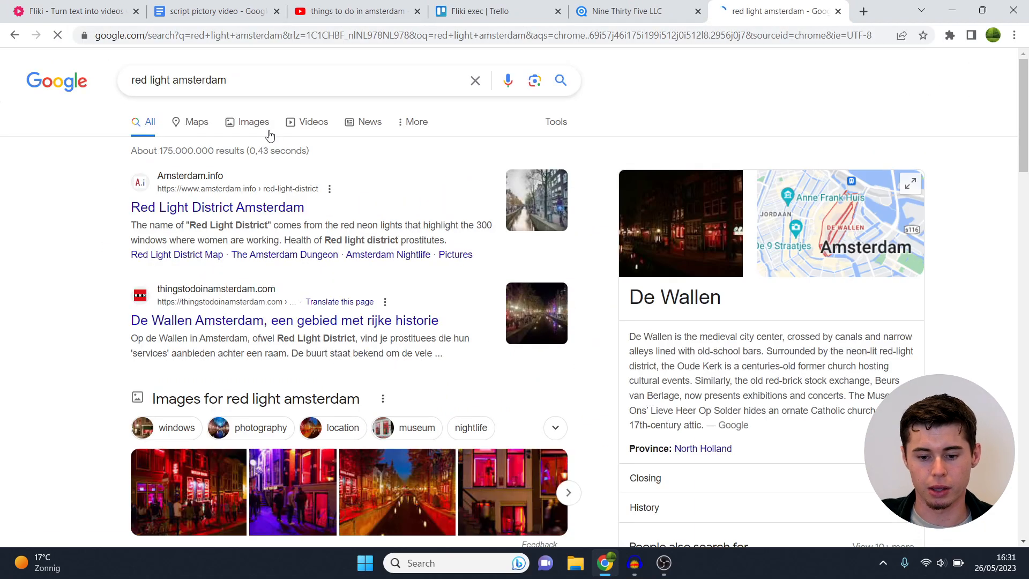
click(253, 121)
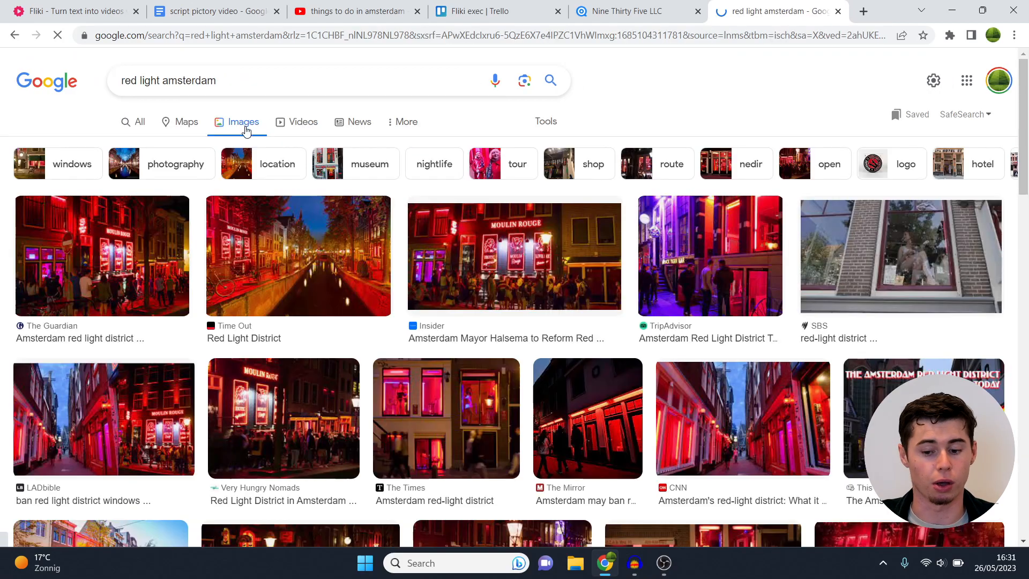
scroll(down, 3)
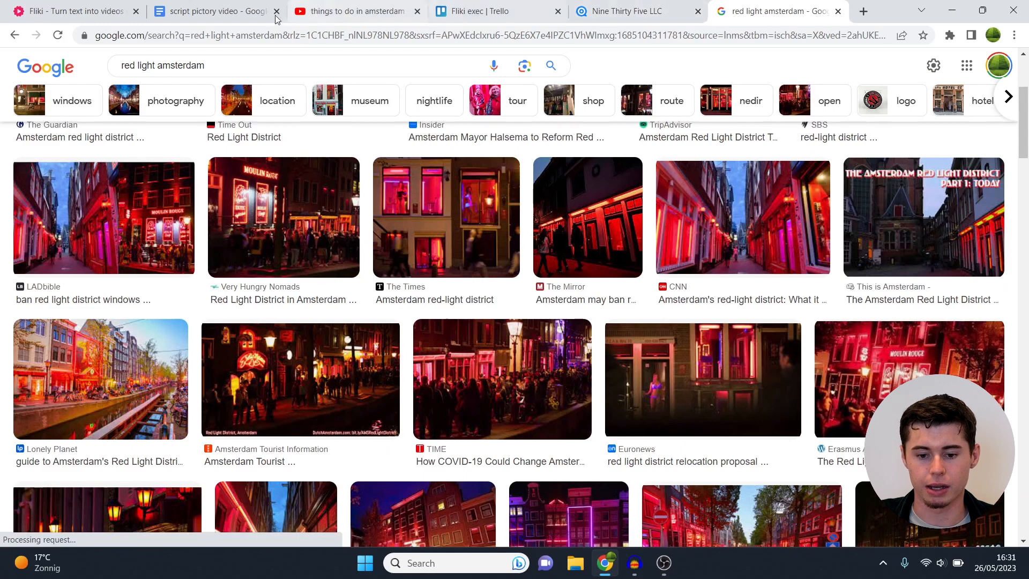
click(65, 10)
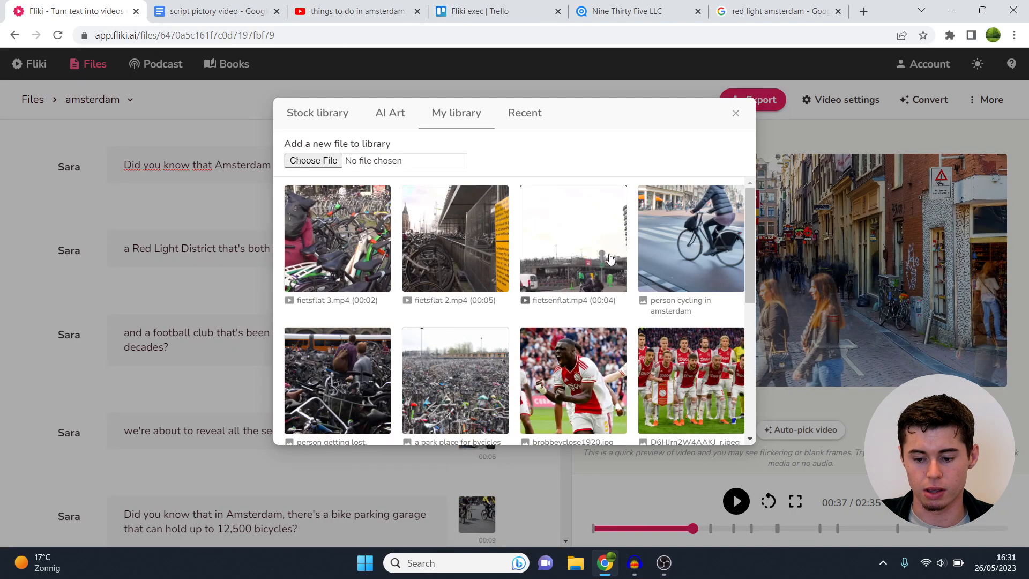
Enter and shorten an AI Art prompt describing a red light district scene
click(389, 112)
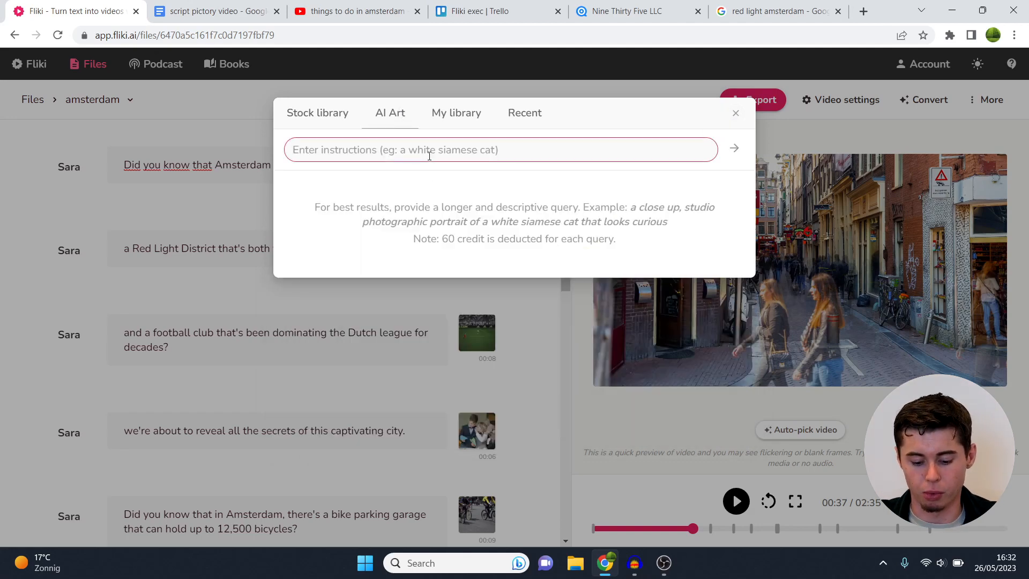
text(create a scenic picture of the)
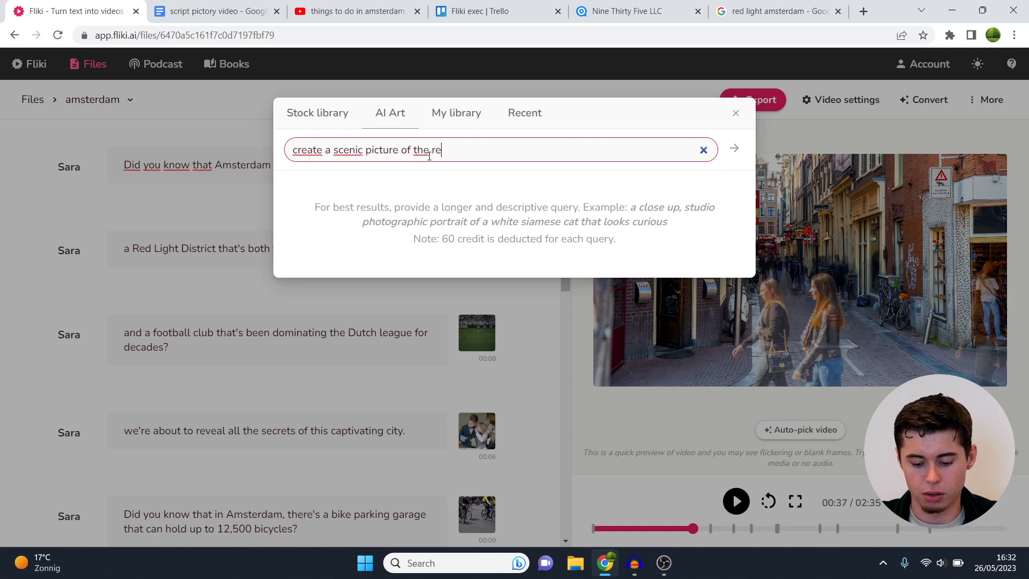
text(red light district in amsterdam)
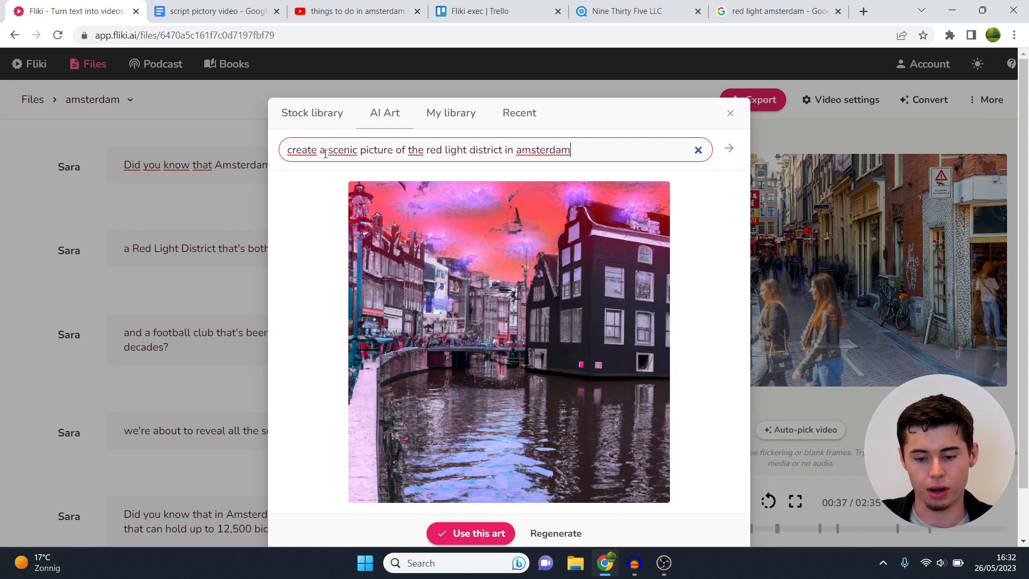
double_click(392, 150)
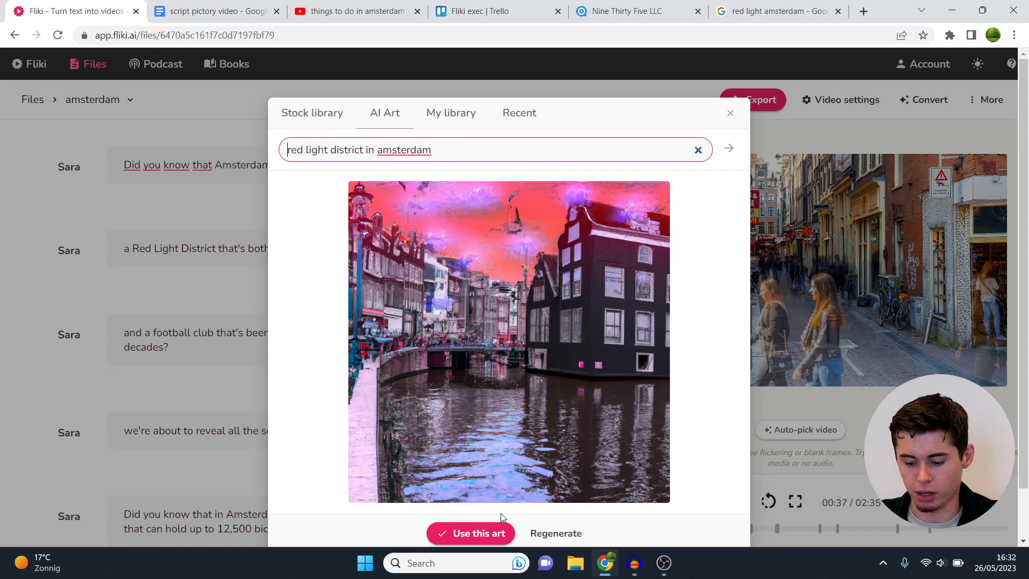
Regenerate the artwork and use the red neon-lit alley image for the scene
click(556, 533)
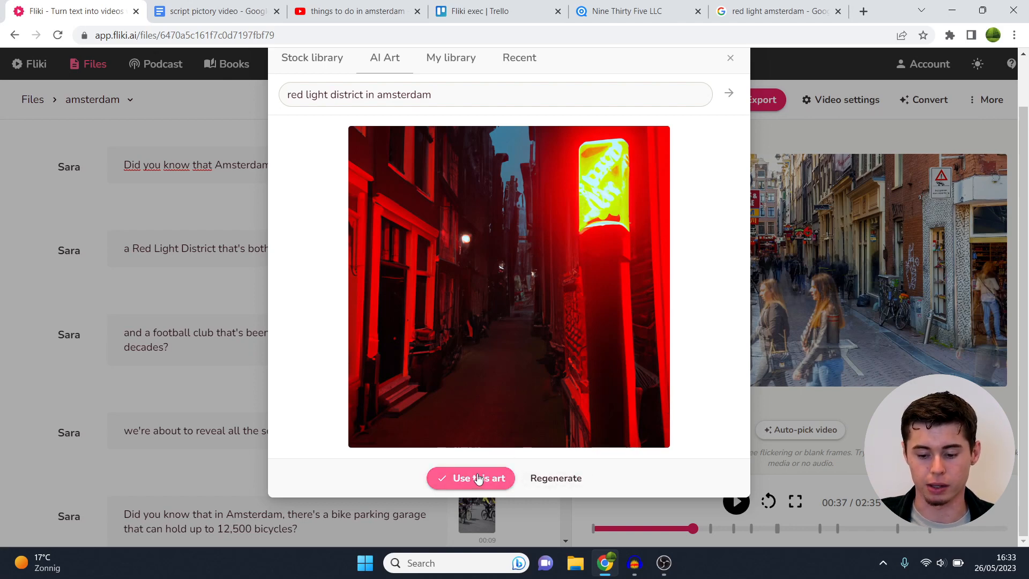
click(471, 478)
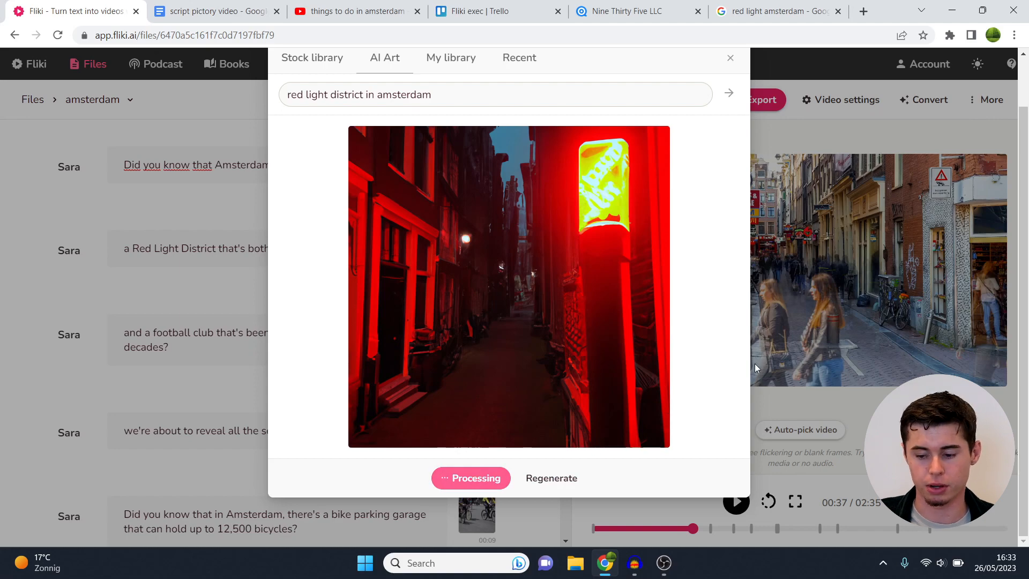
click(730, 58)
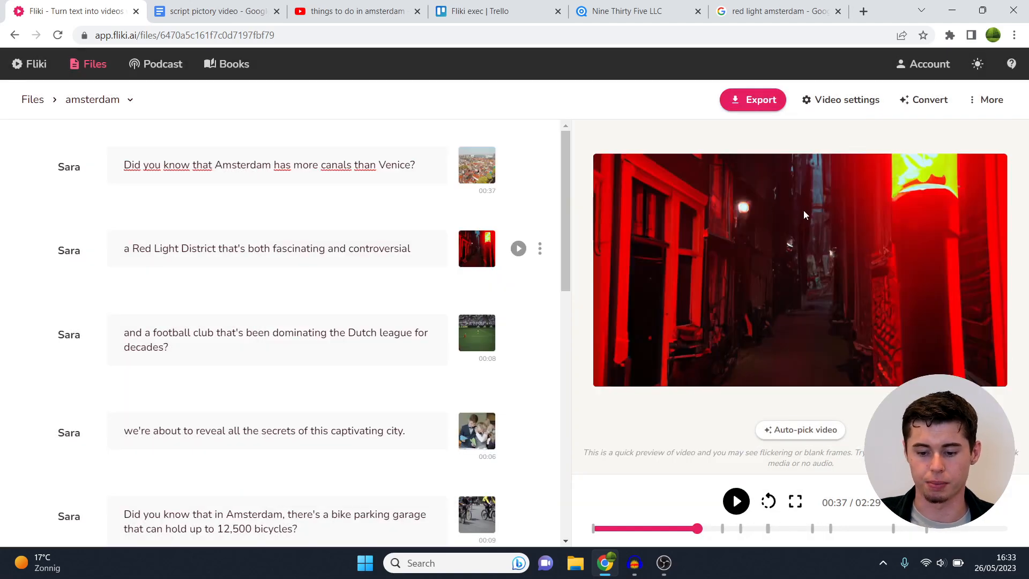
Replace the football club scene's media with the Ajax team photo from My library
scroll(down, 3)
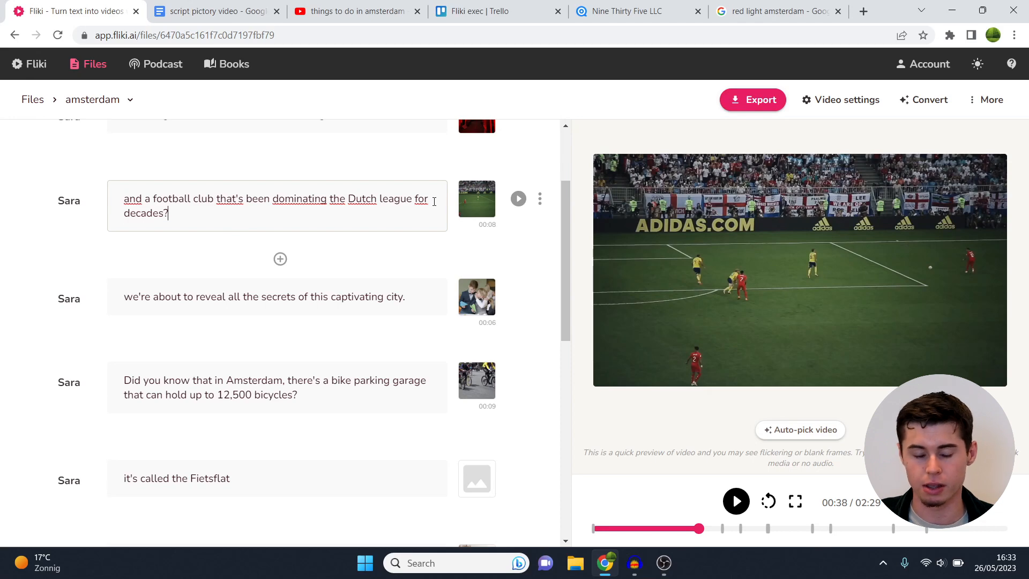
mouse_move(477, 198)
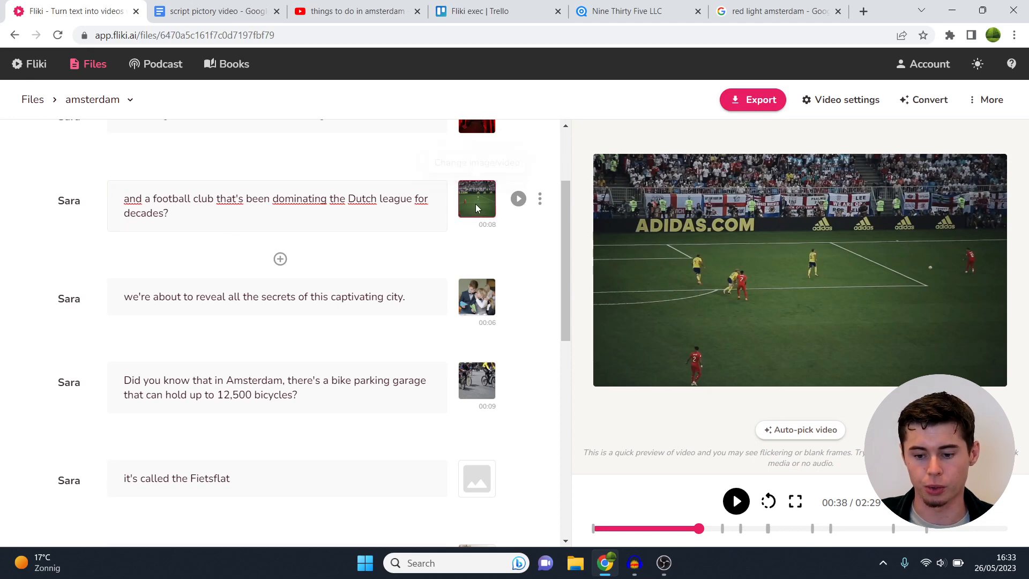
click(477, 198)
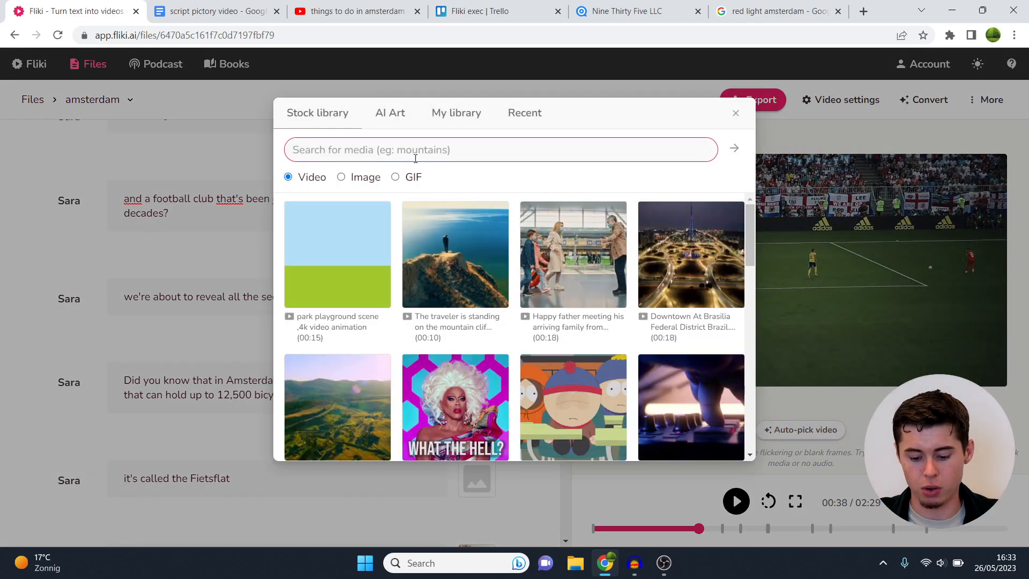
text(ajax)
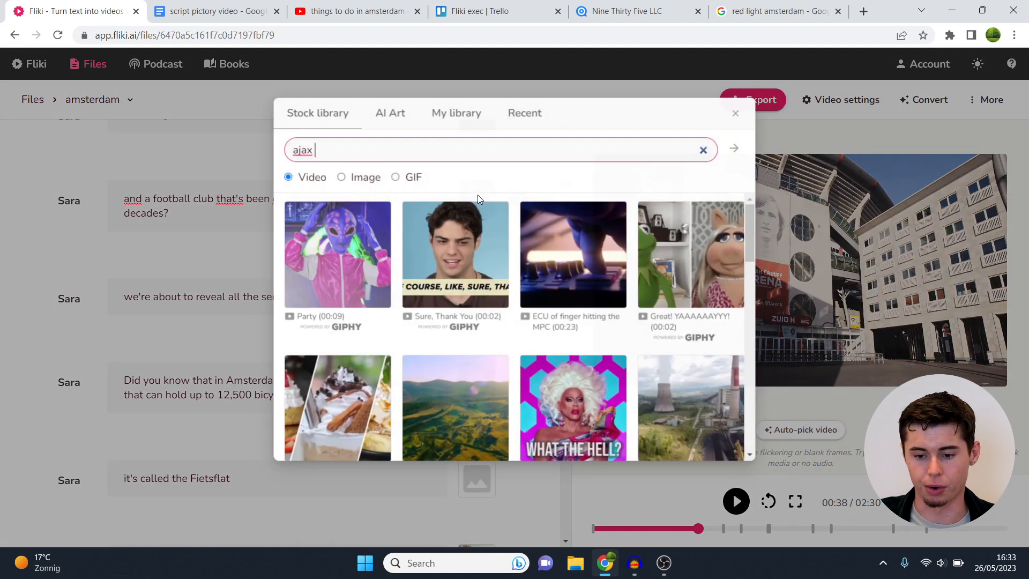
click(455, 113)
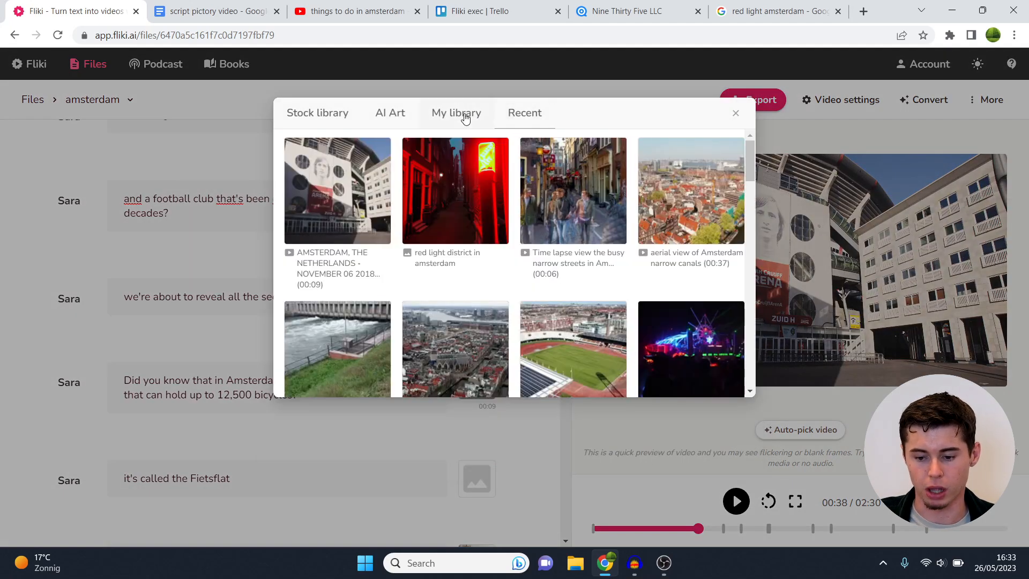
click(735, 113)
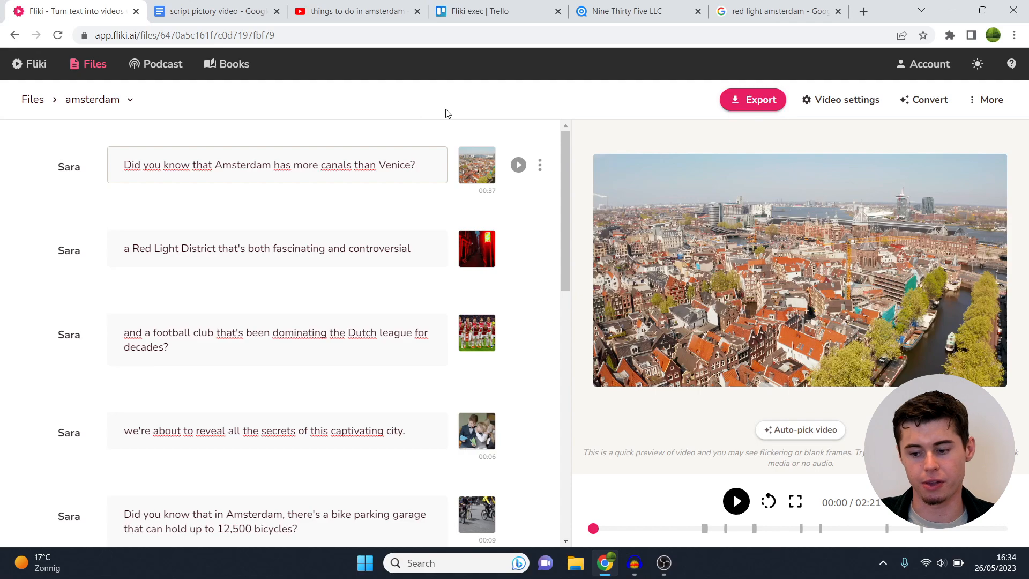
click(415, 165)
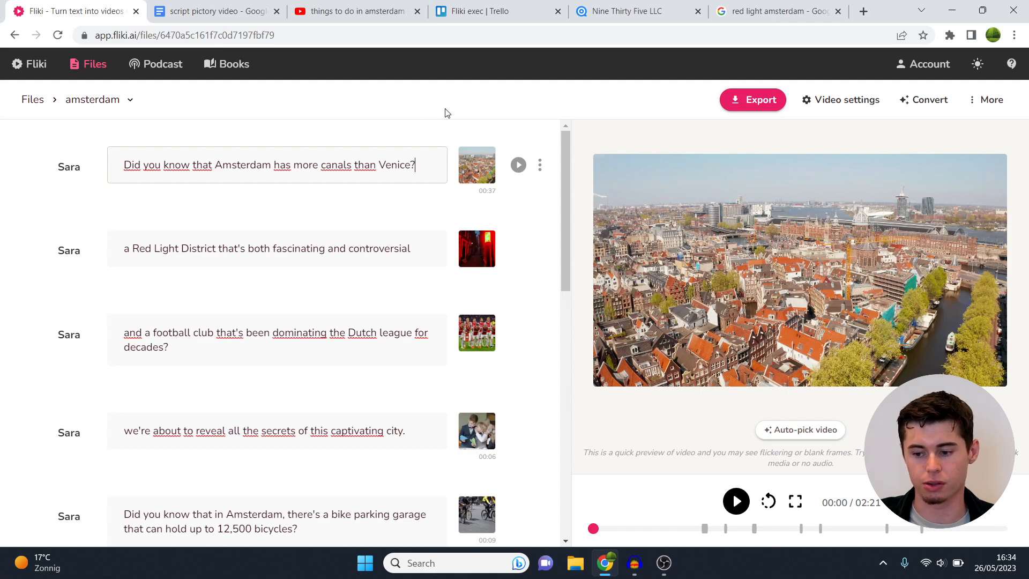
Set subtitles to Medium size in Space Mono font, displayed one phrase at a time
click(847, 99)
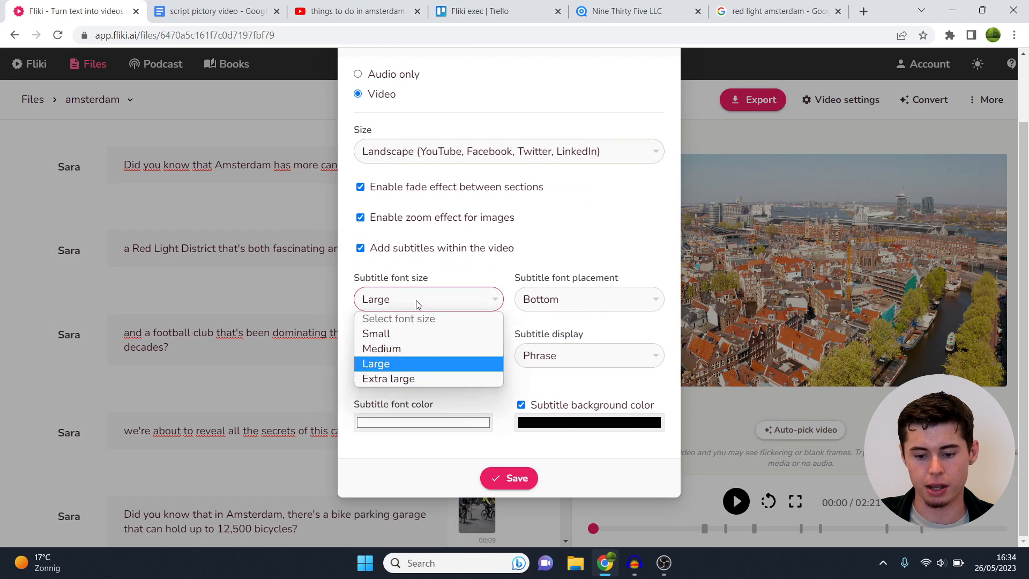
mouse_move(413, 348)
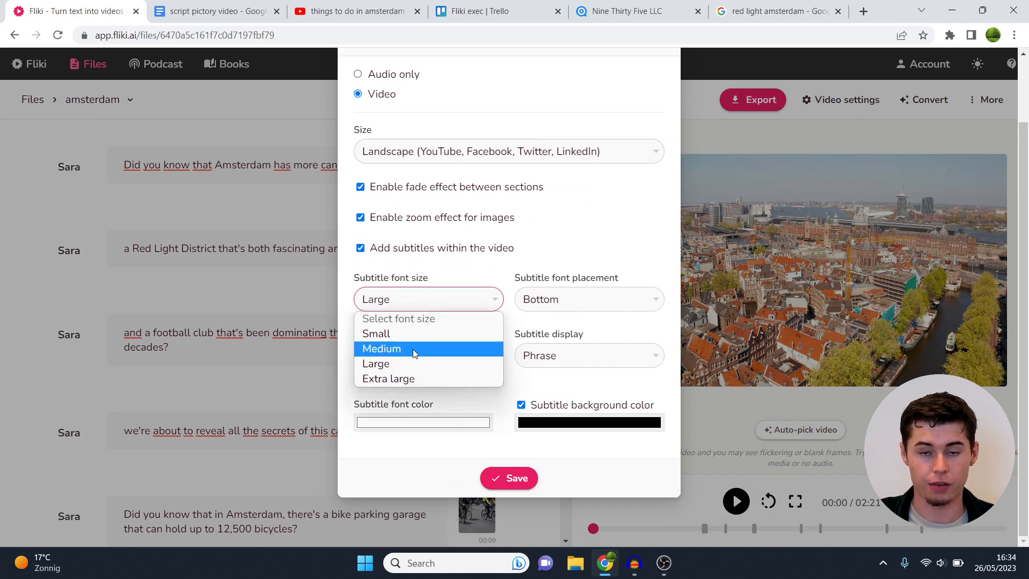
click(382, 348)
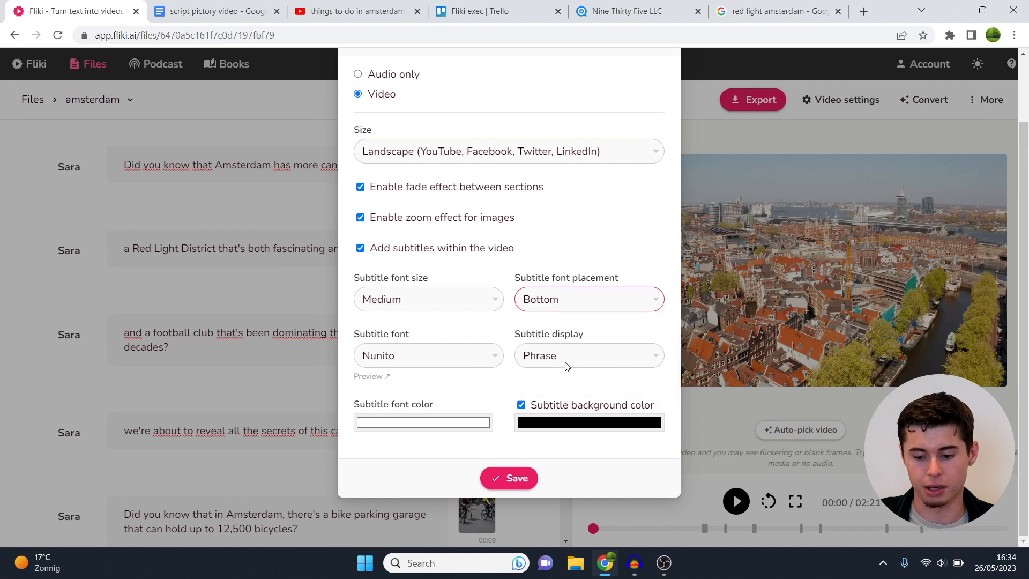
click(428, 355)
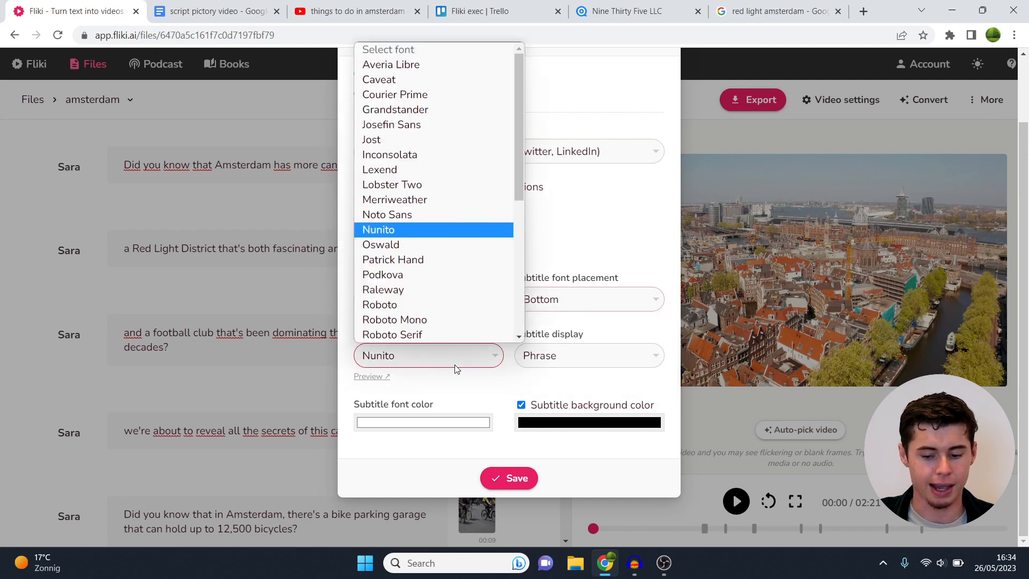
scroll(down, 3)
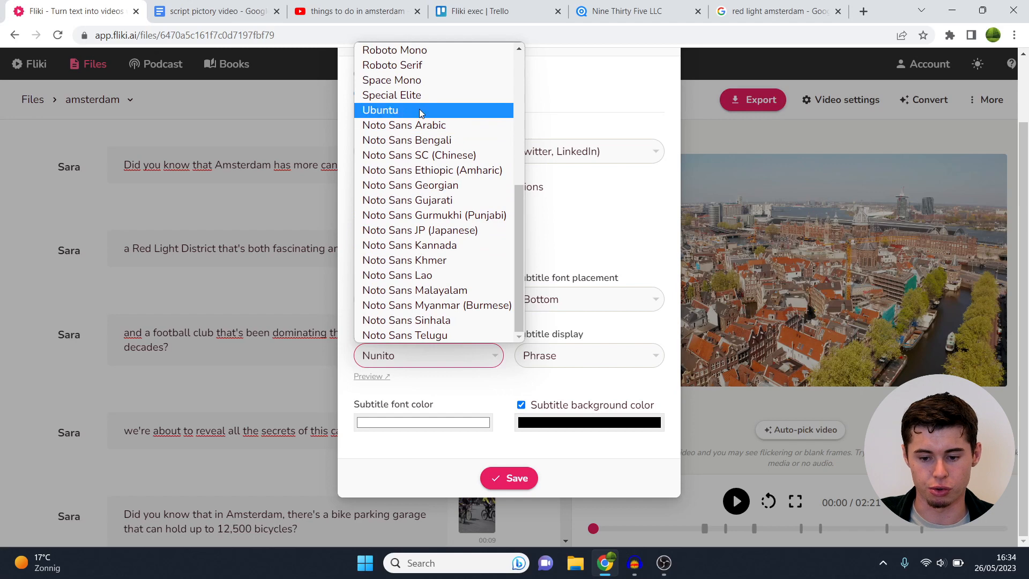
click(392, 79)
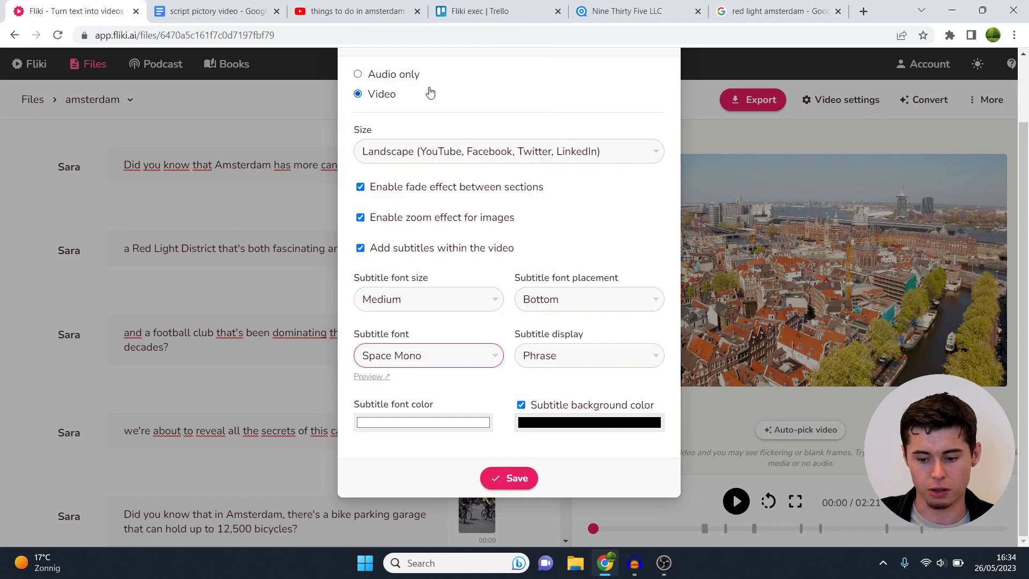
click(587, 355)
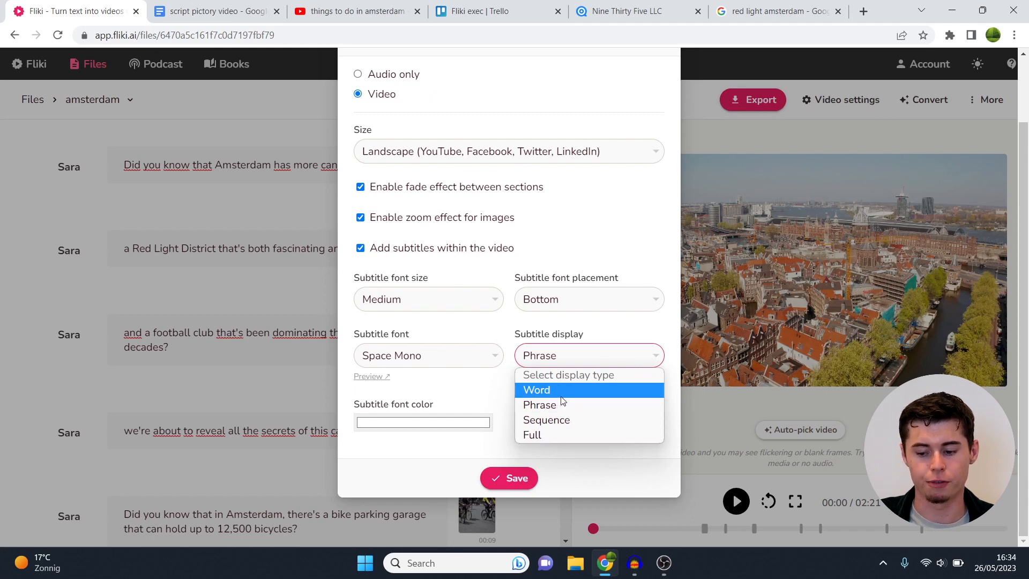
mouse_move(560, 404)
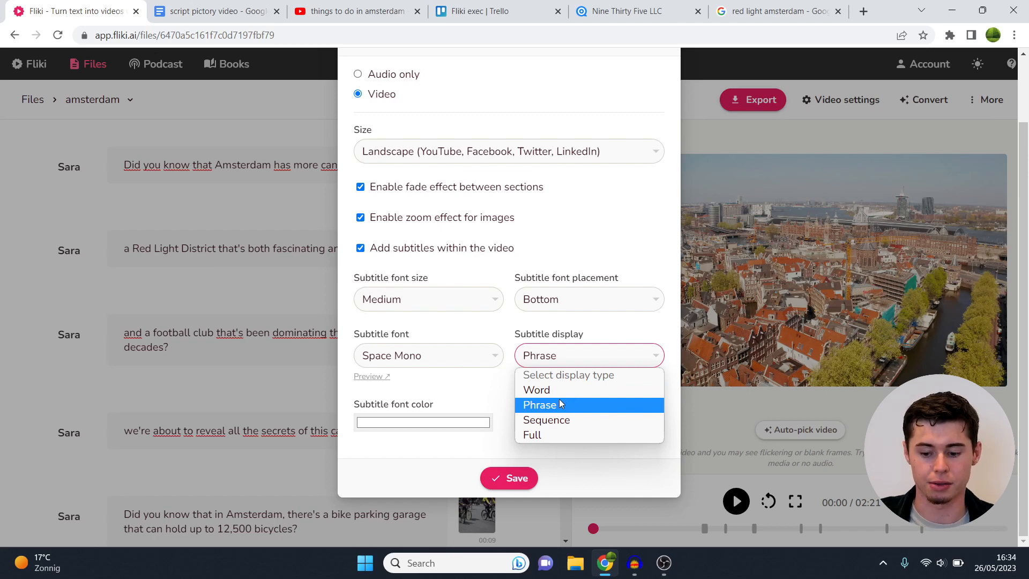
mouse_move(532, 434)
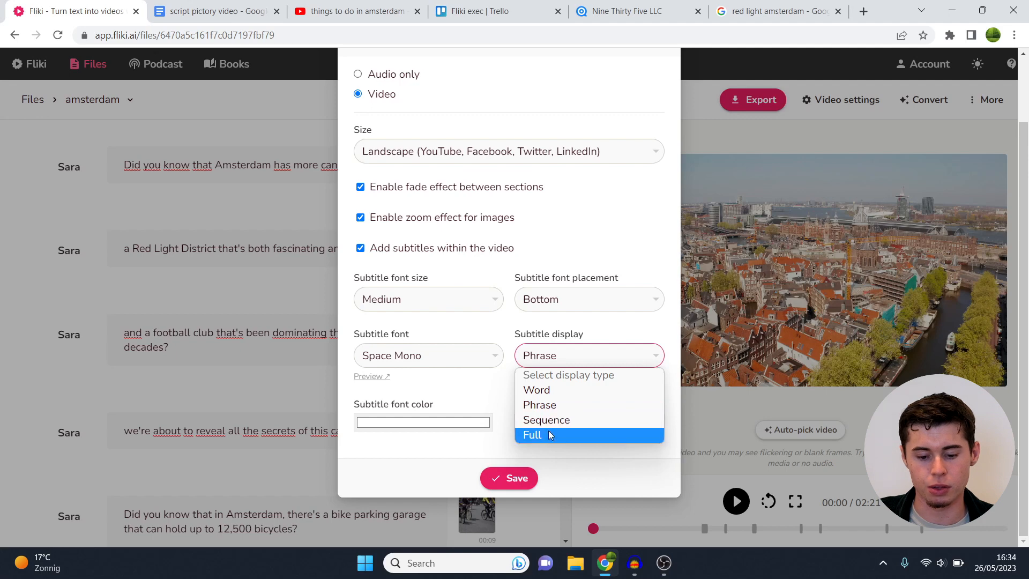
mouse_move(578, 405)
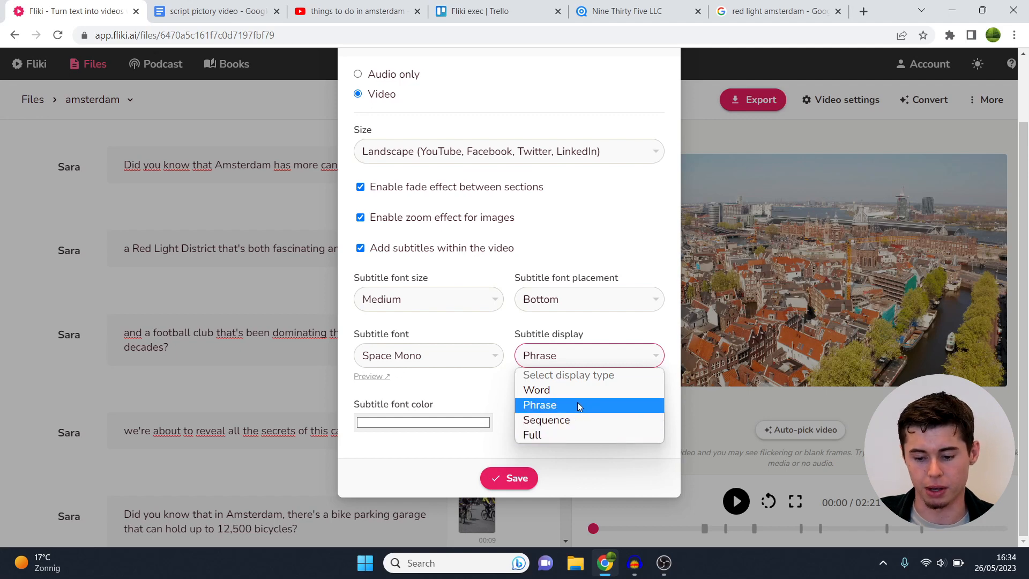
click(539, 405)
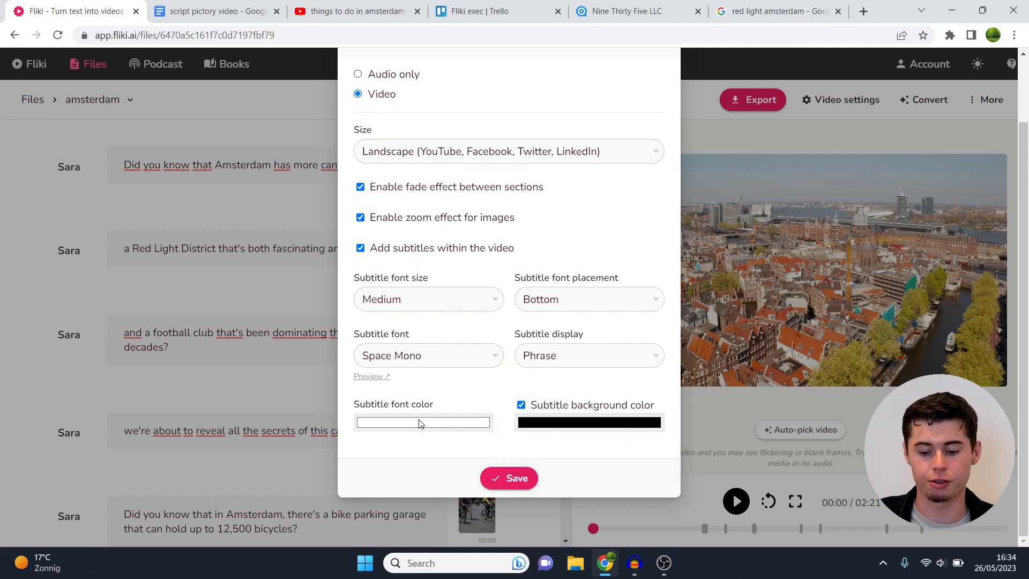
Make the subtitle text yellow with no background colour and save the video settings
click(423, 423)
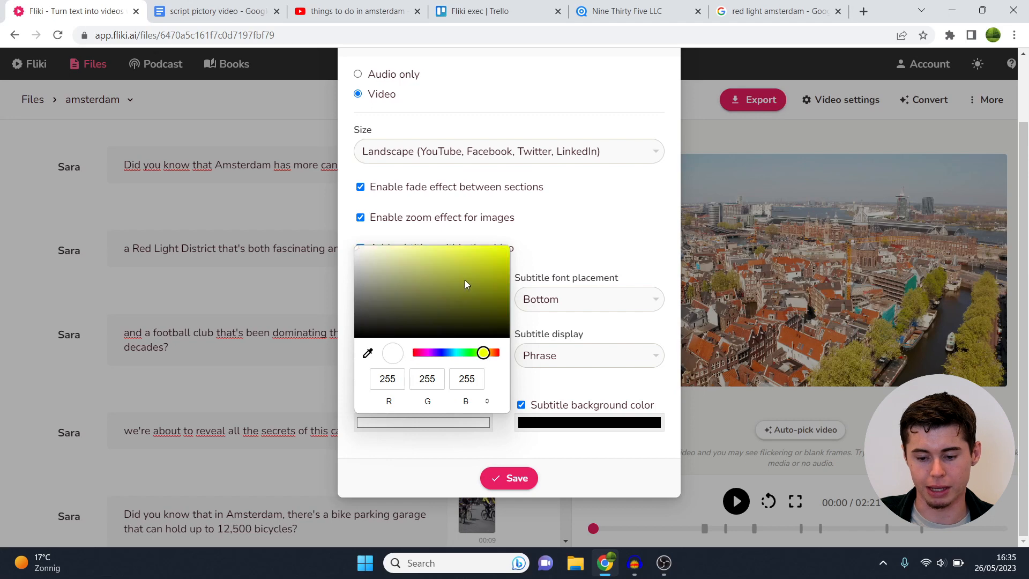
click(508, 251)
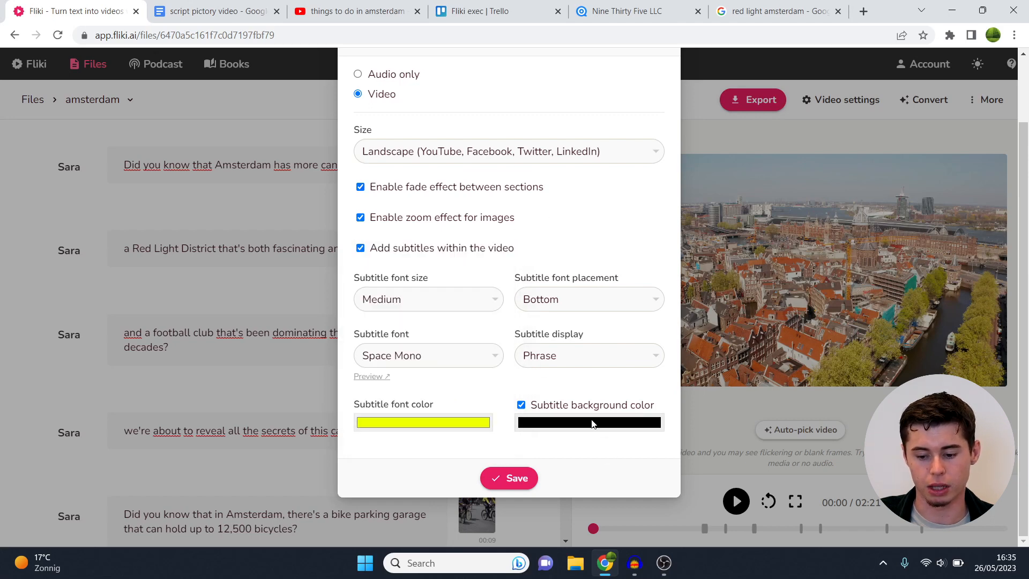
click(521, 405)
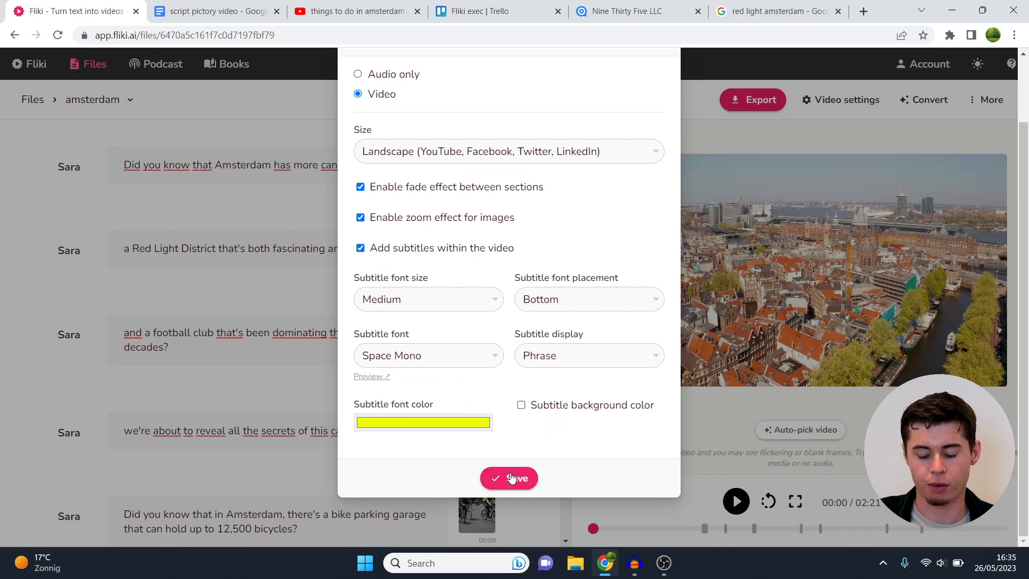
click(509, 478)
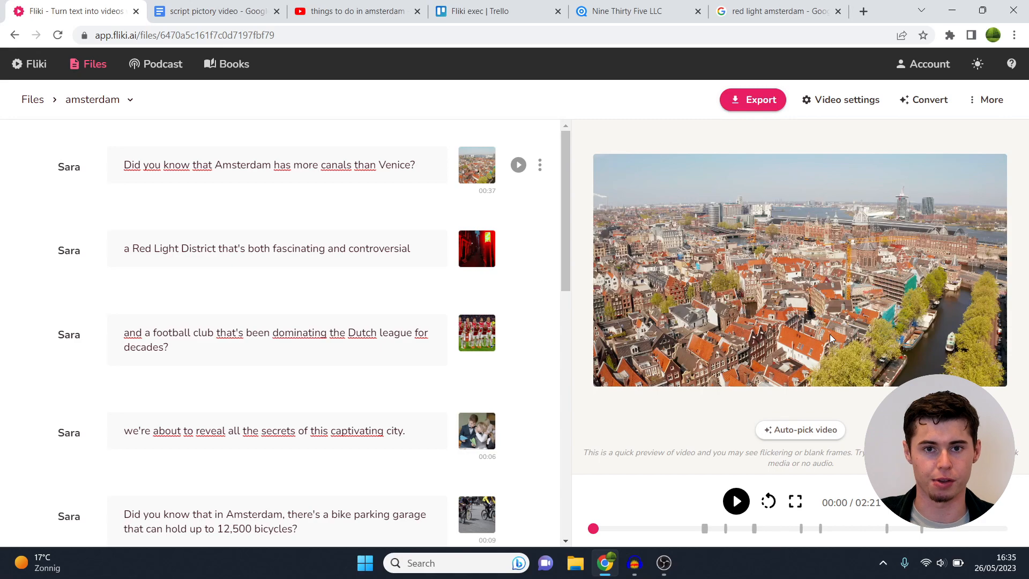
Re-enable the subtitle background at about 0.22 alpha and save the settings
click(736, 500)
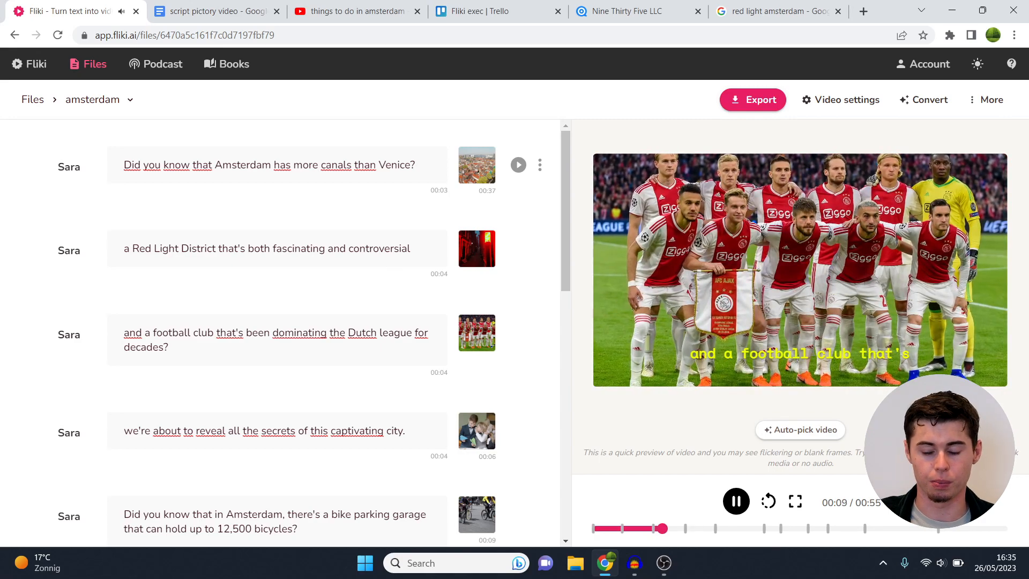
click(847, 99)
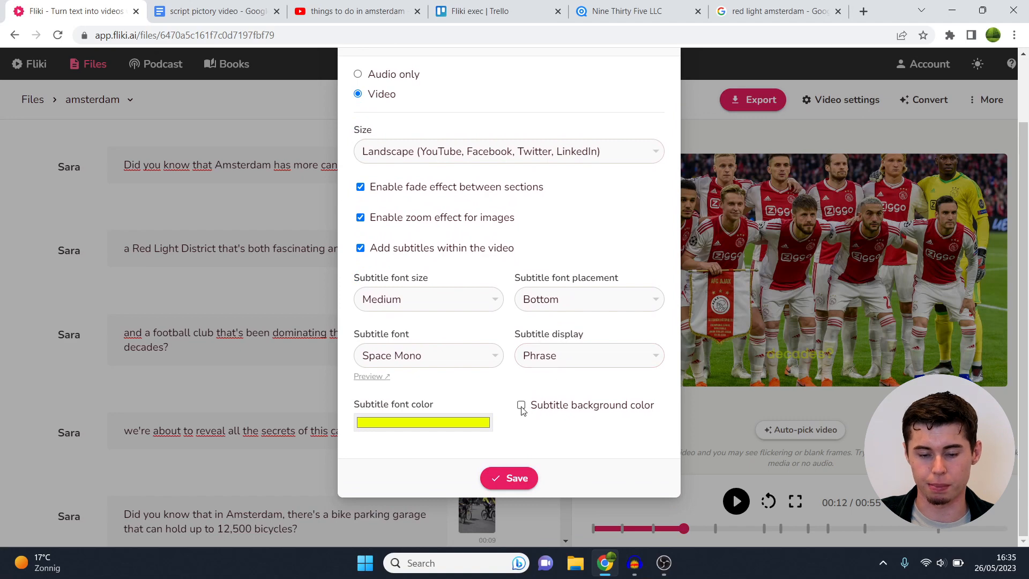
click(521, 405)
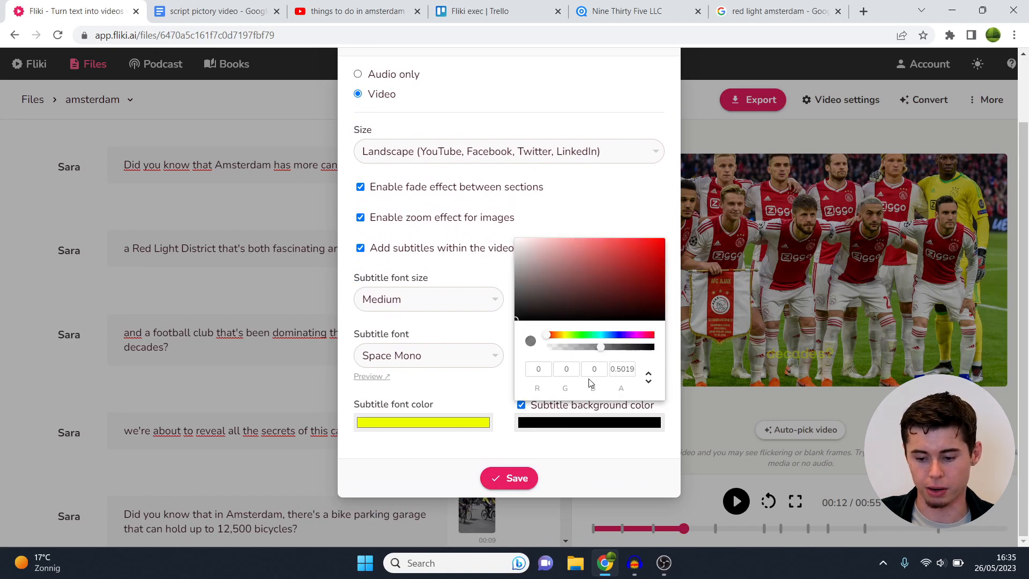
drag(600, 347, 630, 346)
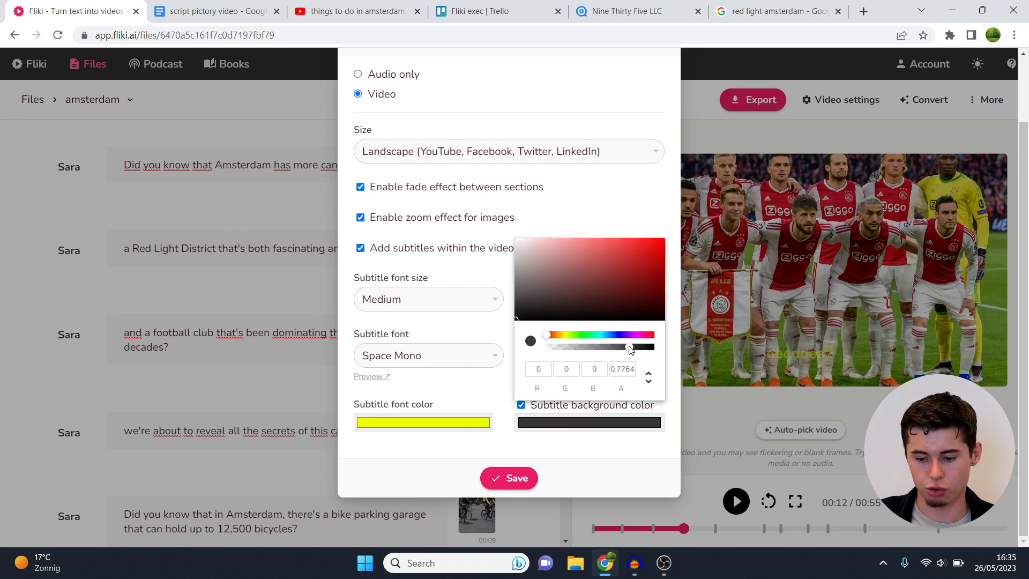
drag(630, 347, 569, 346)
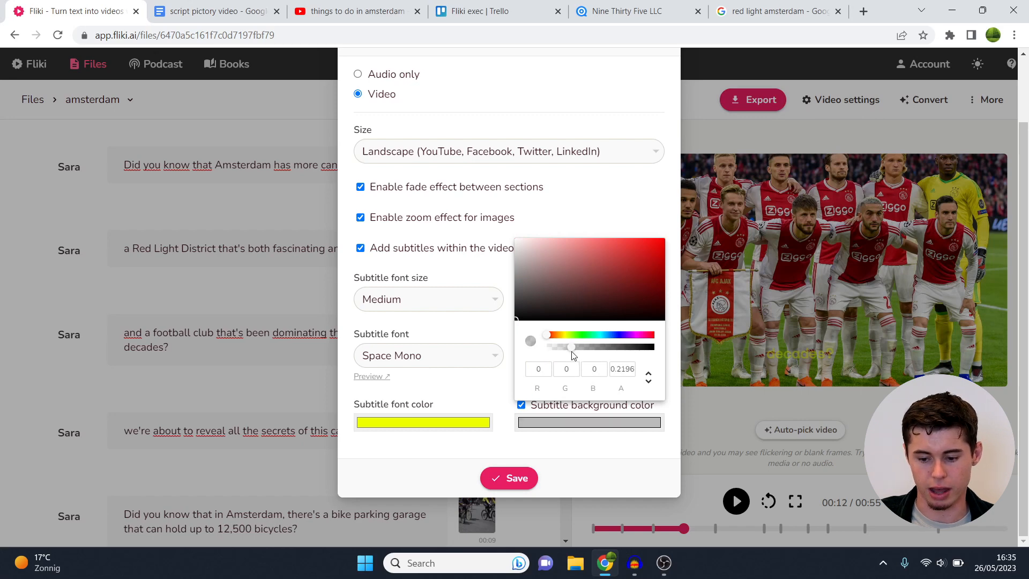
click(508, 478)
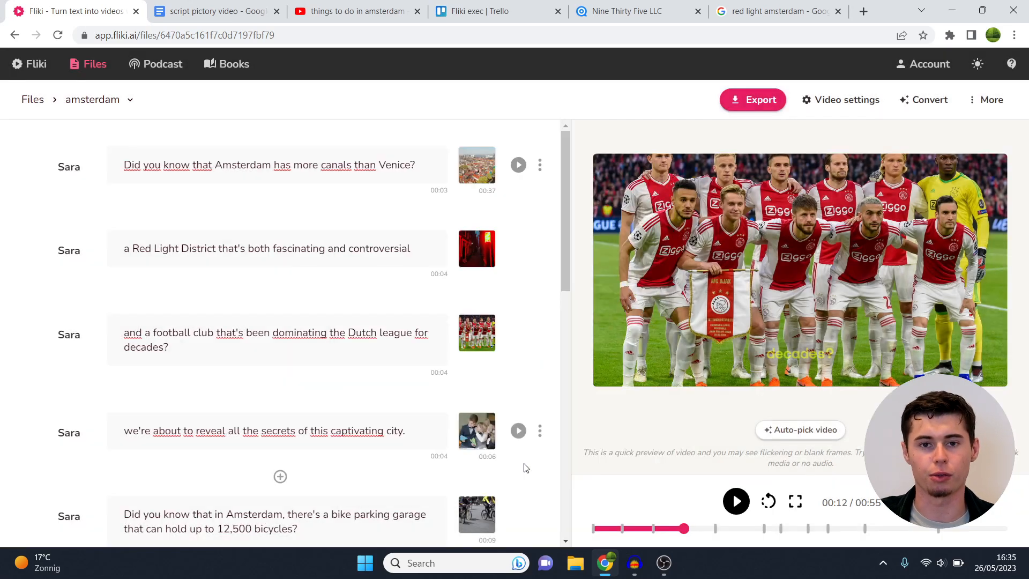
Preview the subtitles, then bring up Voice selection for the first section
click(735, 500)
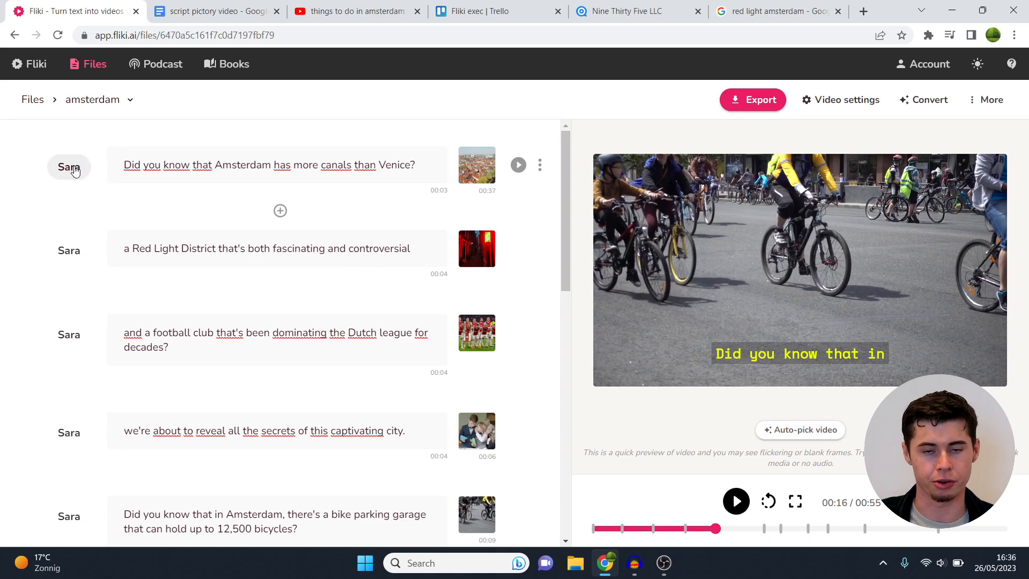
click(68, 167)
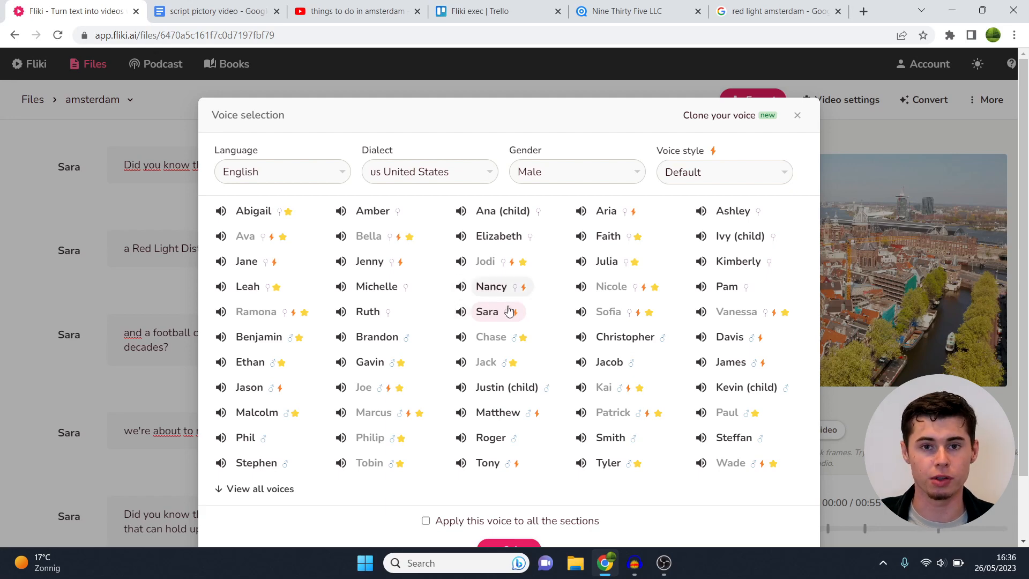
Choose the male Malcolm voice and apply it to all sections
click(282, 171)
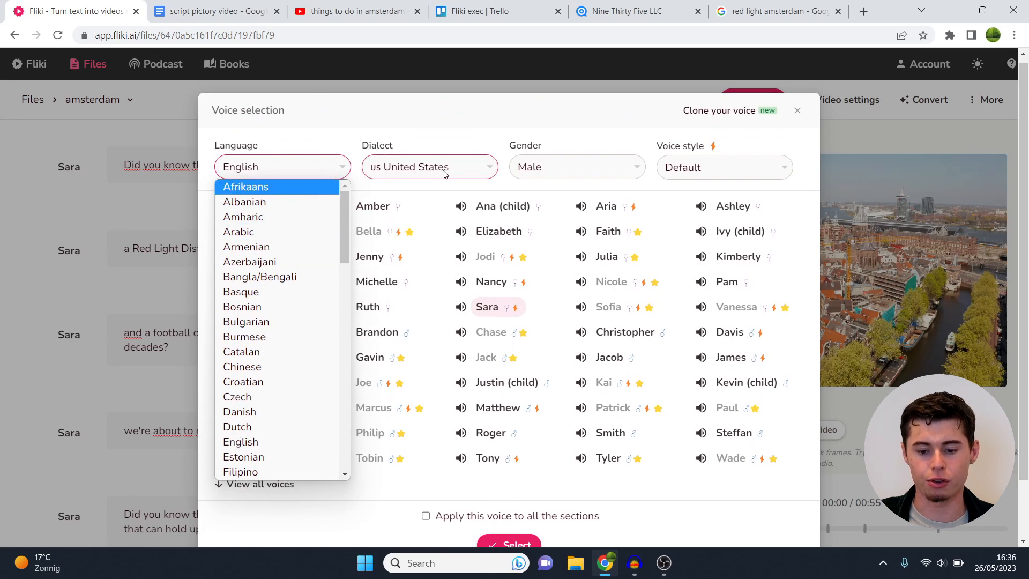
click(574, 167)
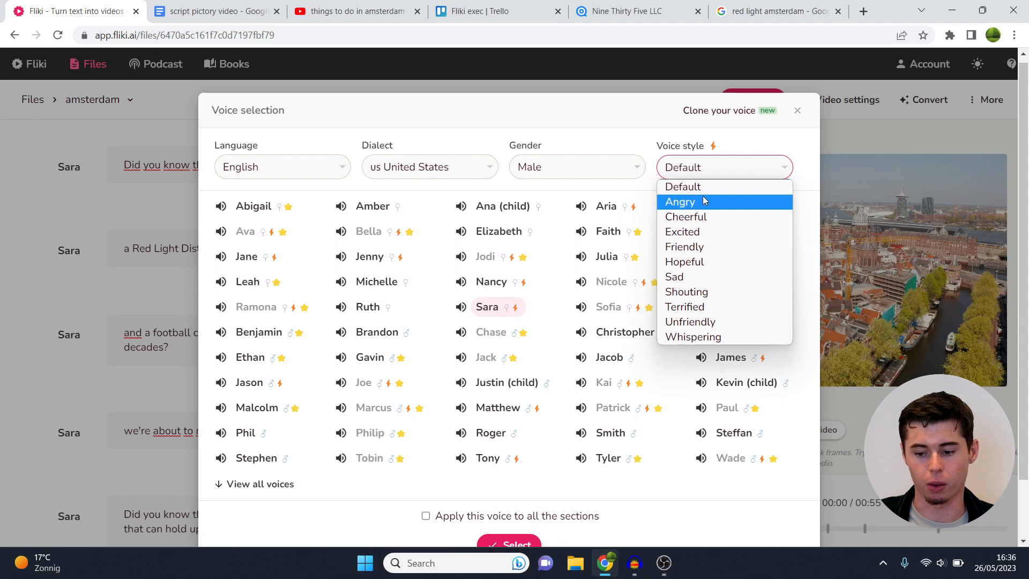
mouse_move(673, 277)
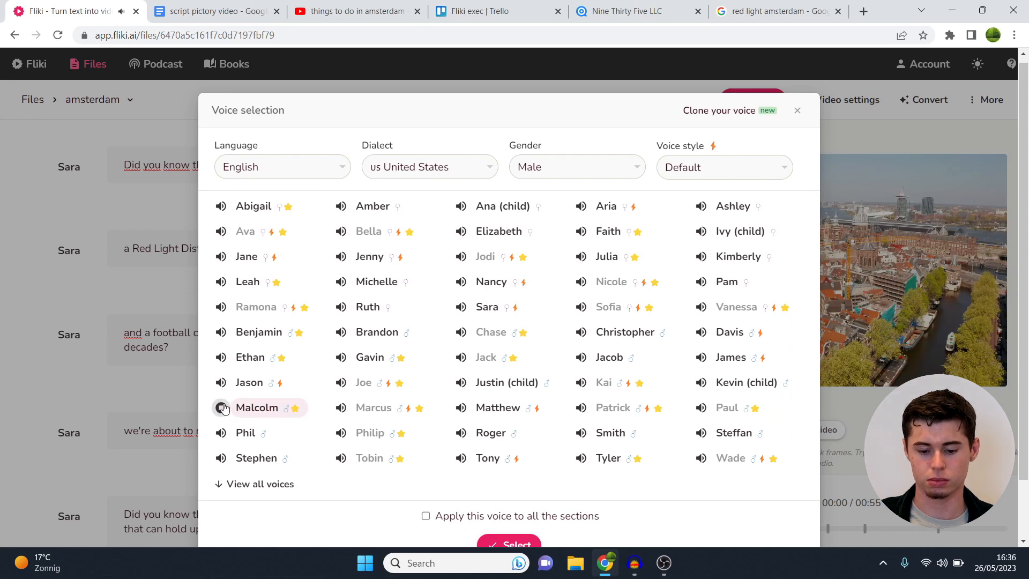
mouse_move(558, 233)
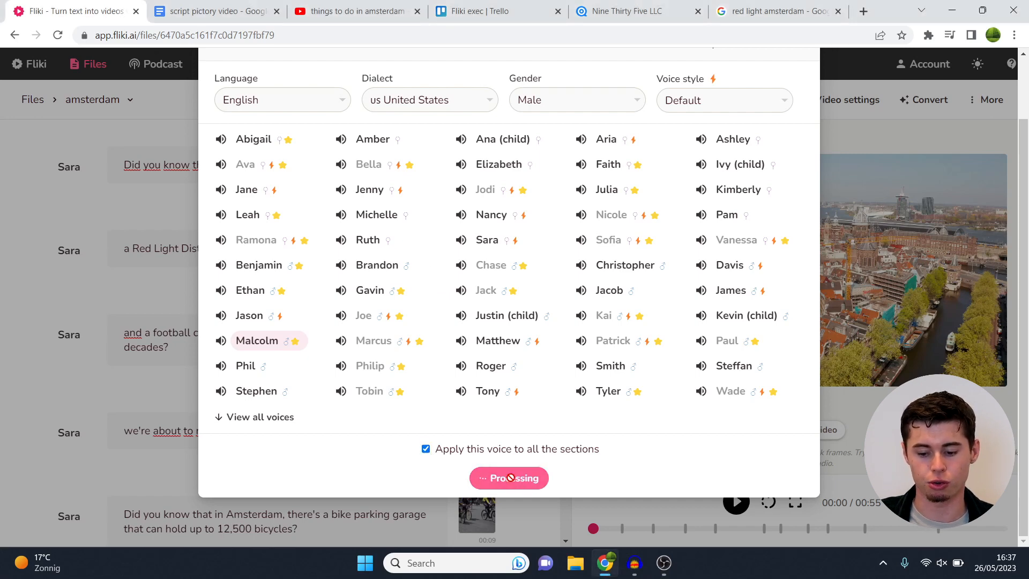
click(508, 478)
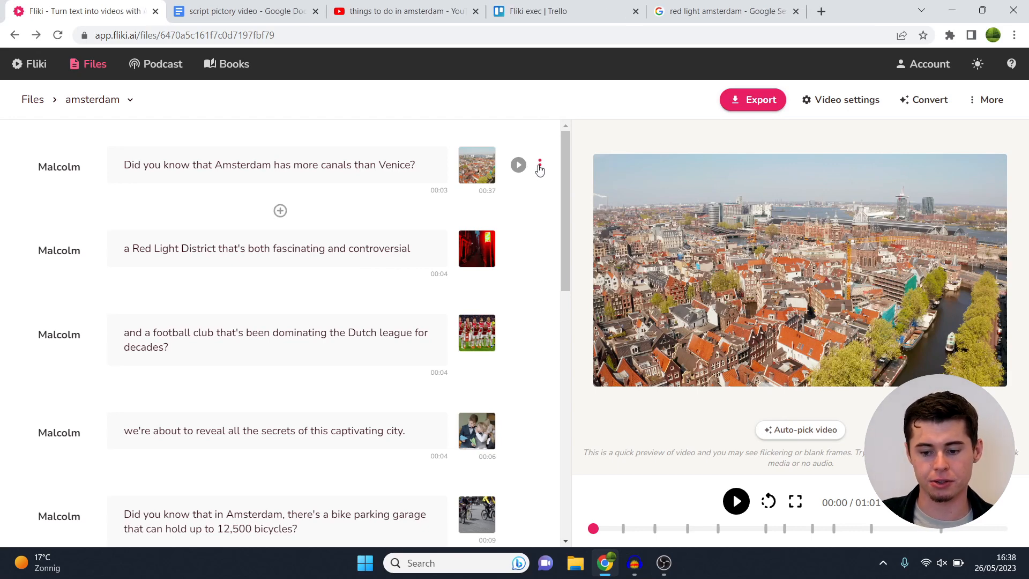
click(539, 166)
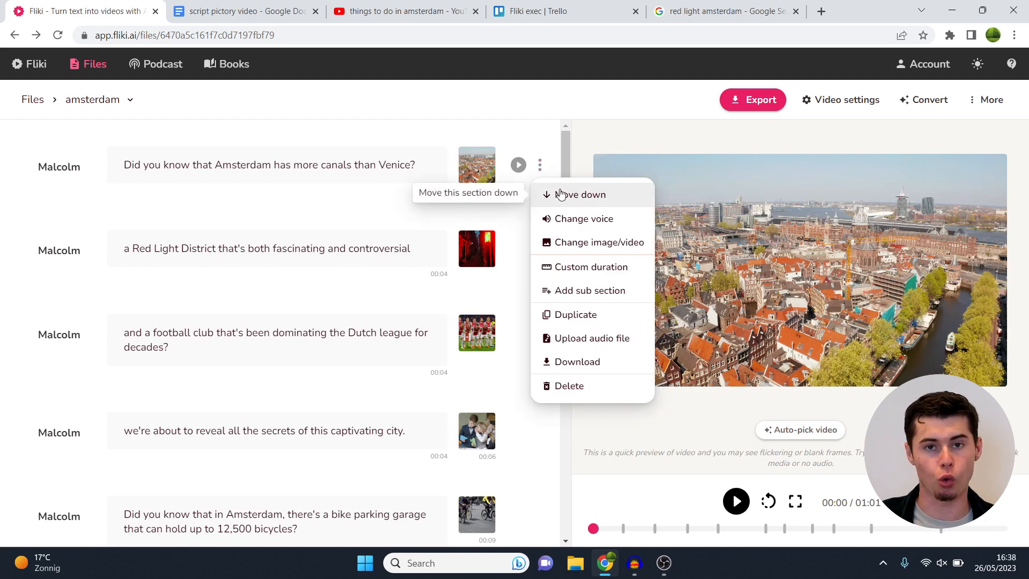
click(539, 247)
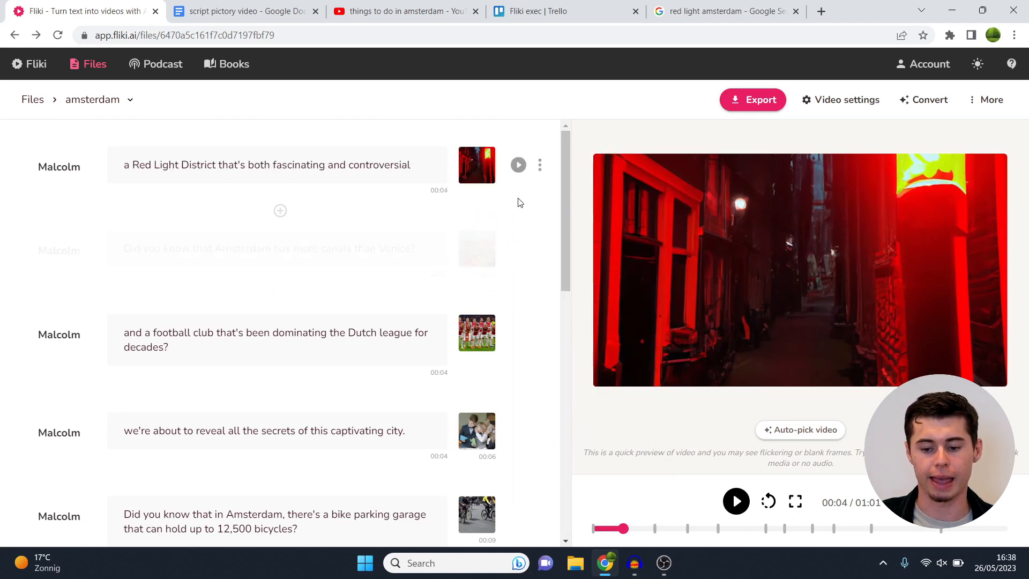
click(540, 165)
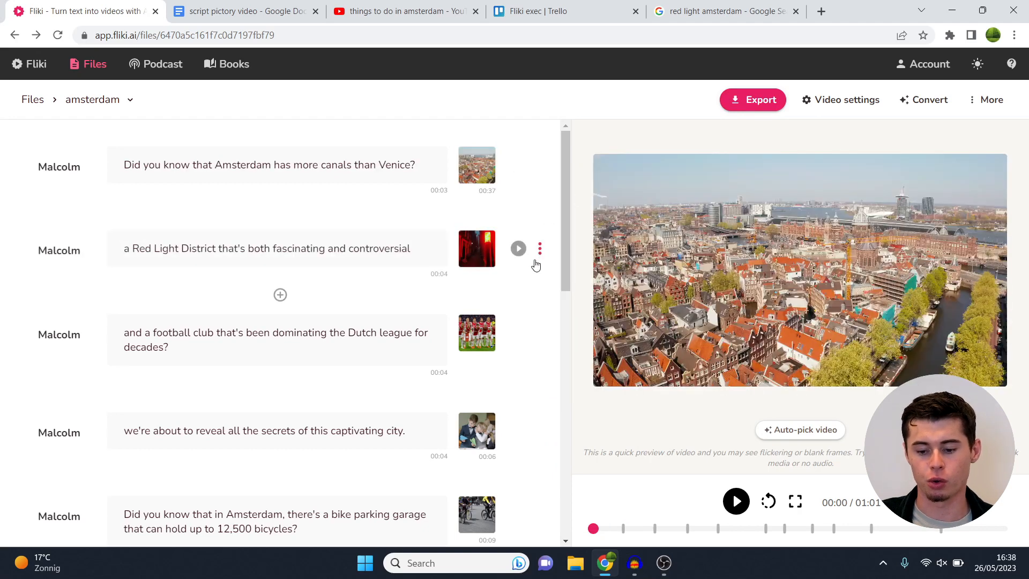
Give the Red Light District section a custom duration of 5 seconds and verify it
click(539, 248)
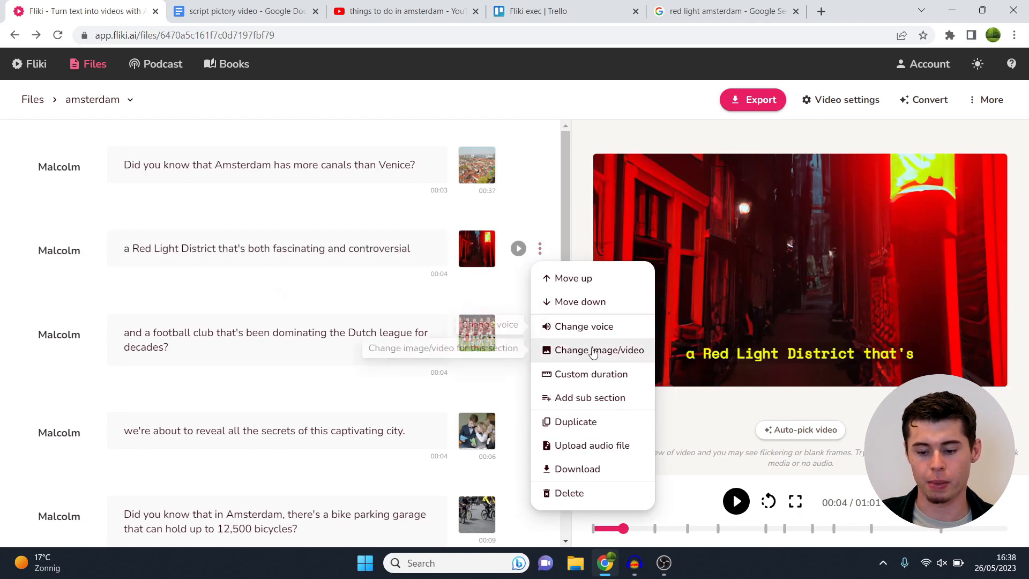
mouse_move(589, 373)
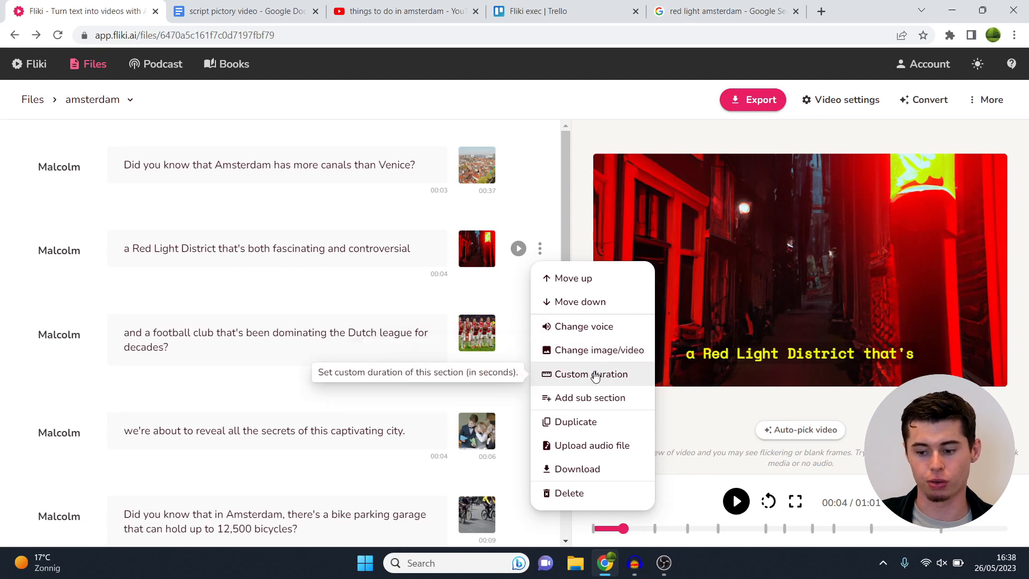
click(591, 374)
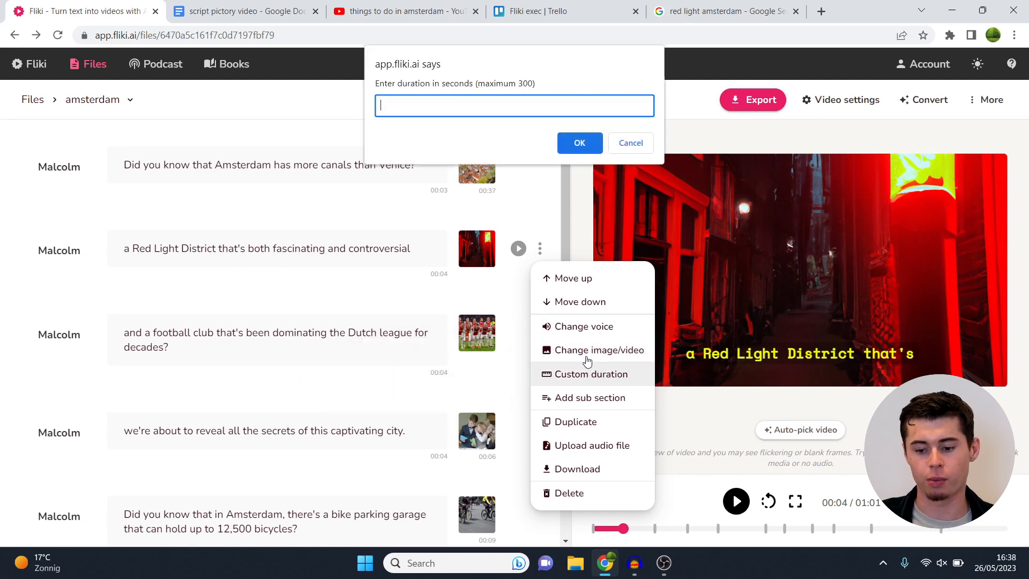
text(5)
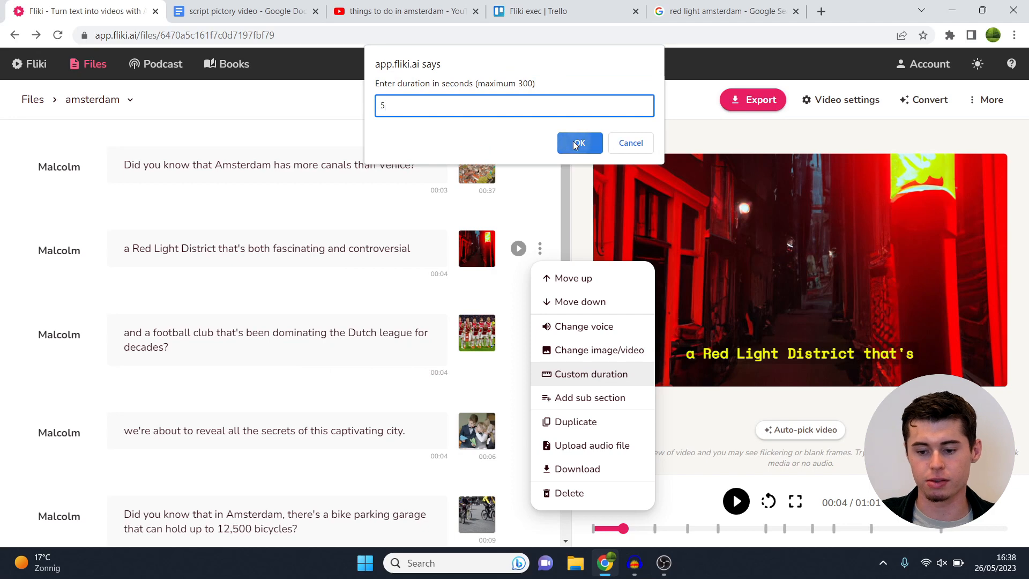
click(578, 142)
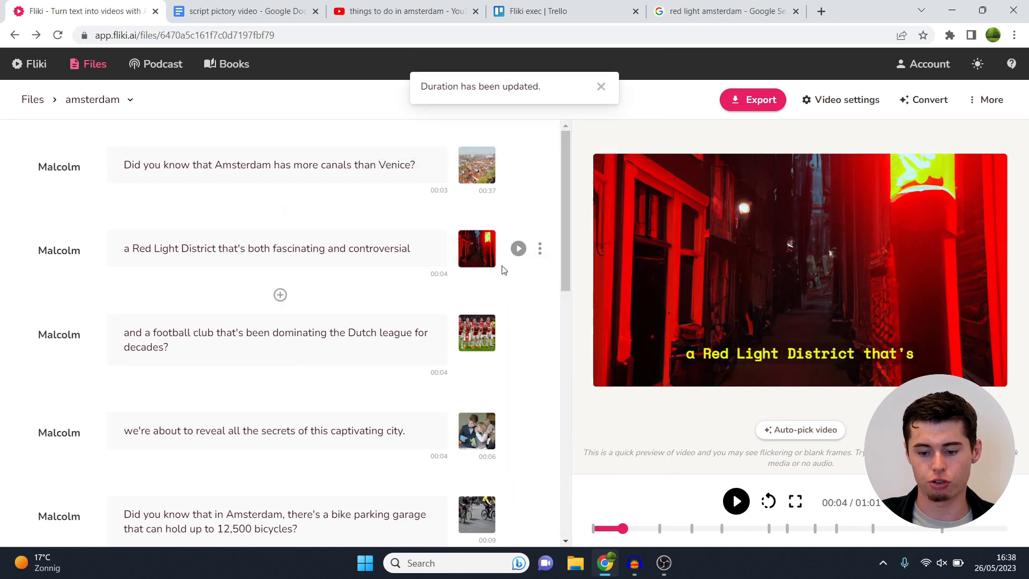
click(539, 248)
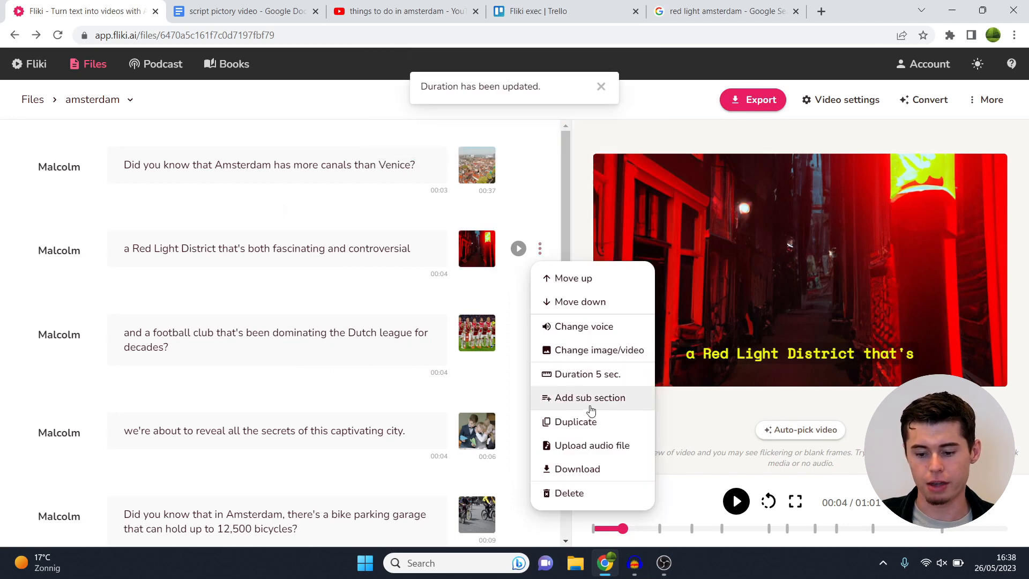
Add a sub-section reading 'ajax amsterdam has won the league more than 30 times'
click(590, 397)
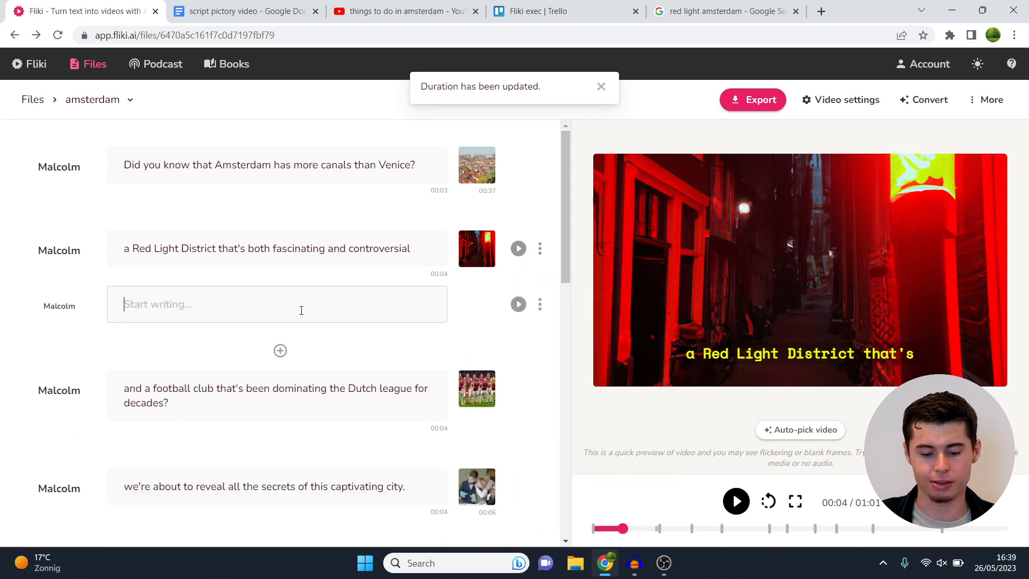
scroll(down, 3)
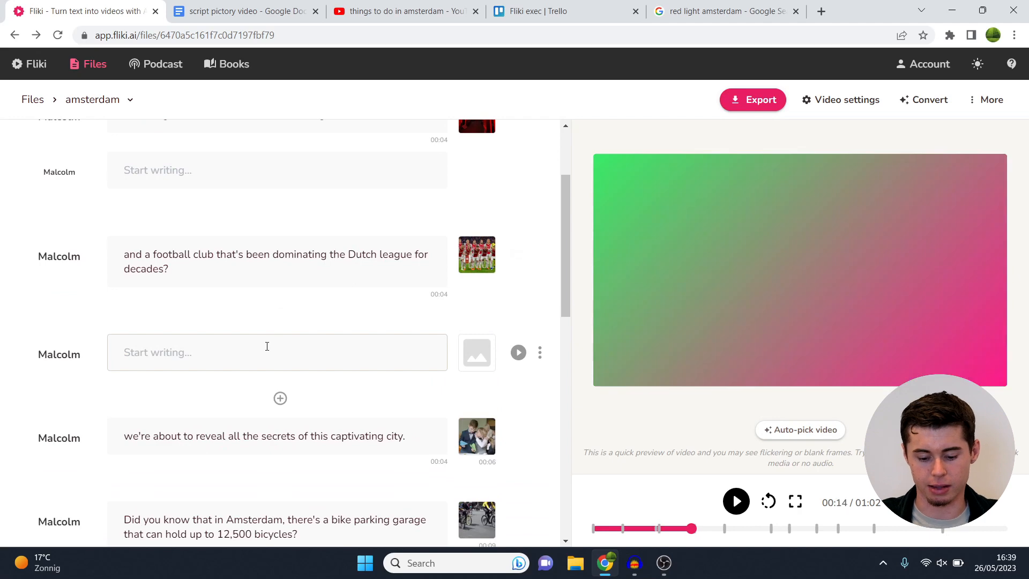
text(insert)
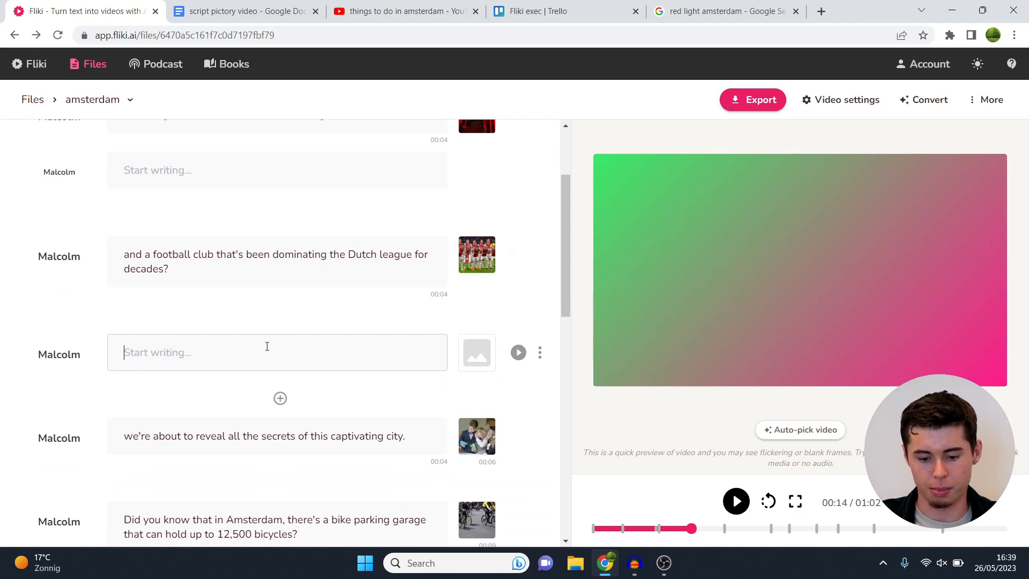
text(ajax amsterdam has)
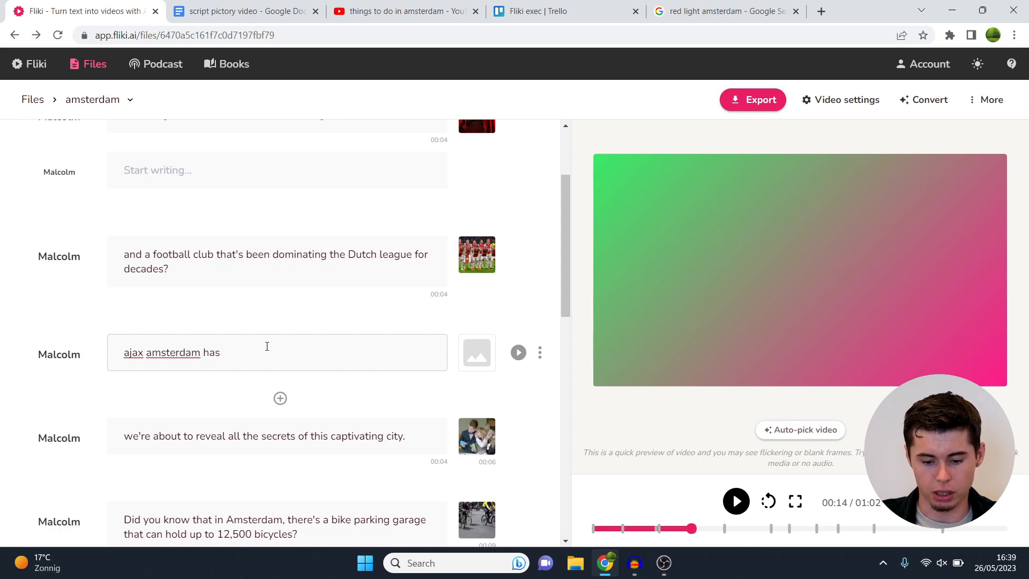
text(won the league)
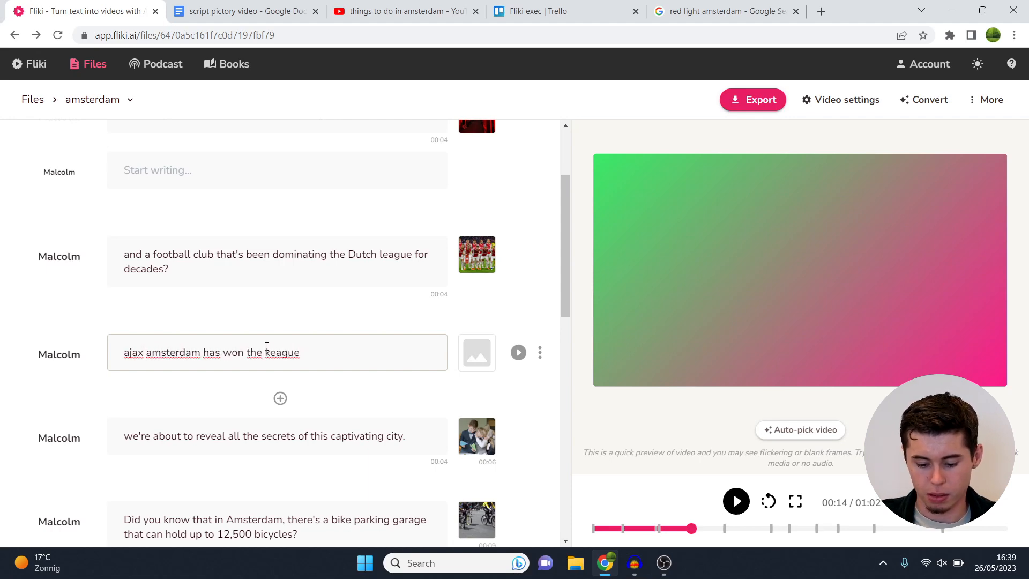
text(more than 30 t)
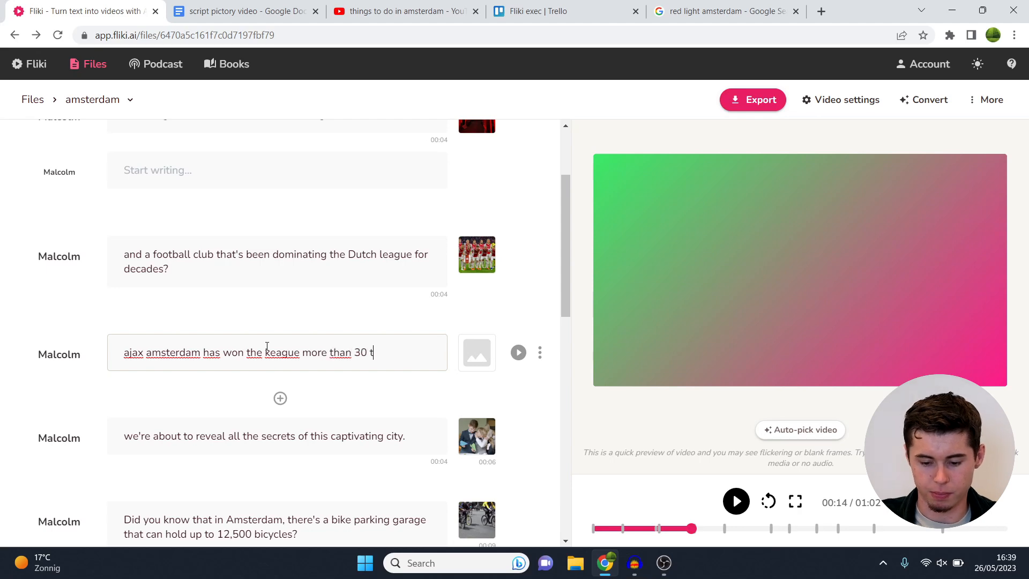
text(imes)
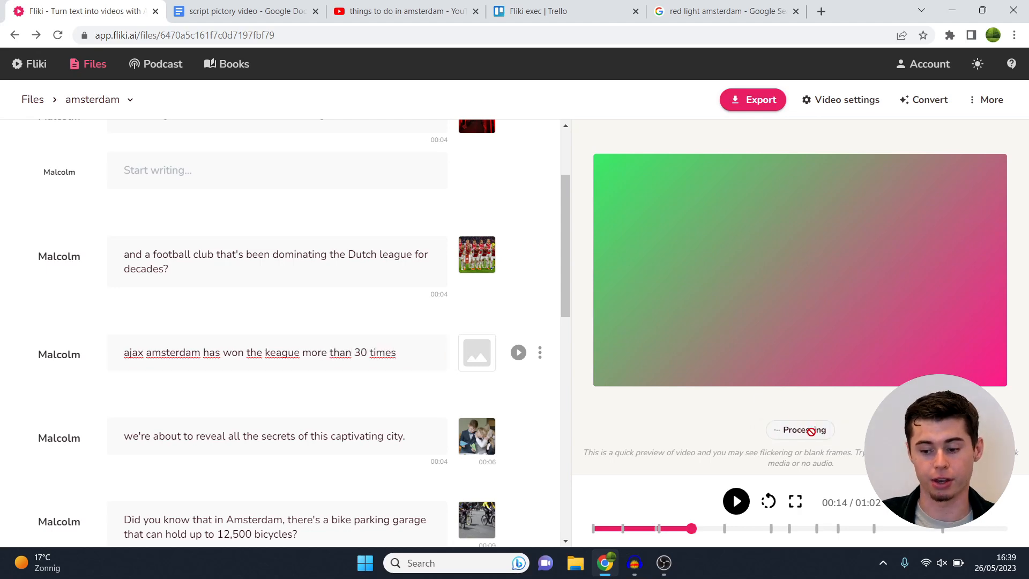
Set the Ajax scene's visual to brobbeyclose1920.jpg from My library
click(476, 353)
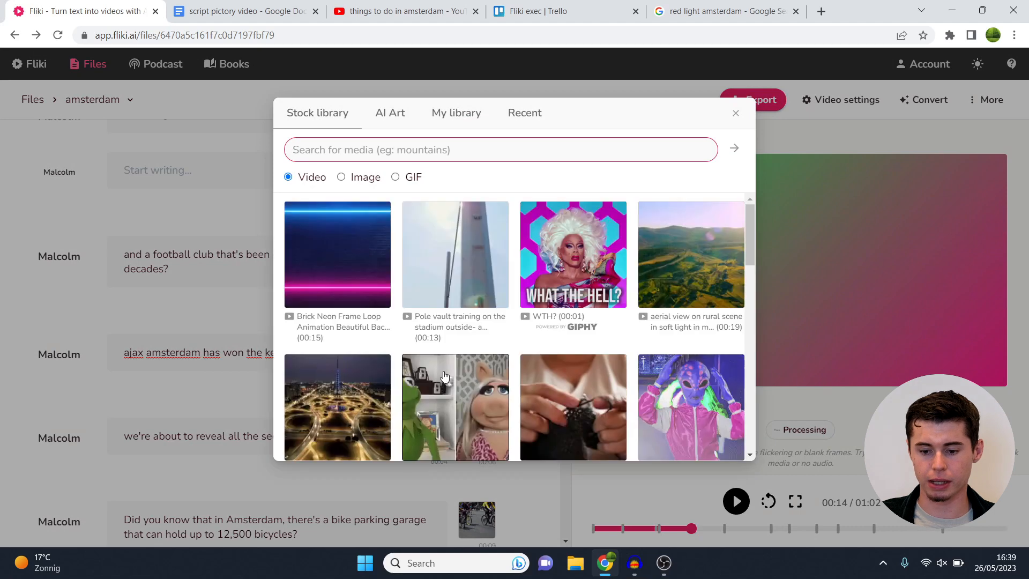
click(457, 112)
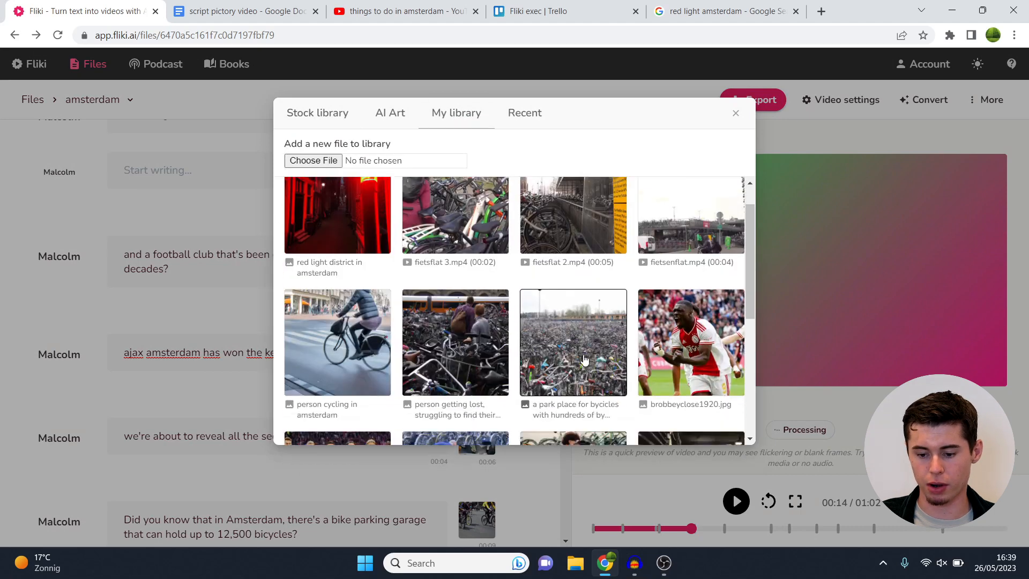
click(735, 113)
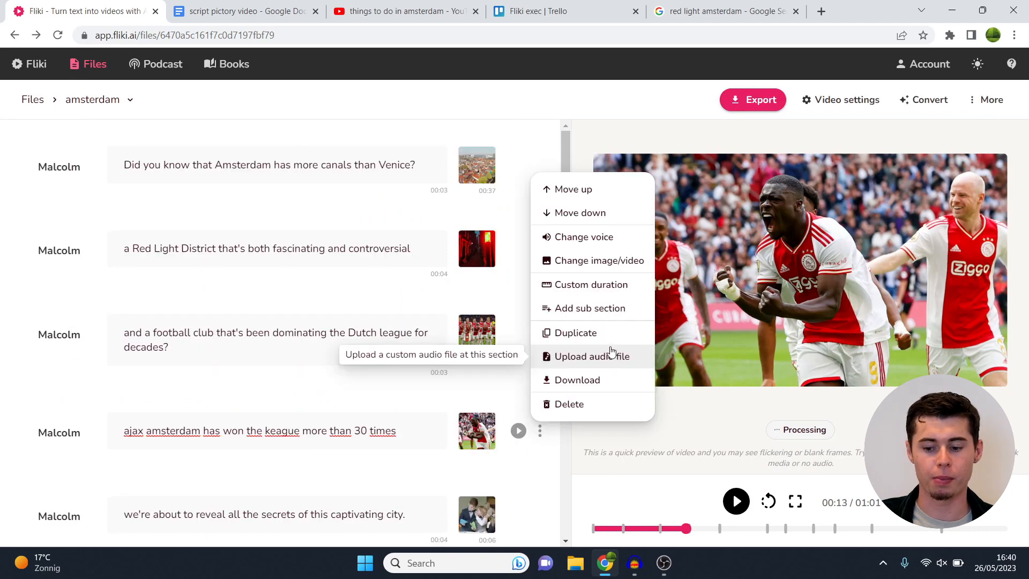
mouse_move(578, 332)
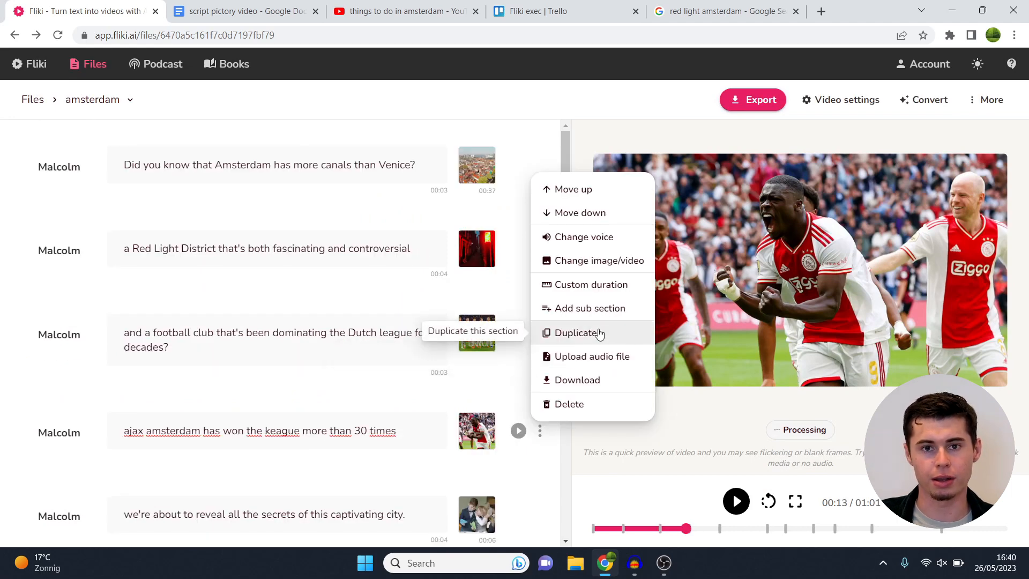
mouse_move(597, 356)
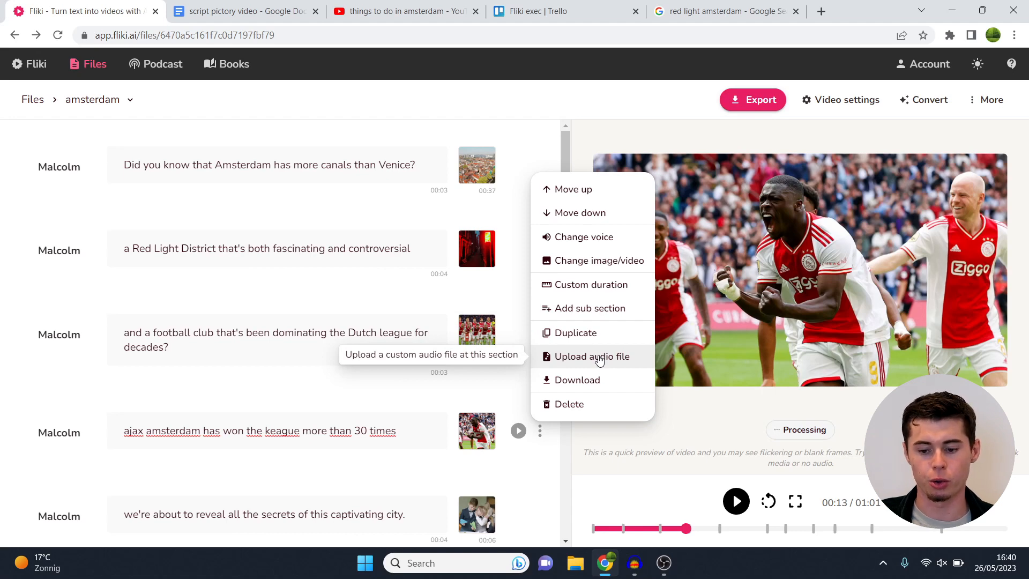
mouse_move(590, 380)
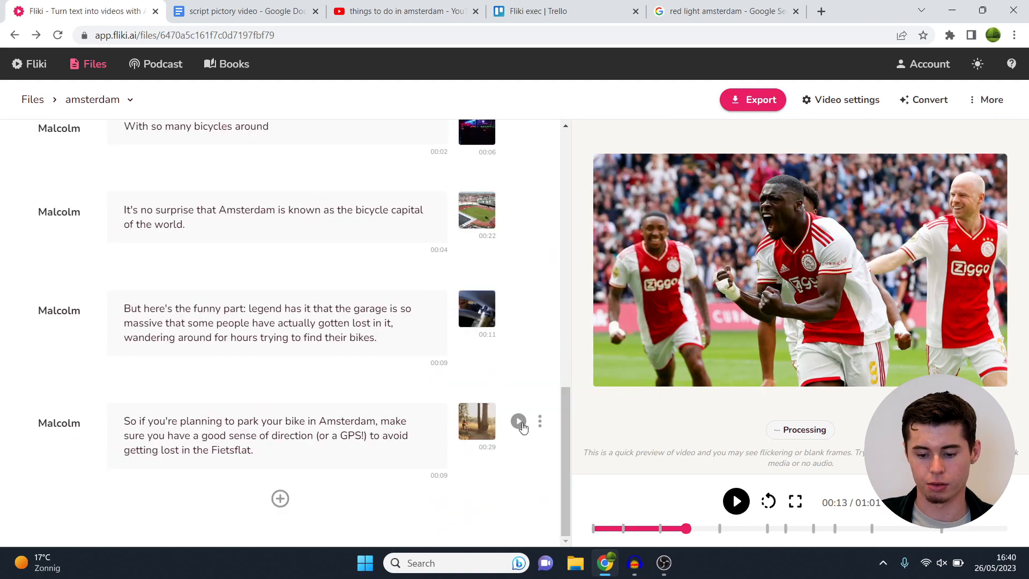
click(539, 420)
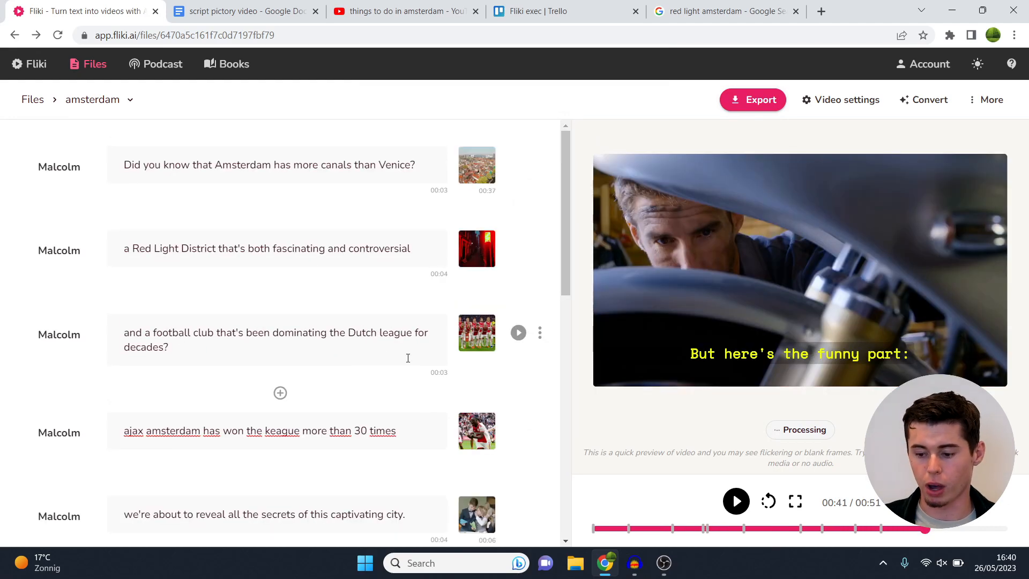
mouse_move(525, 274)
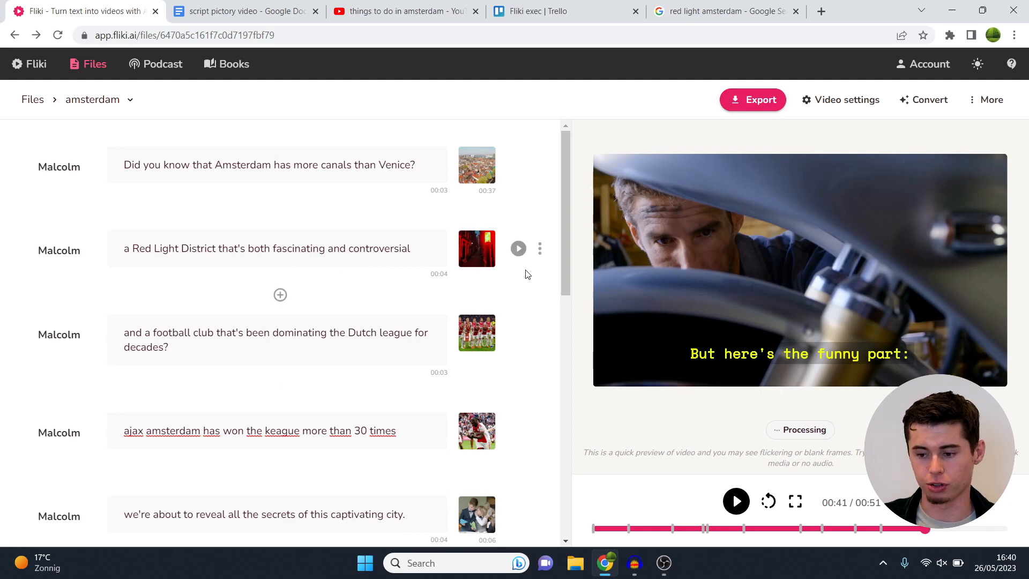
Add a sub-section to the bike garage scene, leaving "Did you know that in Amsterdam" on its own
scroll(down, 3)
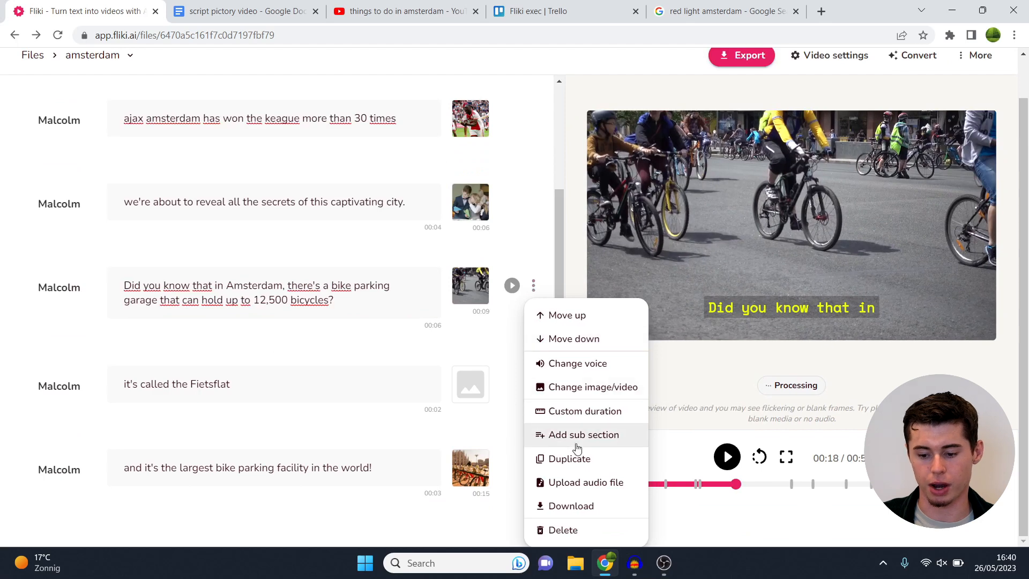
click(583, 434)
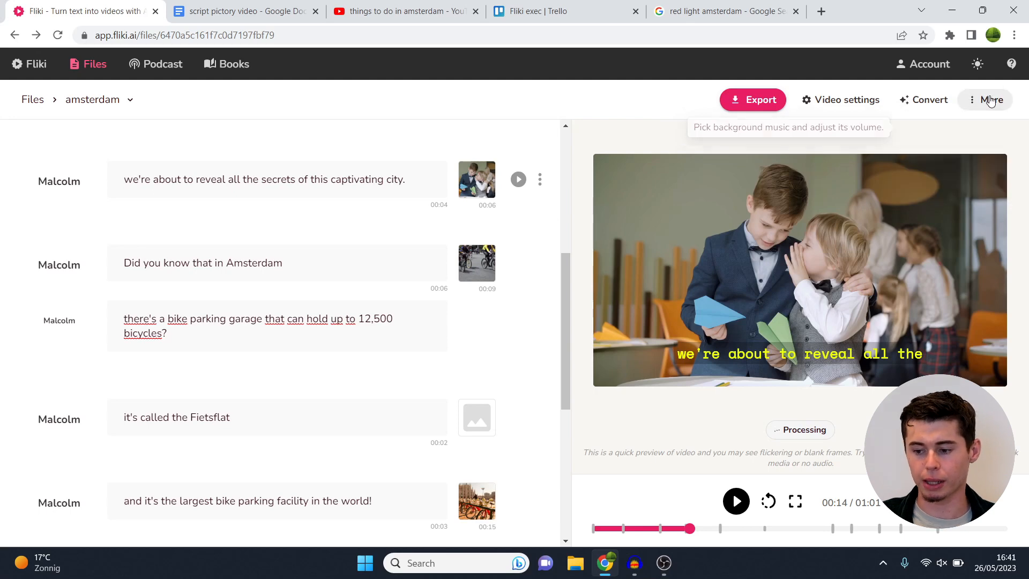
Pick the stock track Acoustipop as background music via More > Background music and save it
click(990, 99)
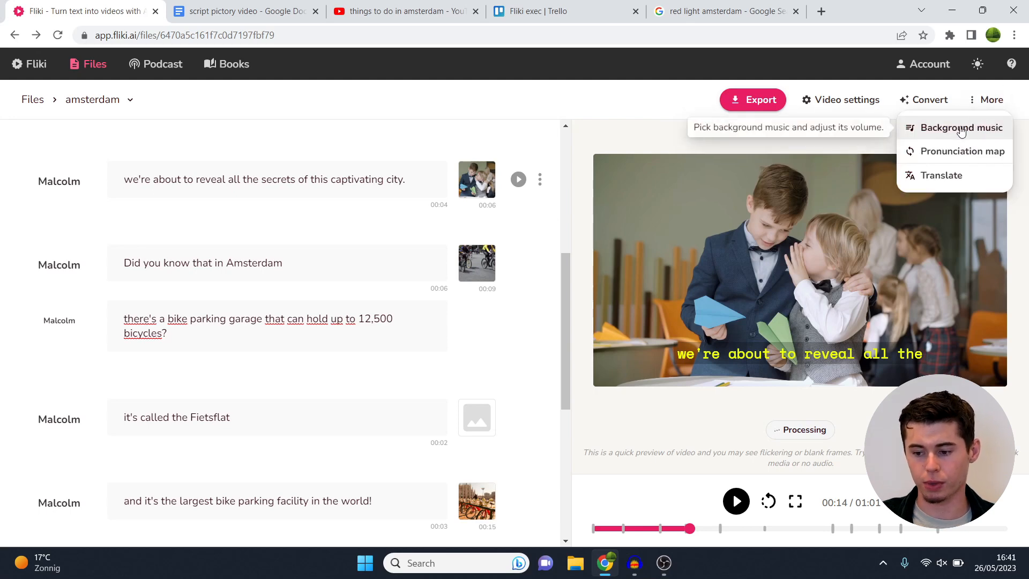
click(960, 128)
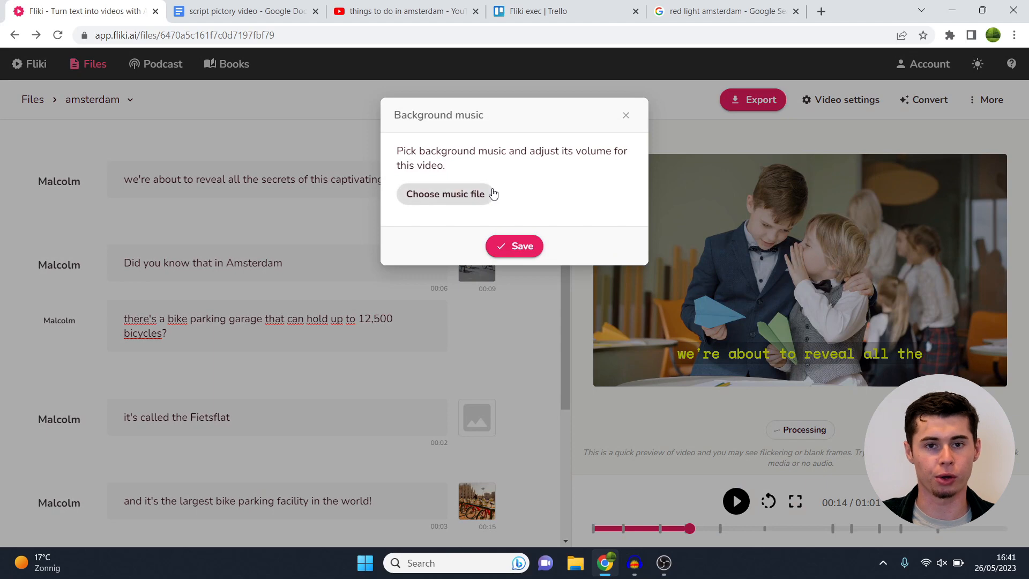
click(445, 194)
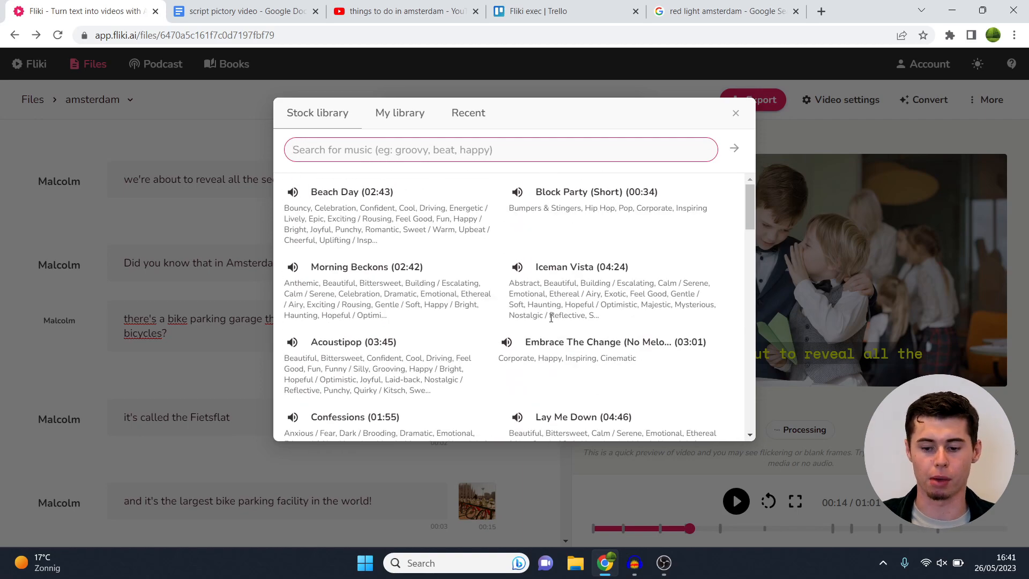
click(400, 112)
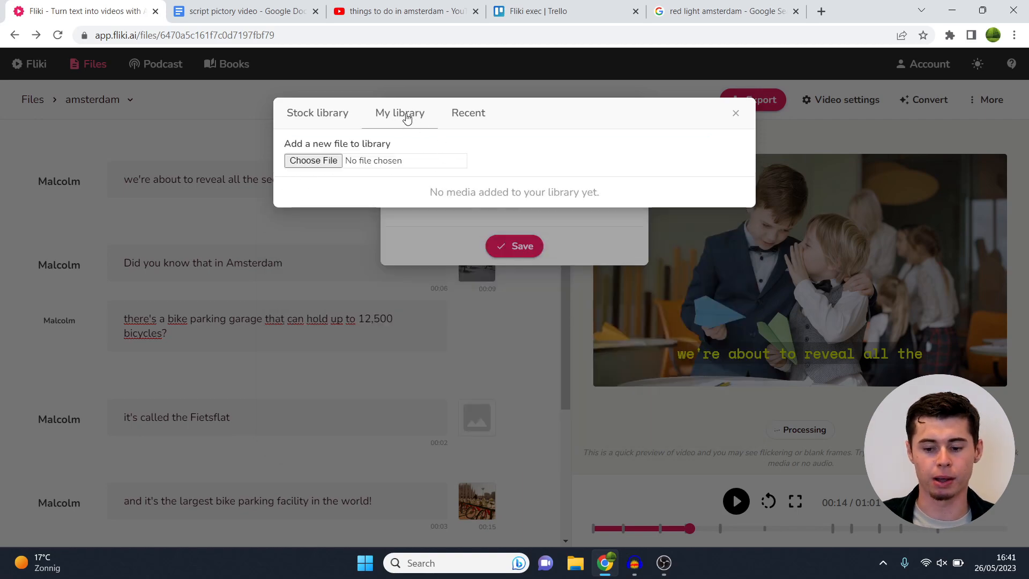
click(317, 113)
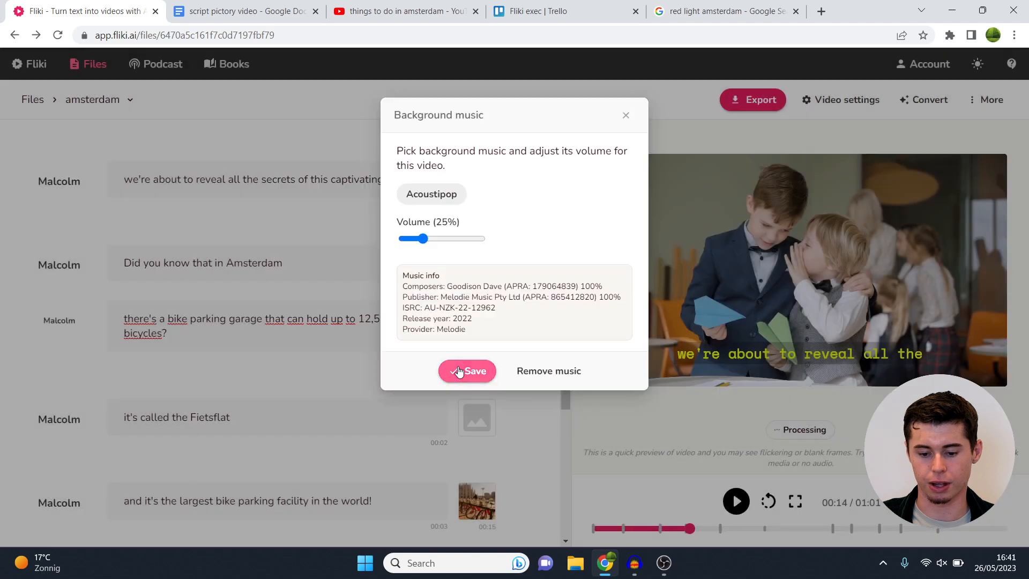
click(466, 371)
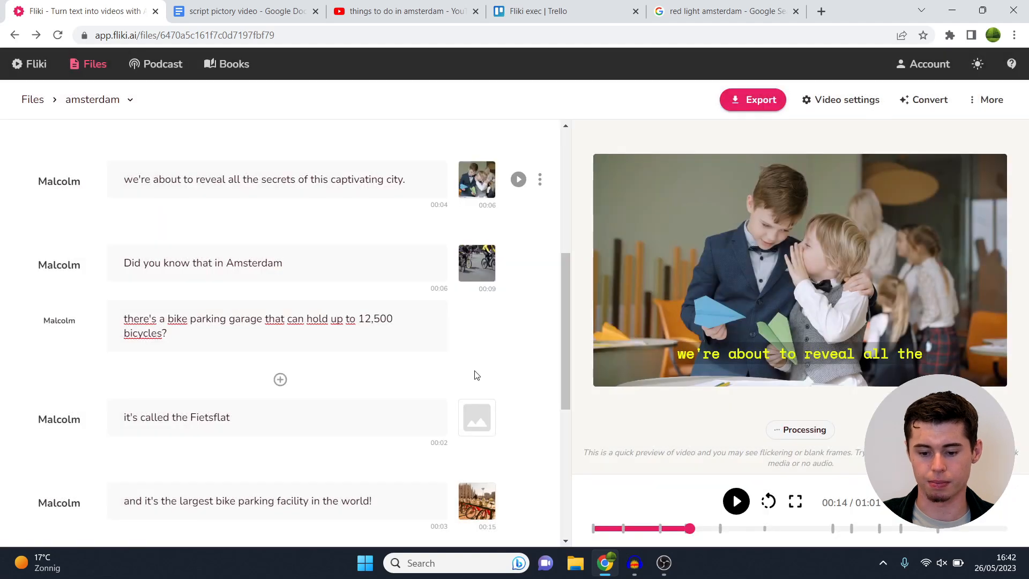
Lower the Acoustipop background music volume slider to about 8% and save
click(991, 100)
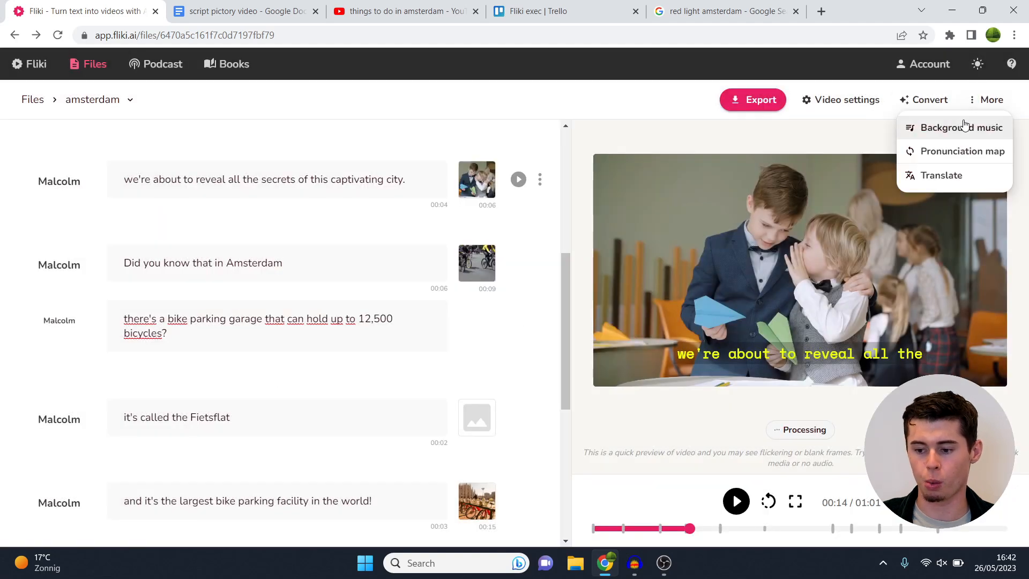
click(963, 128)
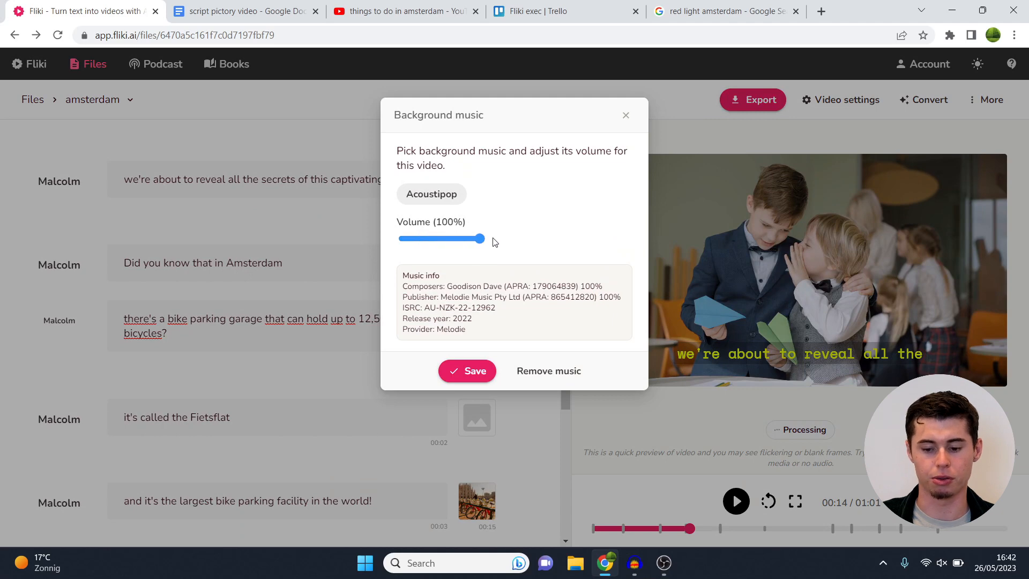
drag(481, 238, 448, 238)
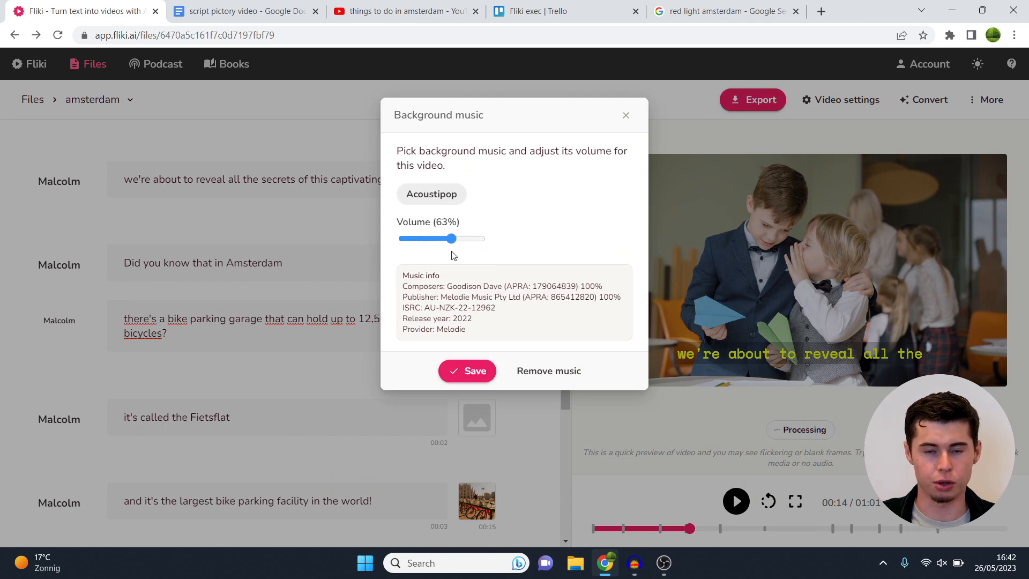
drag(449, 238, 406, 238)
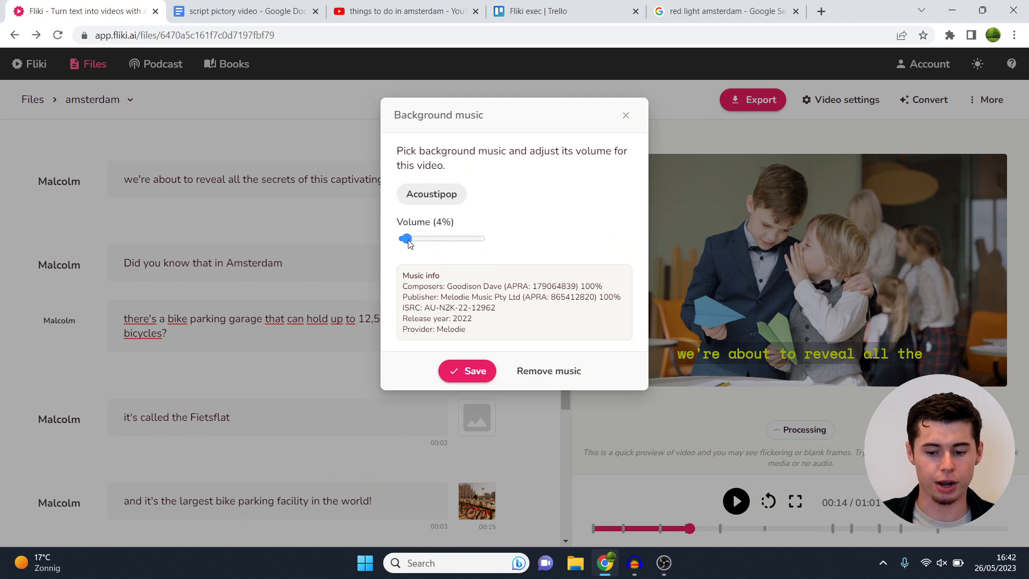
drag(405, 238, 411, 238)
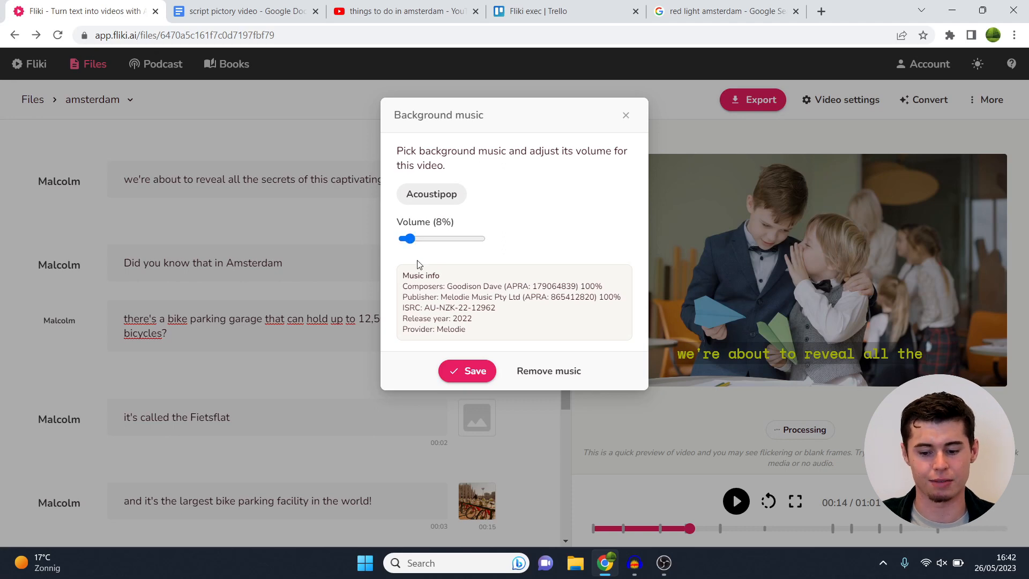
click(466, 371)
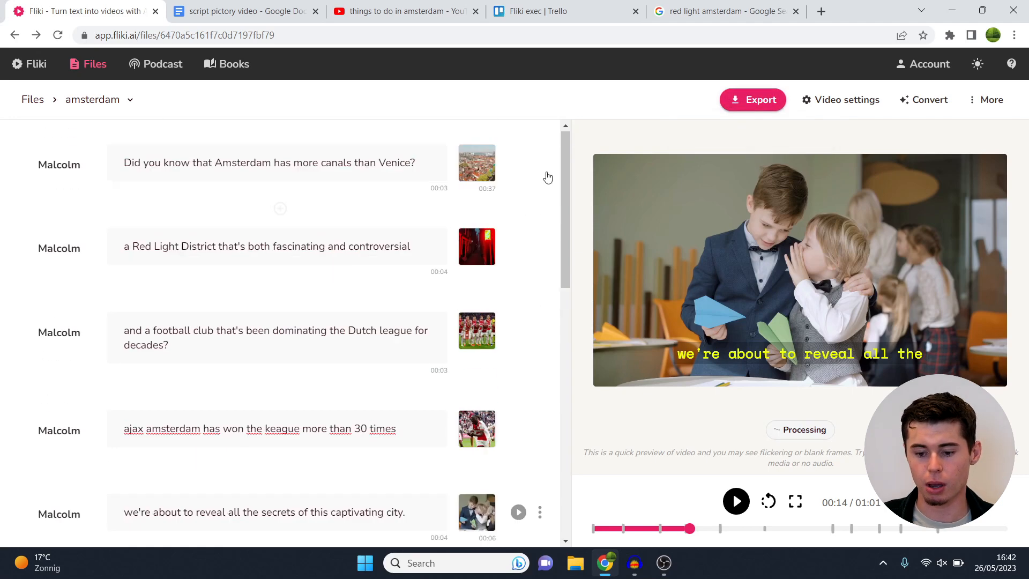
Export the amsterdam video so rendering begins
click(752, 99)
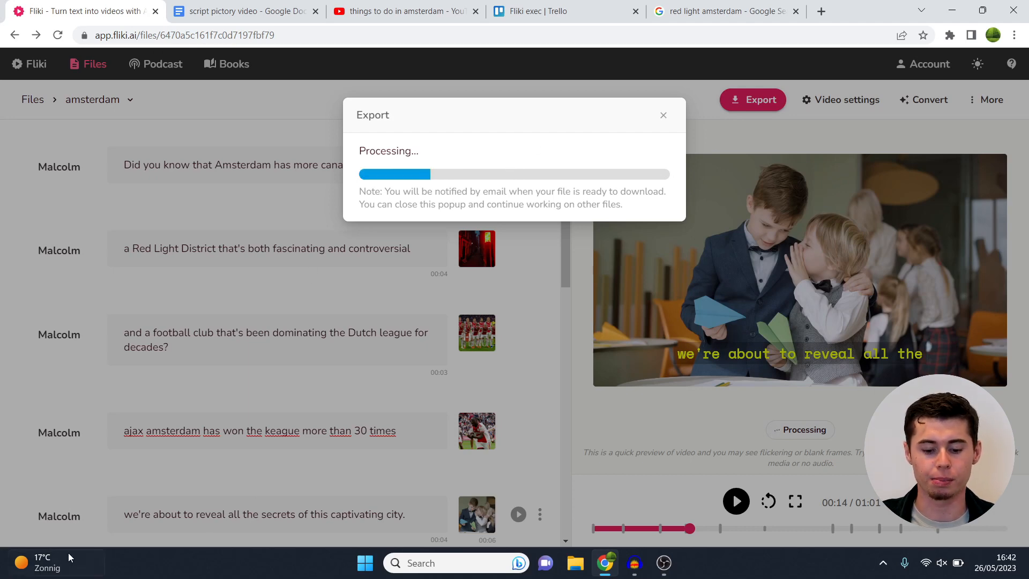
mouse_move(98, 519)
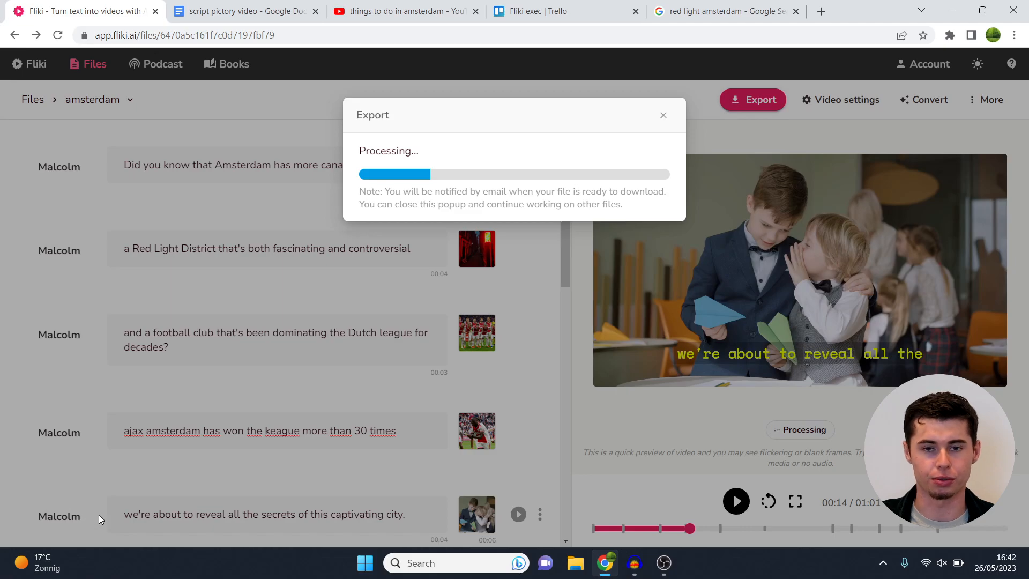